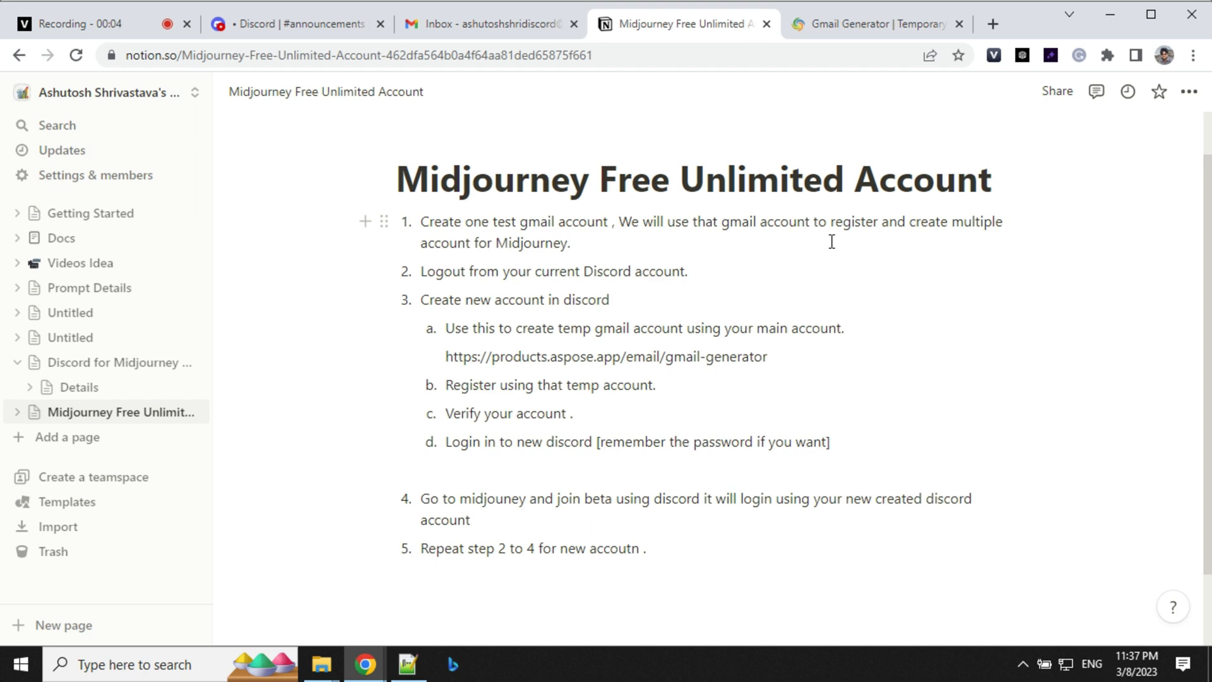
pyautogui.moveTo(841, 257)
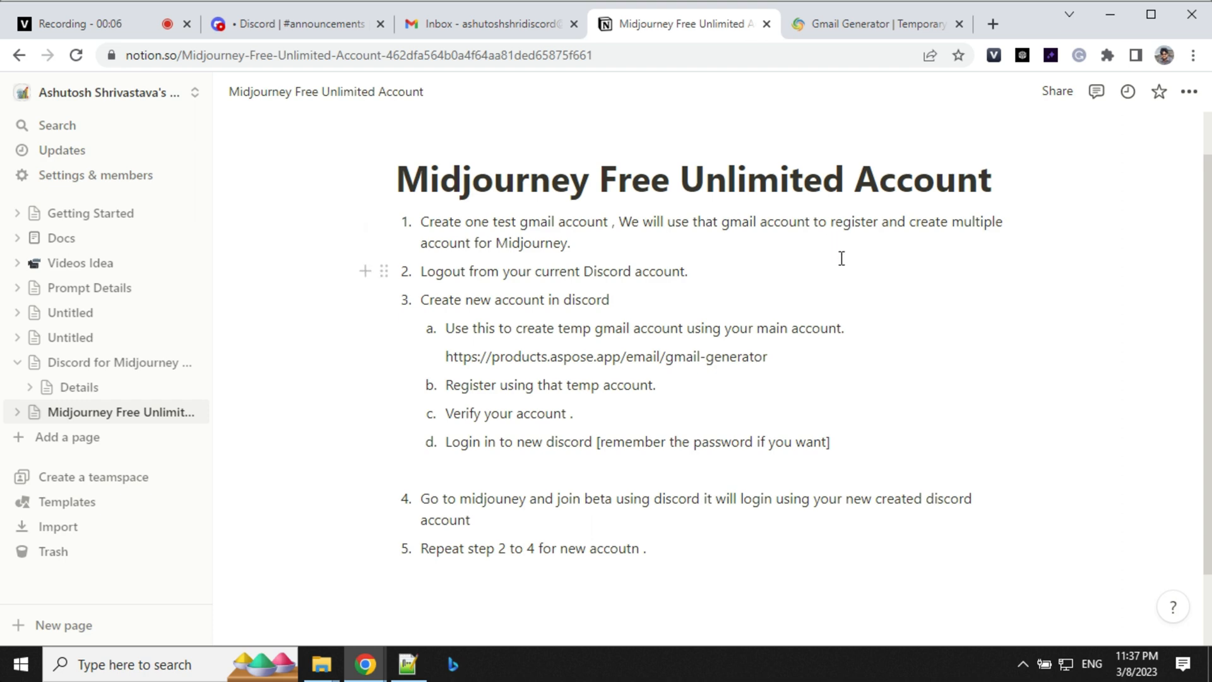
pyautogui.moveTo(846, 310)
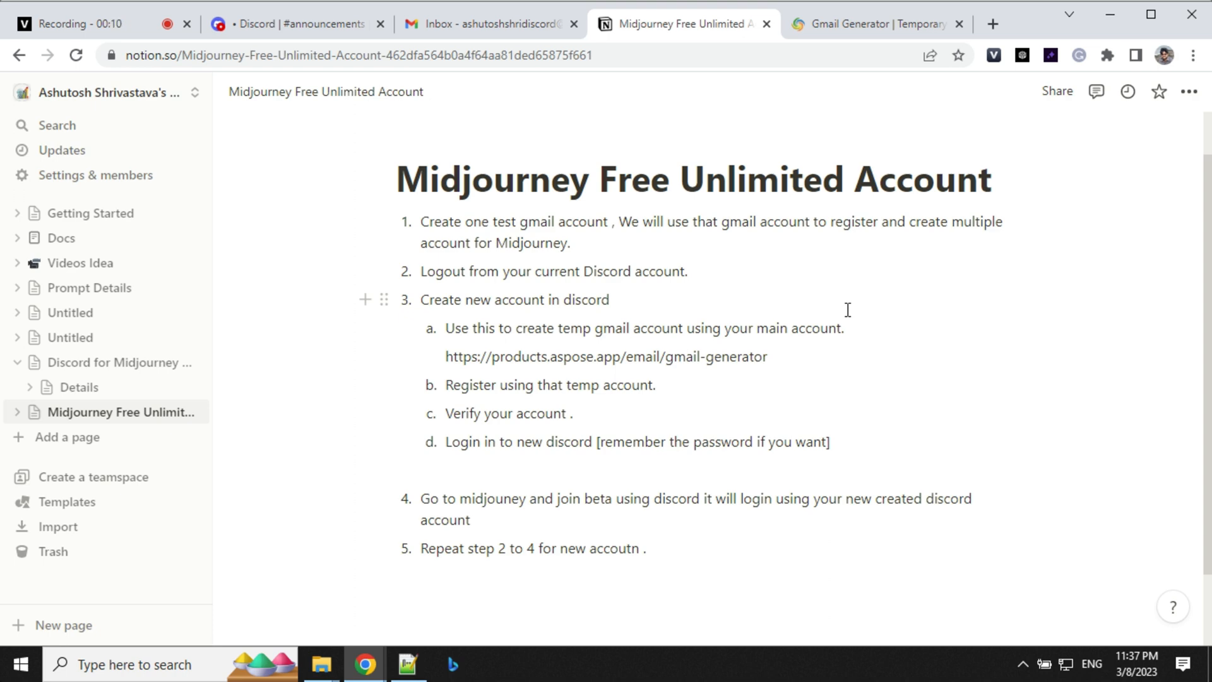
pyautogui.moveTo(838, 280)
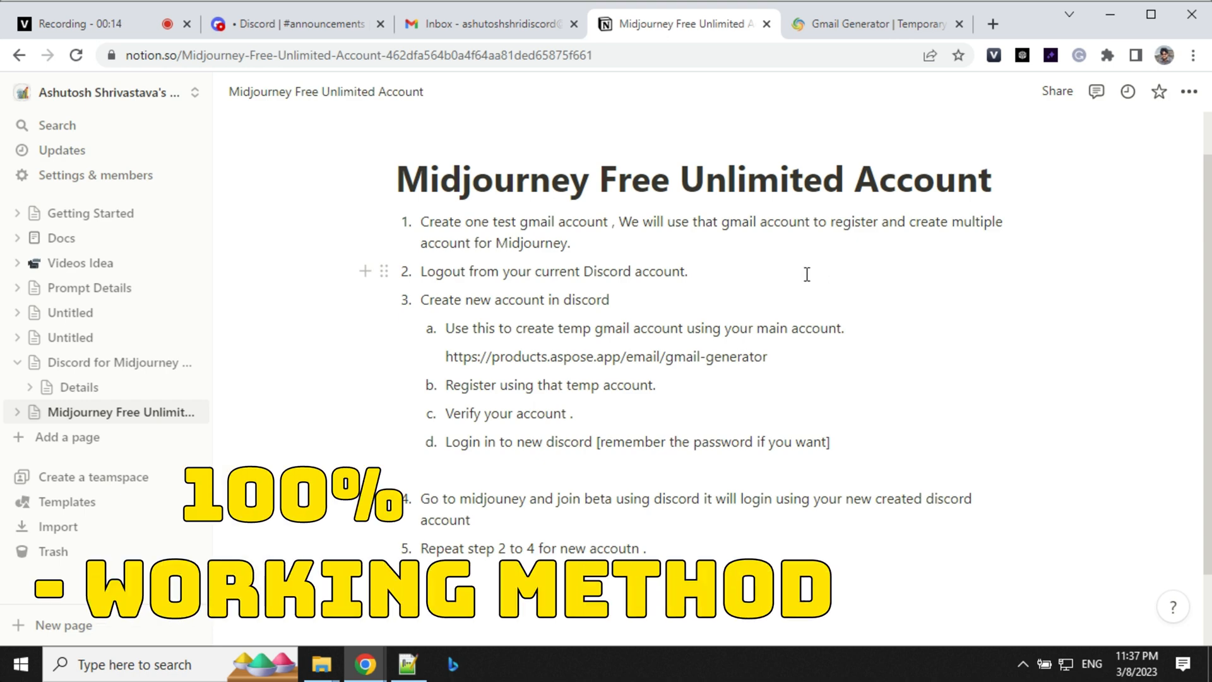
pyautogui.moveTo(731, 251)
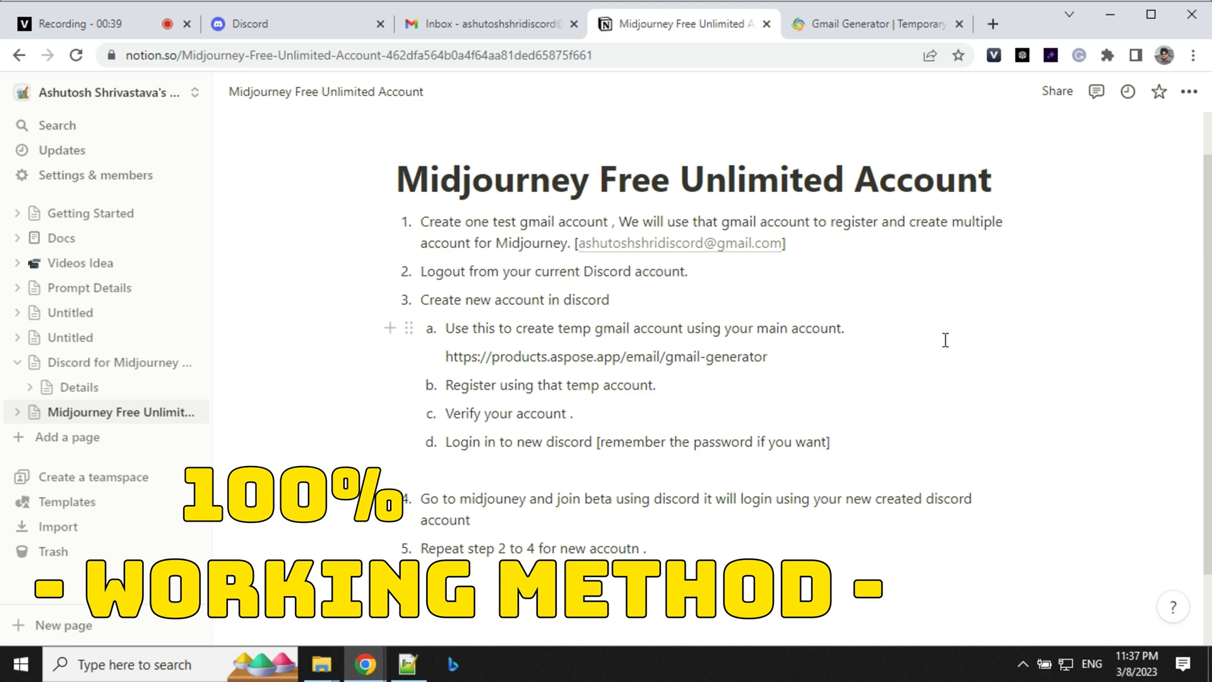
pyautogui.moveTo(581, 255)
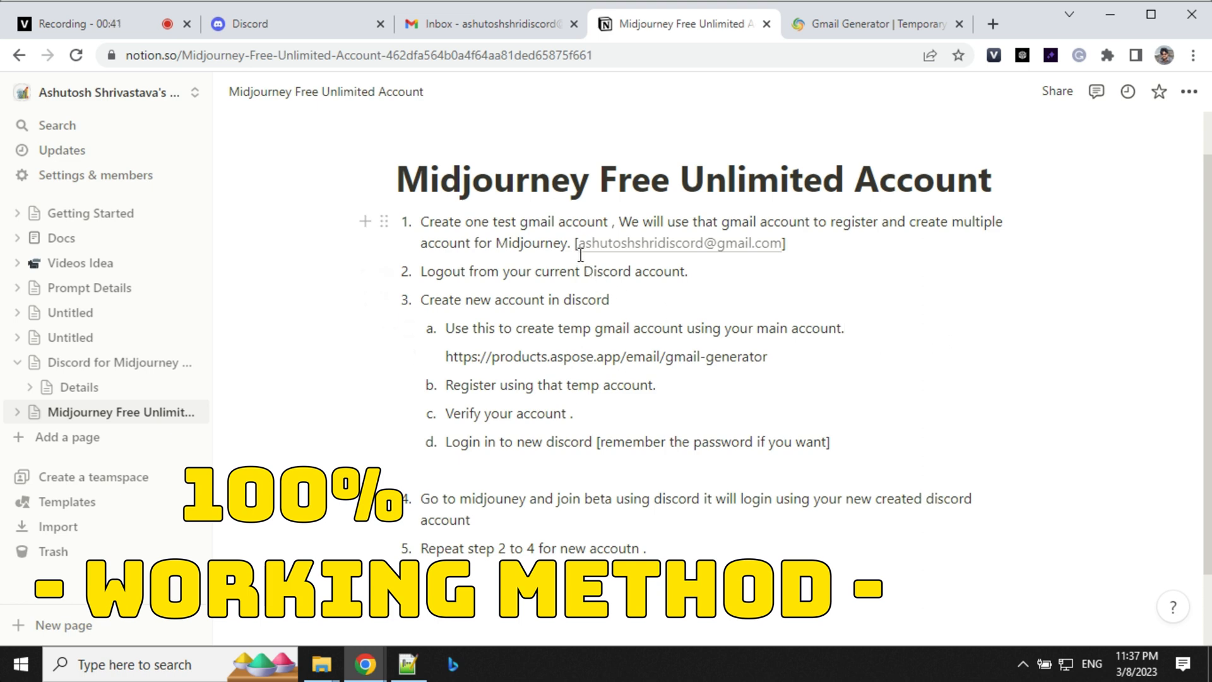
pyautogui.moveTo(680, 243)
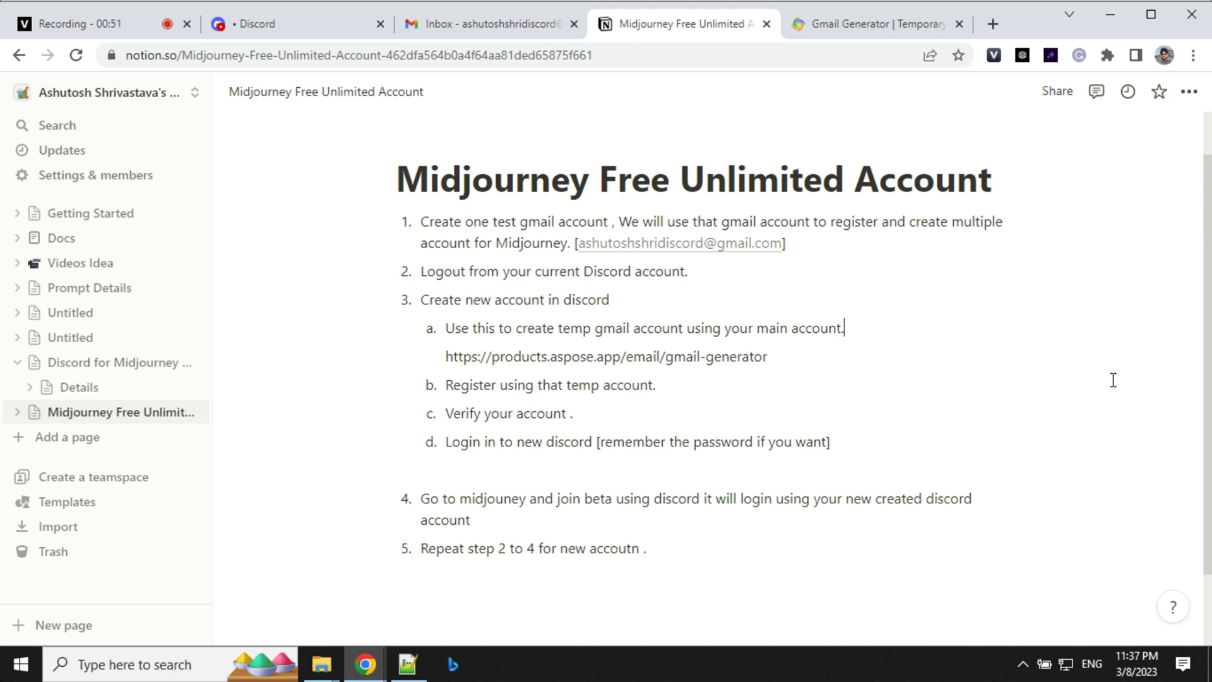
pyautogui.moveTo(163, 8)
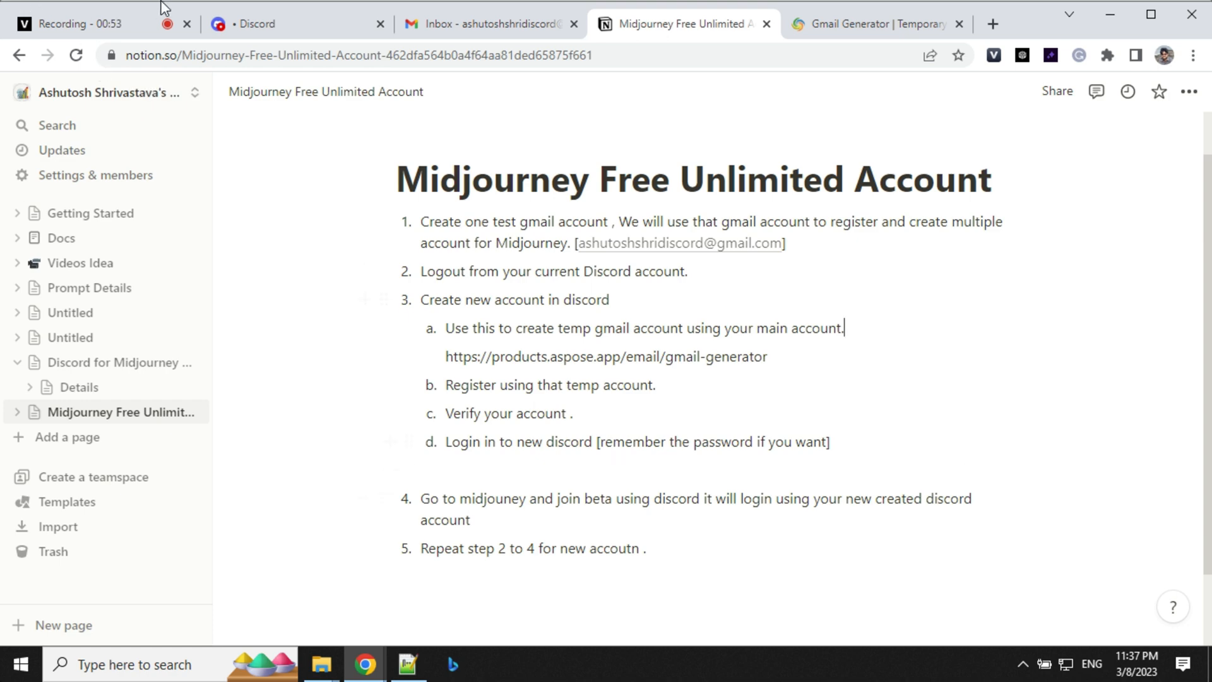
# Log out of the current Discord account via User Settings and start registering a new one
pyautogui.click(255, 23)
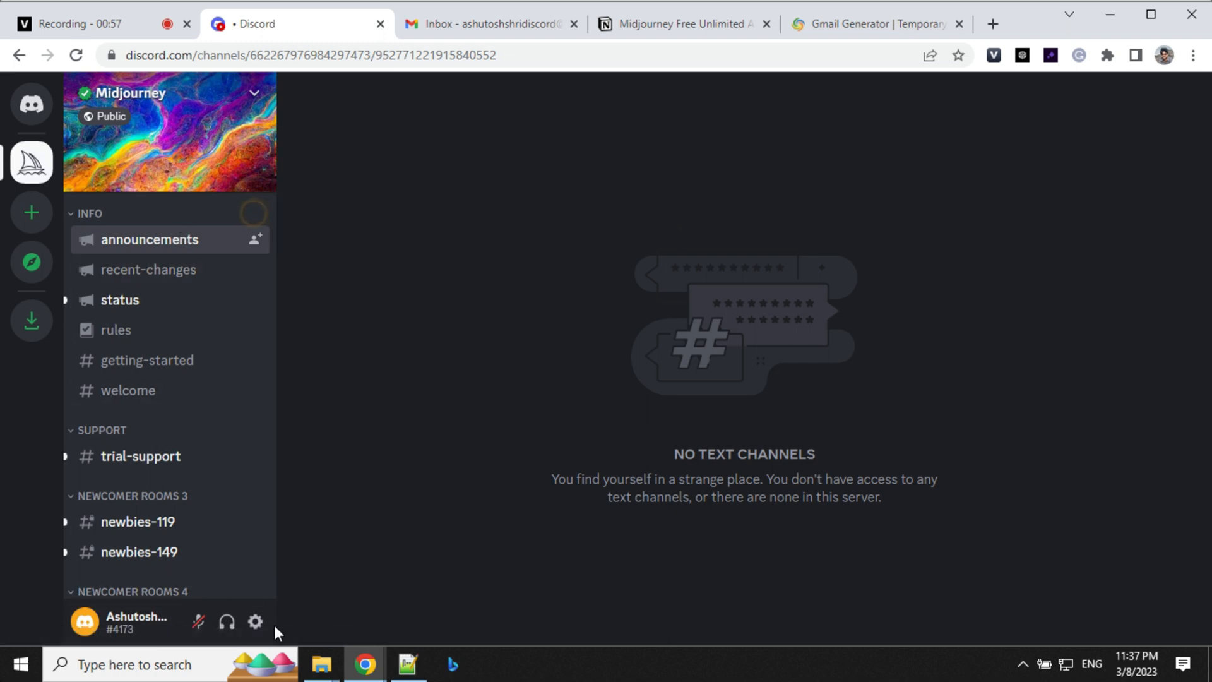
pyautogui.click(254, 621)
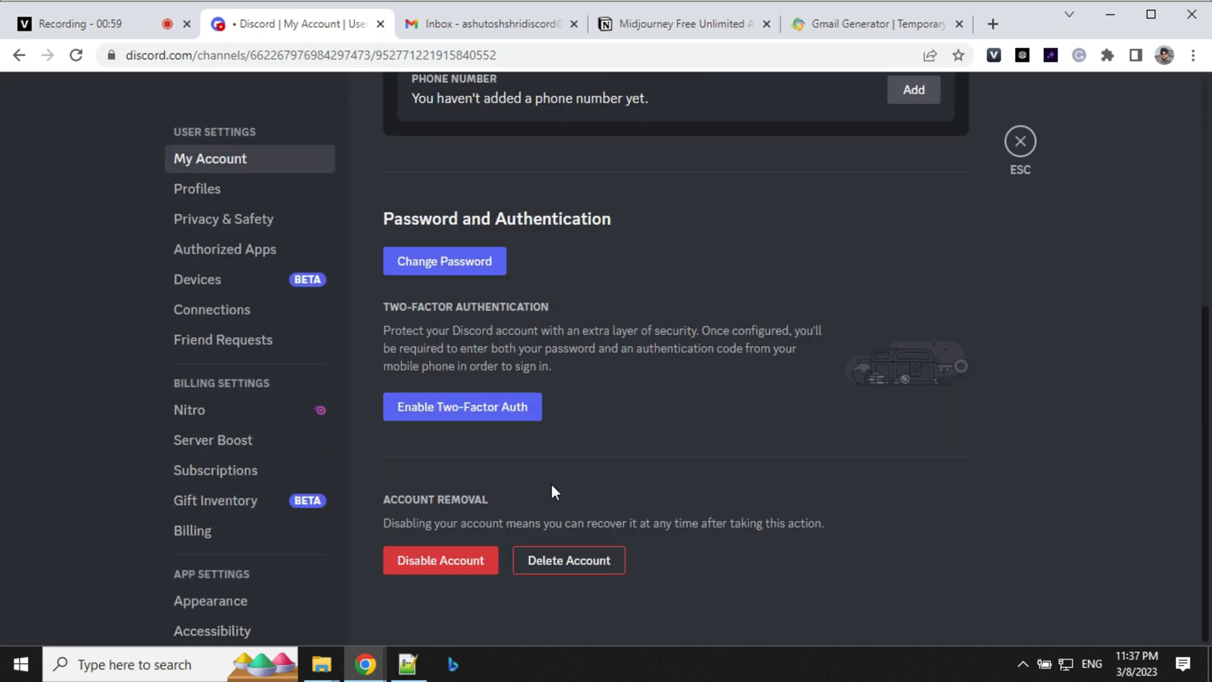
pyautogui.moveTo(463, 407)
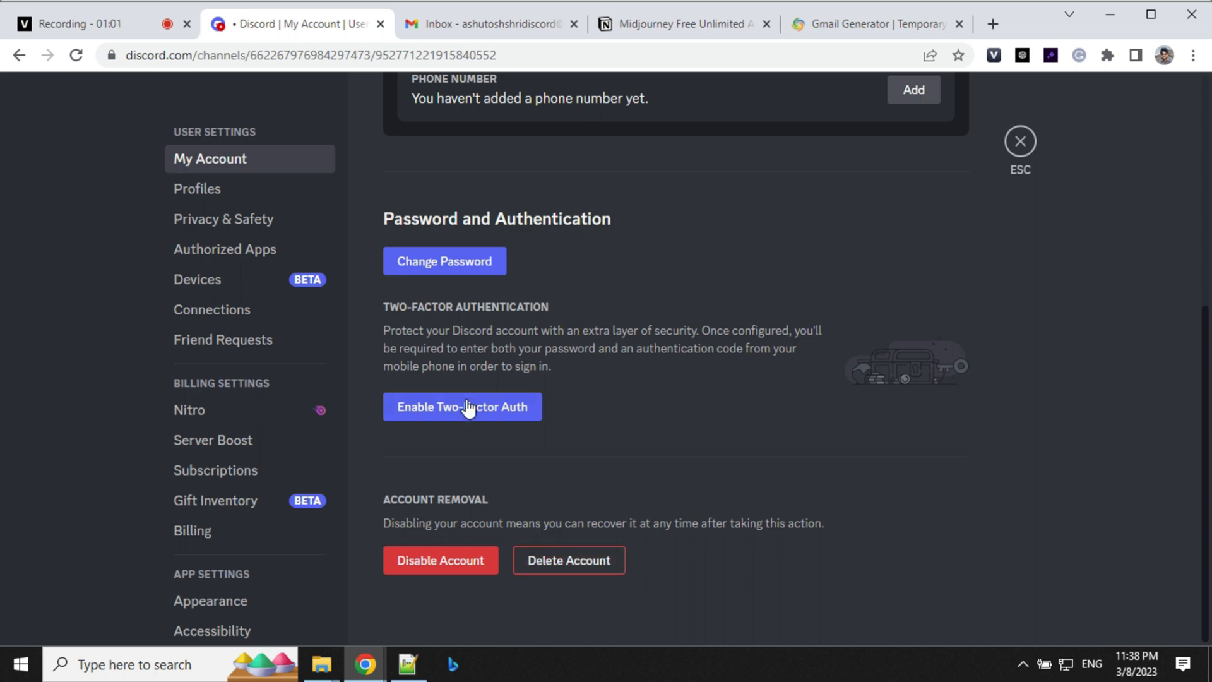
pyautogui.scroll(-3)
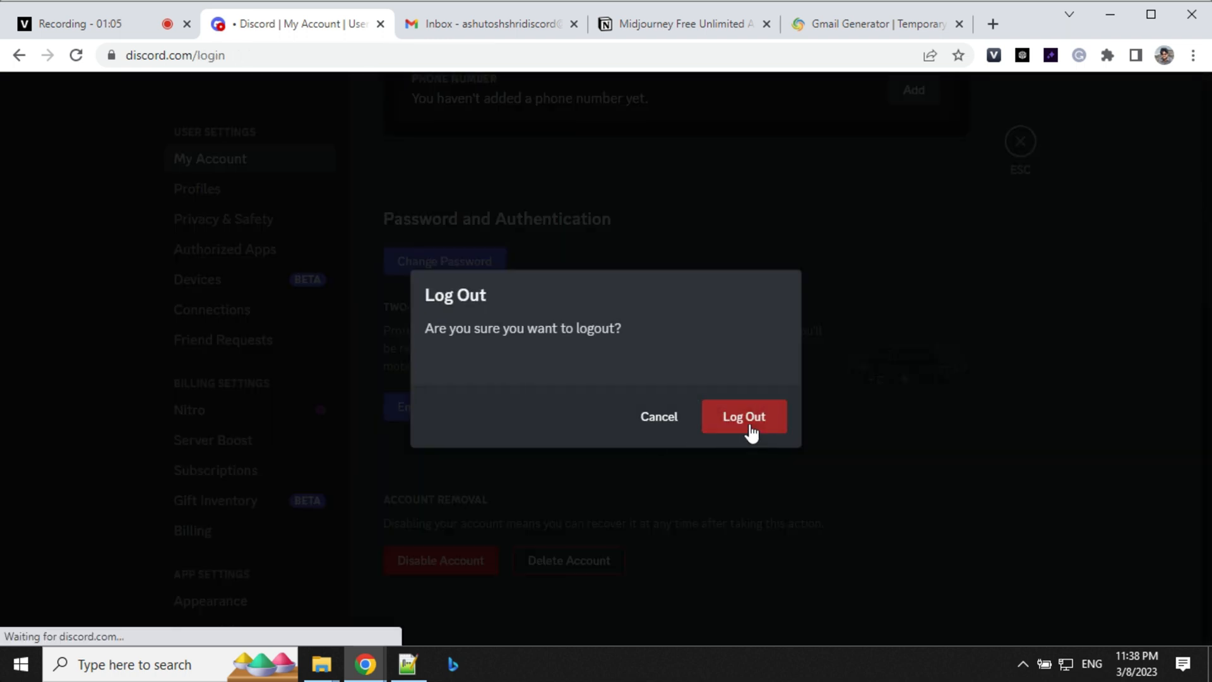
pyautogui.click(743, 417)
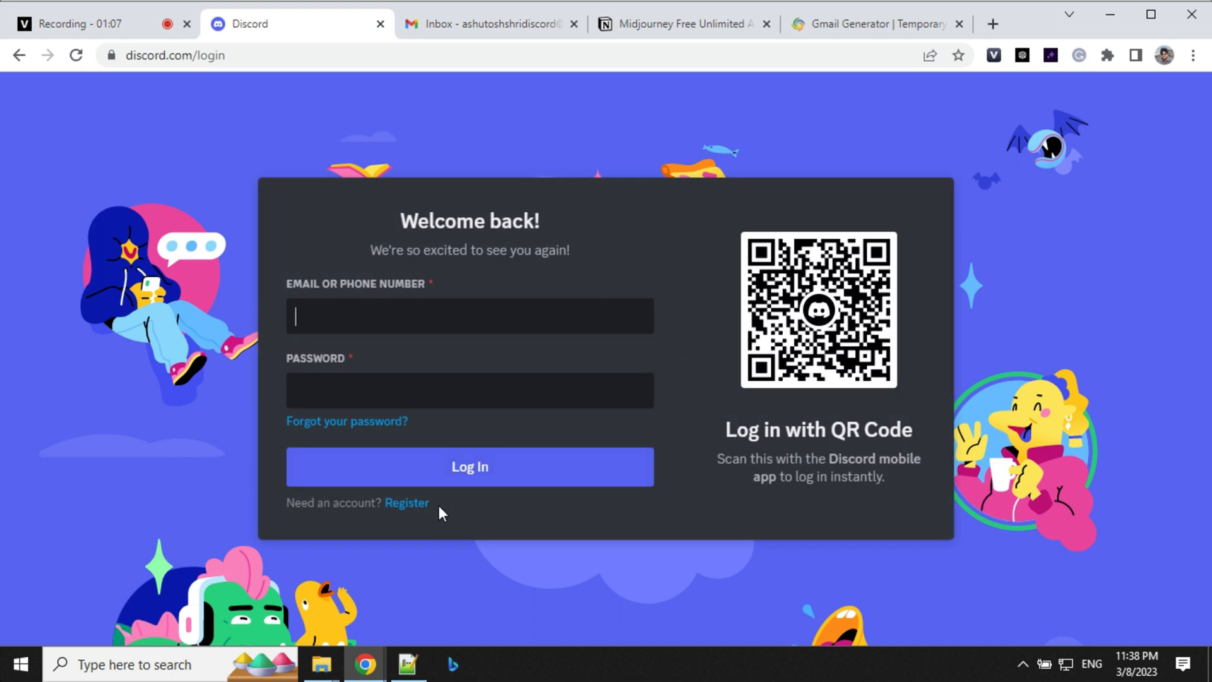
pyautogui.click(406, 503)
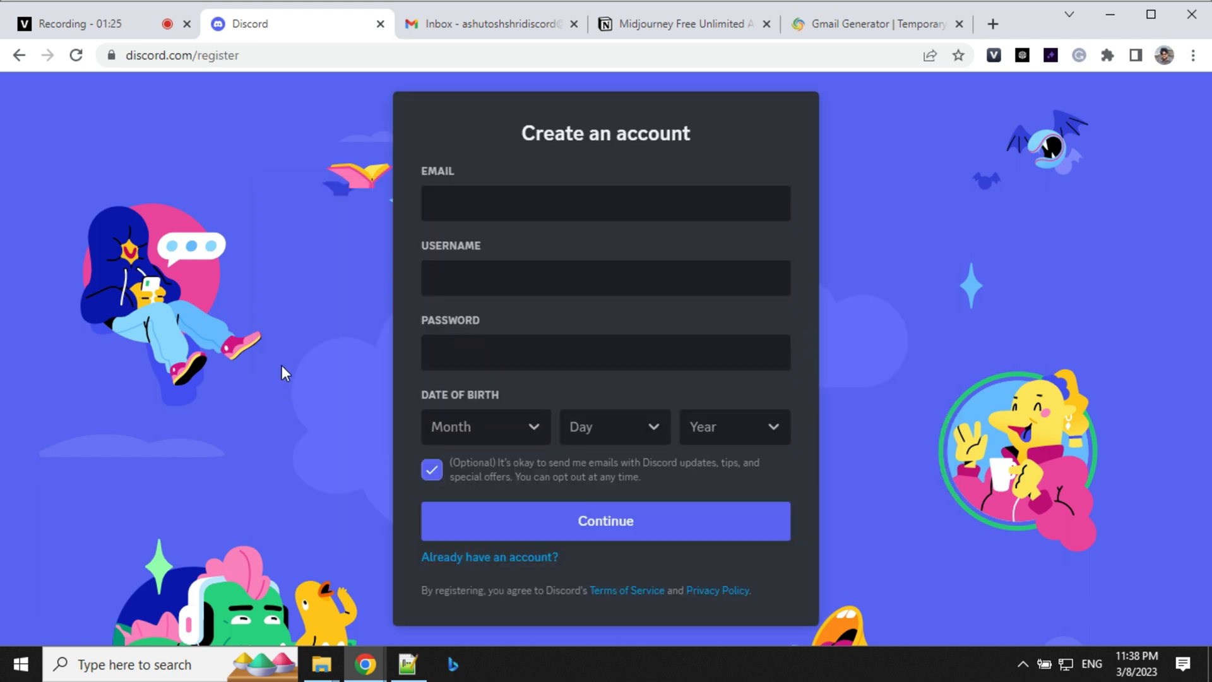
pyautogui.moveTo(820, 374)
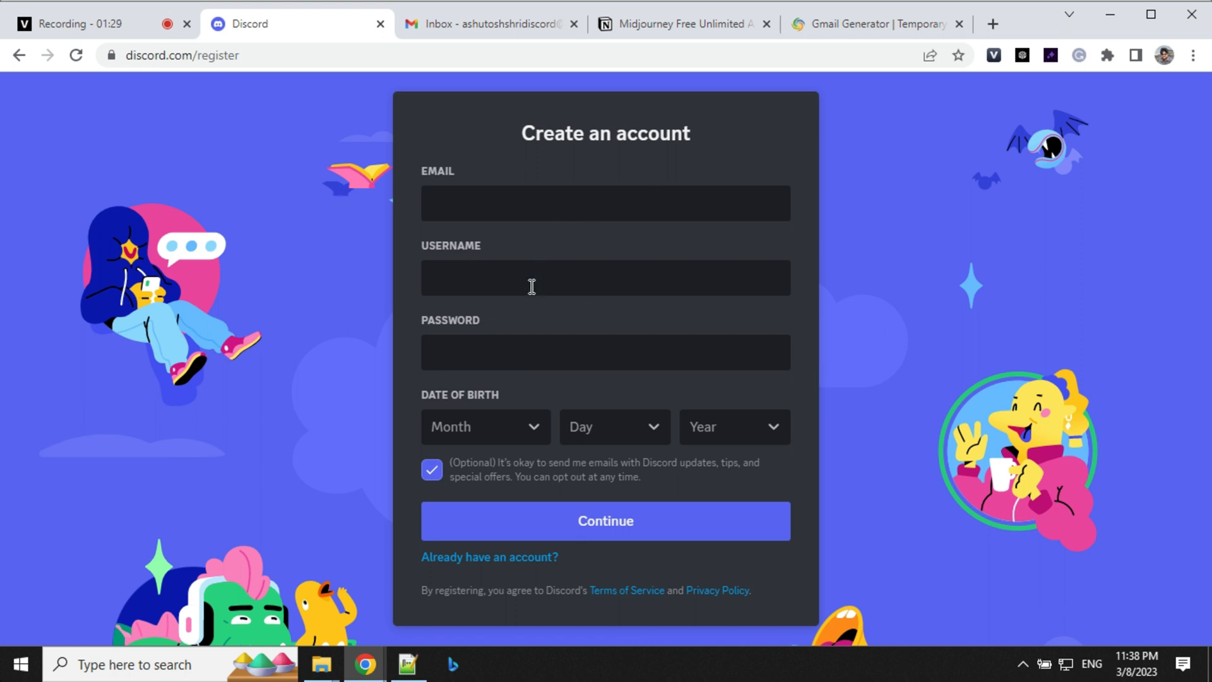
pyautogui.moveTo(718, 457)
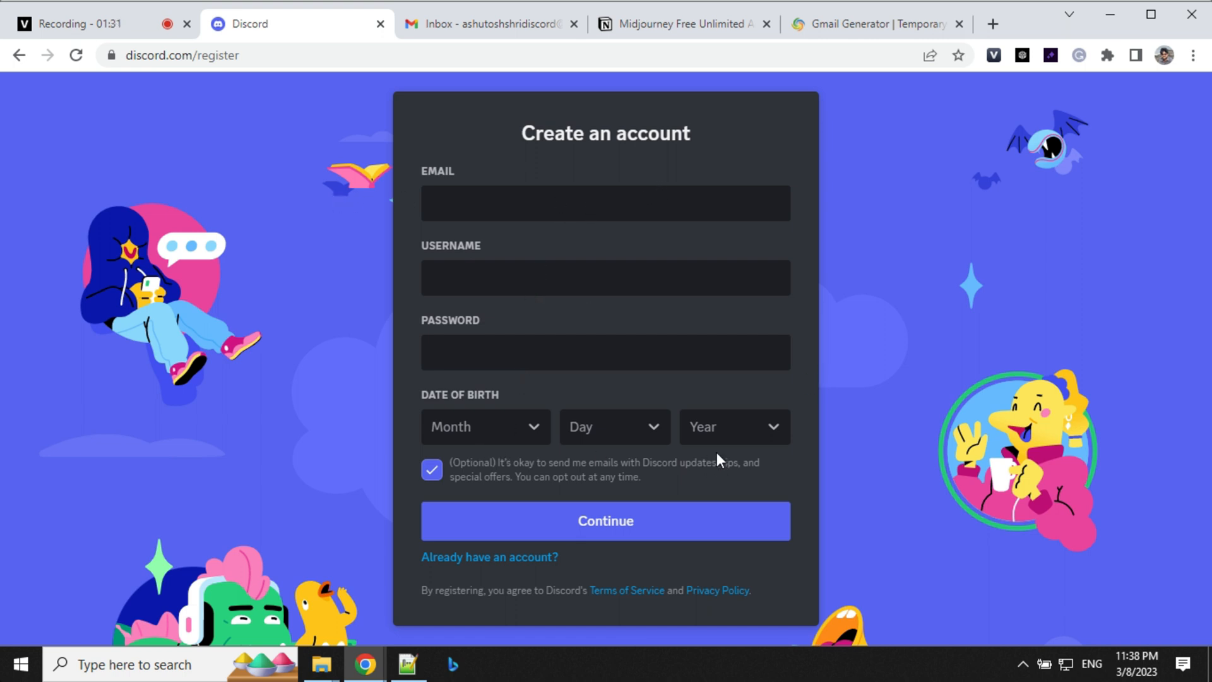
pyautogui.moveTo(711, 43)
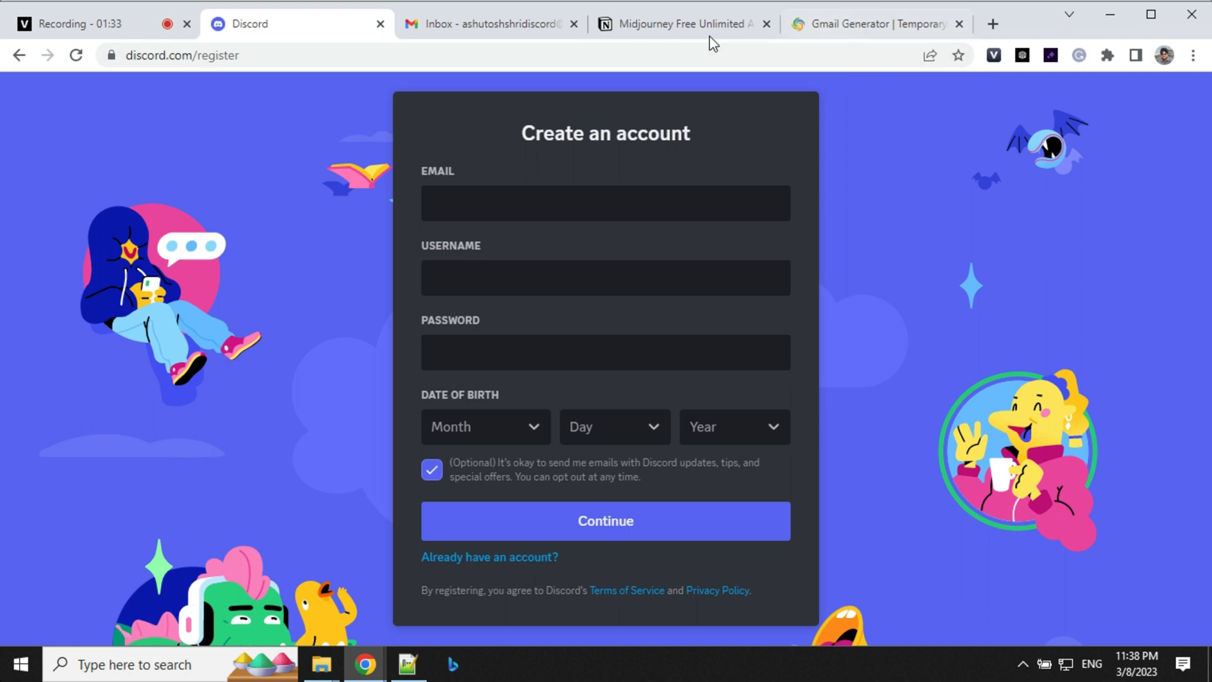
pyautogui.moveTo(849, 24)
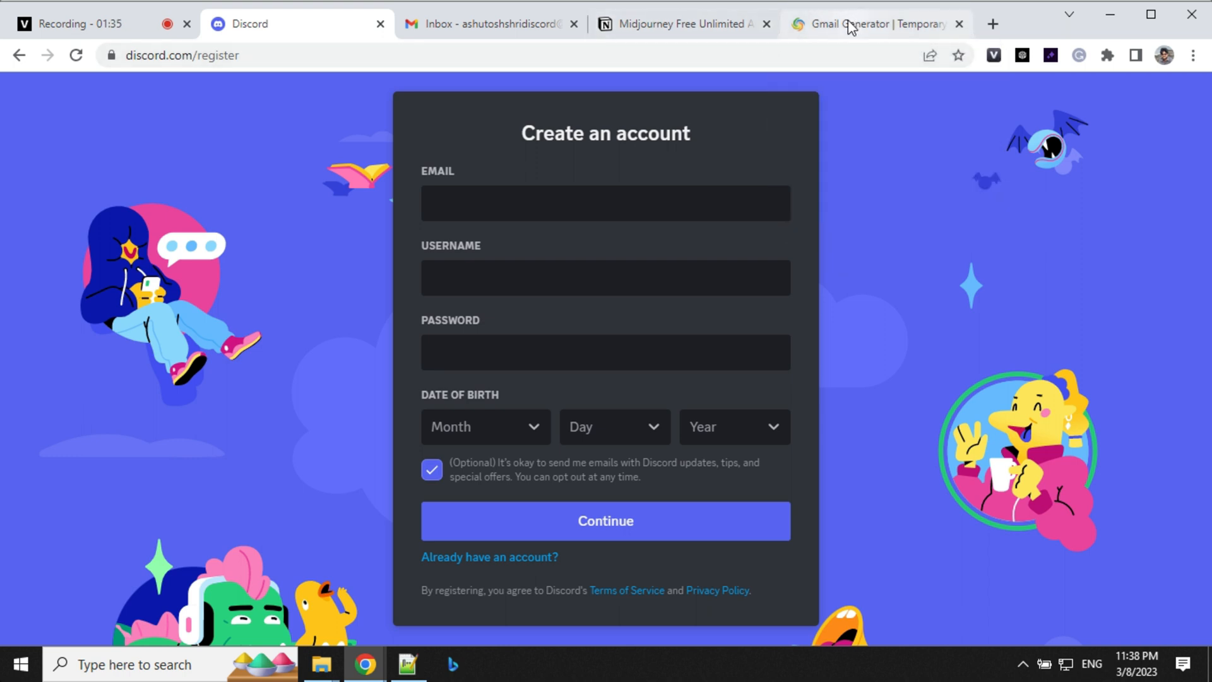
pyautogui.click(487, 23)
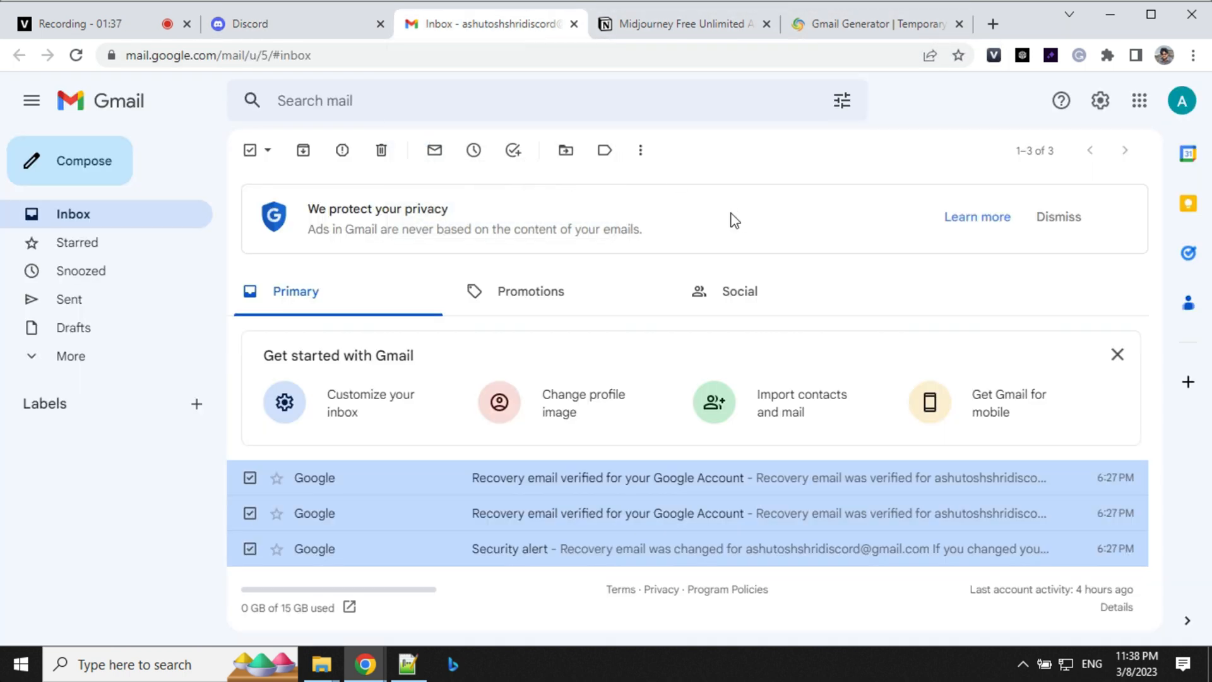
pyautogui.click(869, 22)
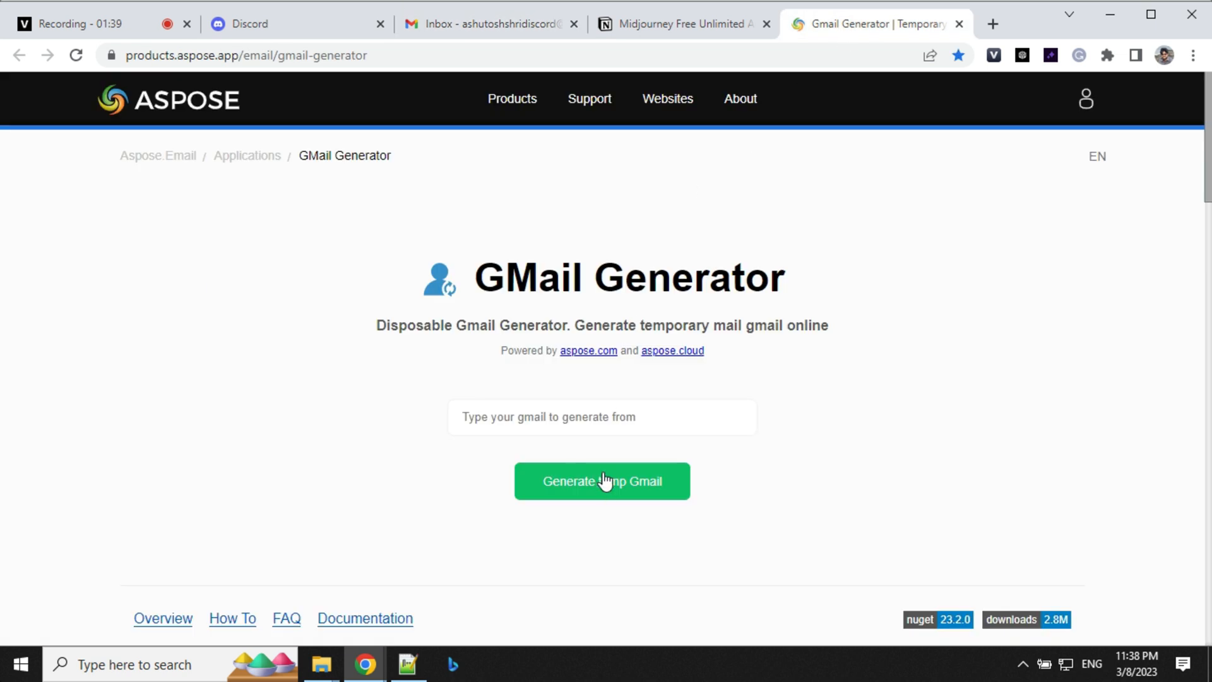
pyautogui.click(601, 480)
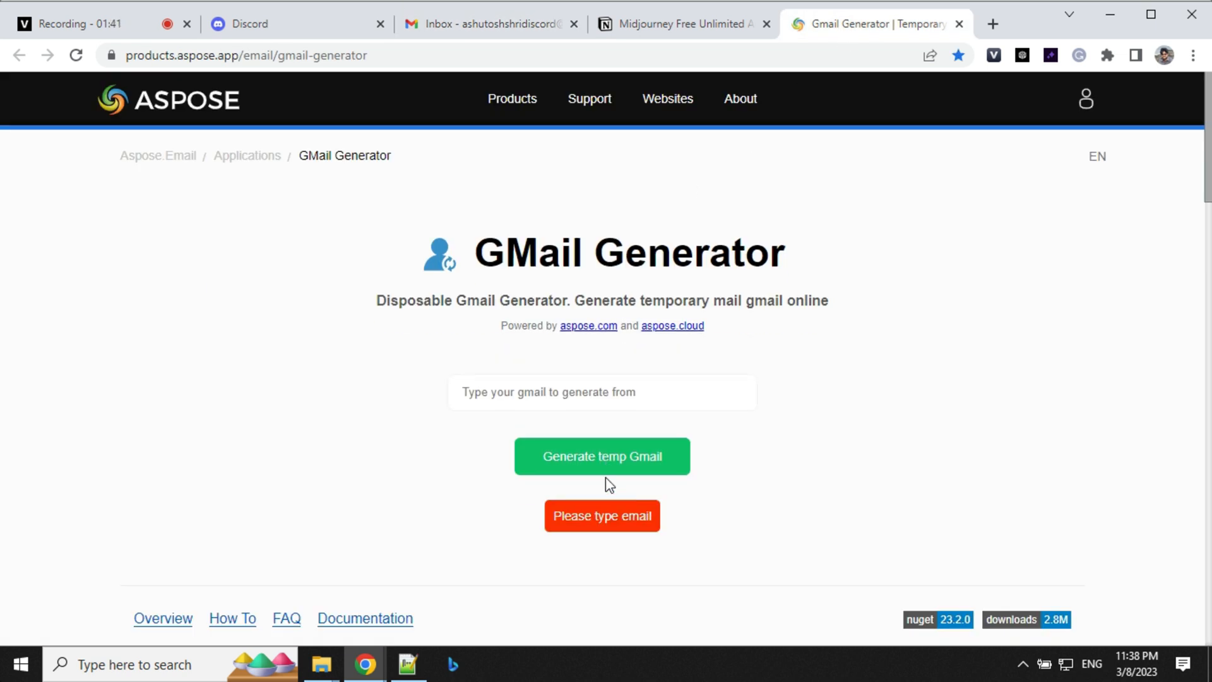
pyautogui.click(601, 391)
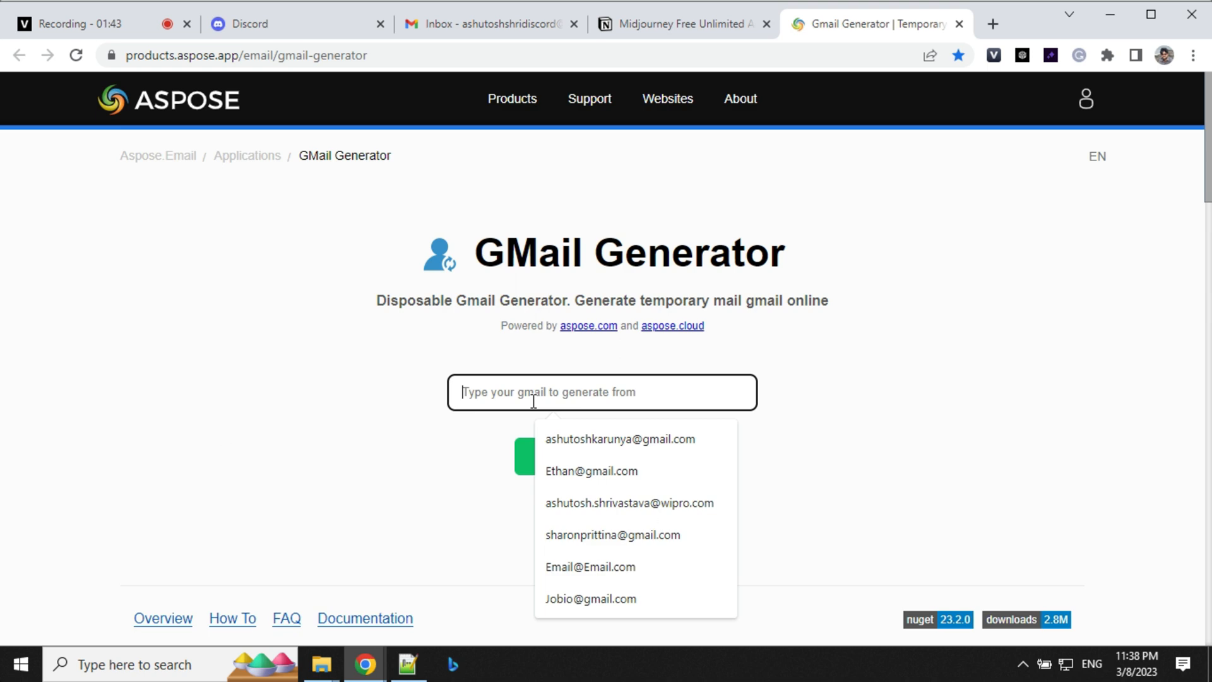
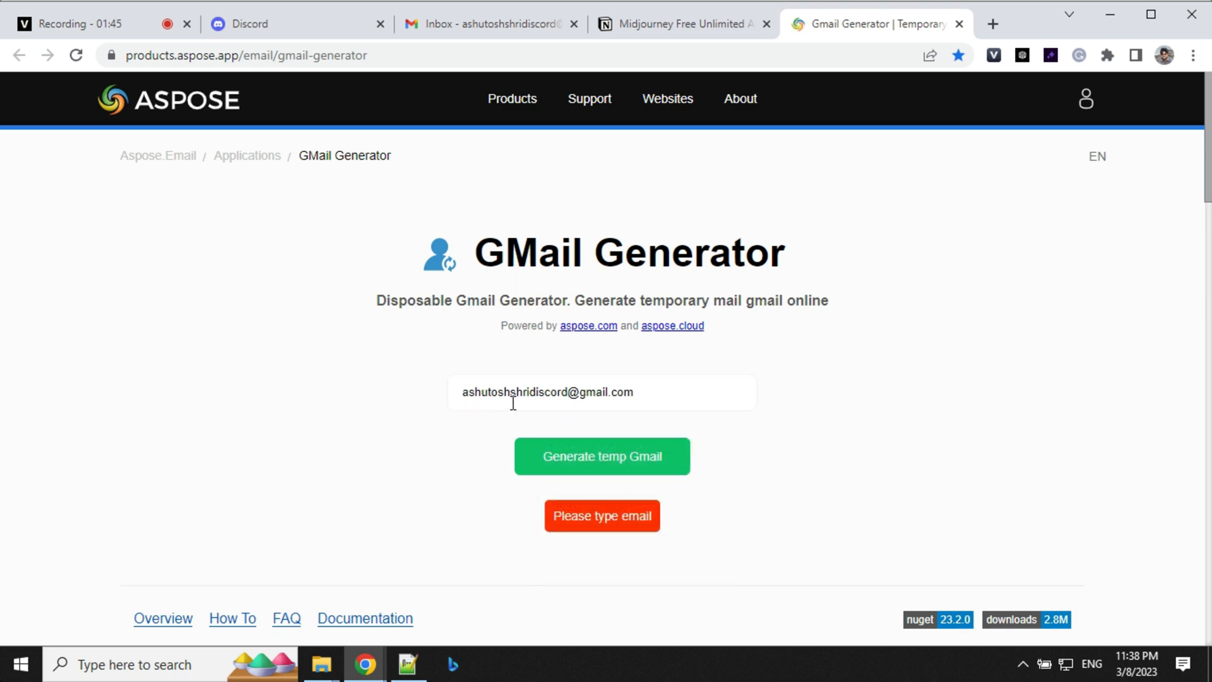
pyautogui.moveTo(635, 468)
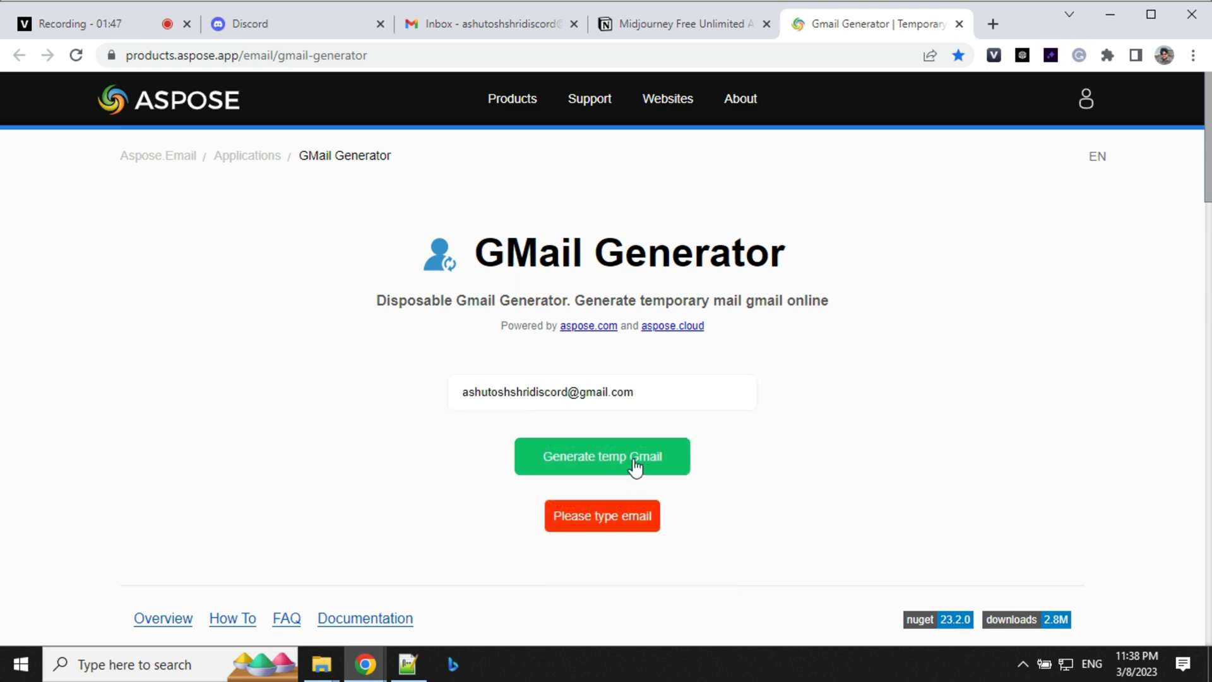
pyautogui.click(601, 456)
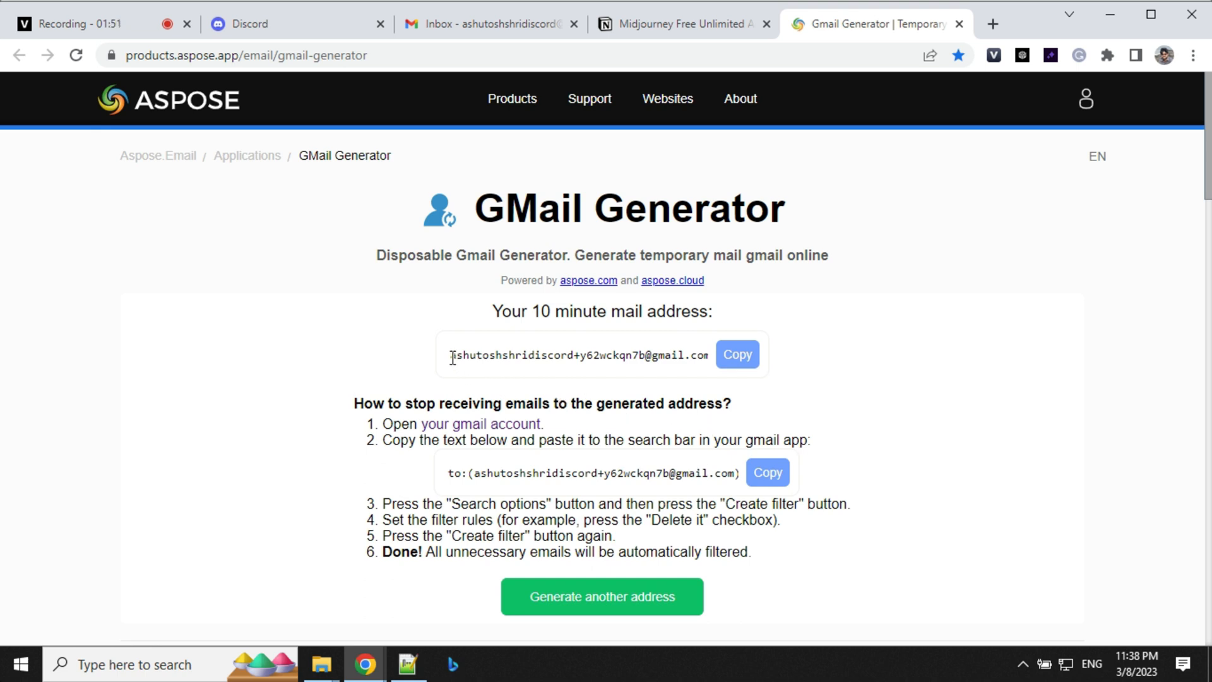
# Select the whole generated alias address and return to the Notion notes to save it
pyautogui.doubleClick(512, 355)
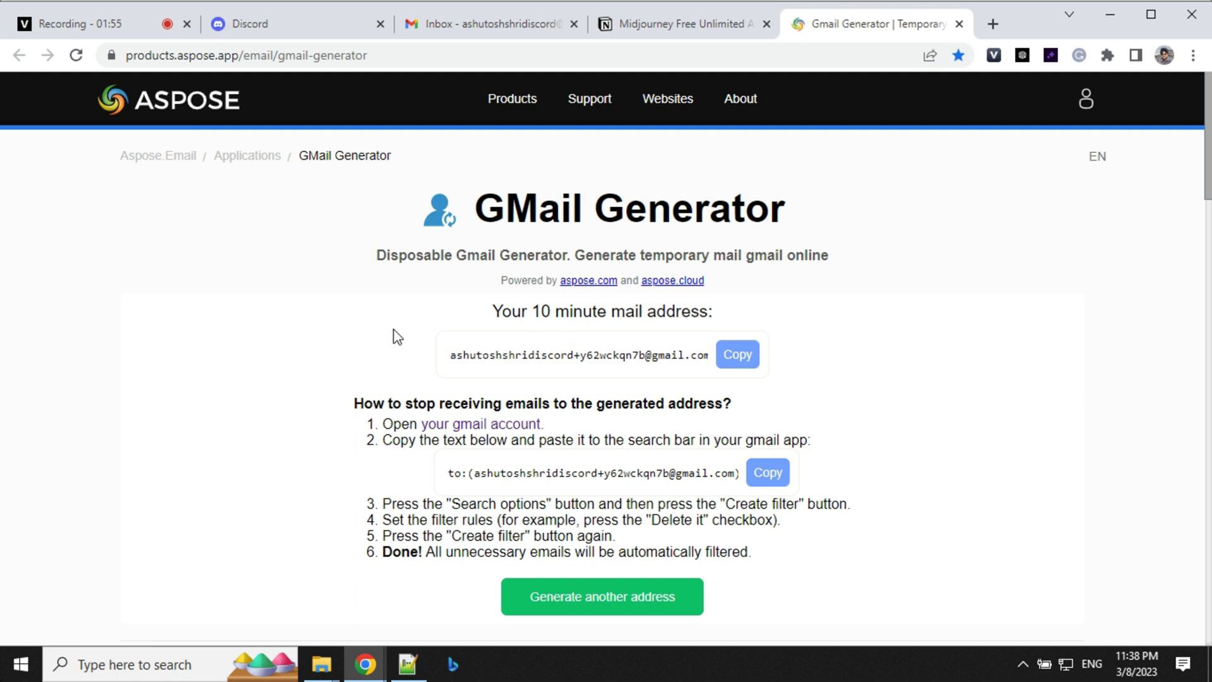
pyautogui.doubleClick(510, 355)
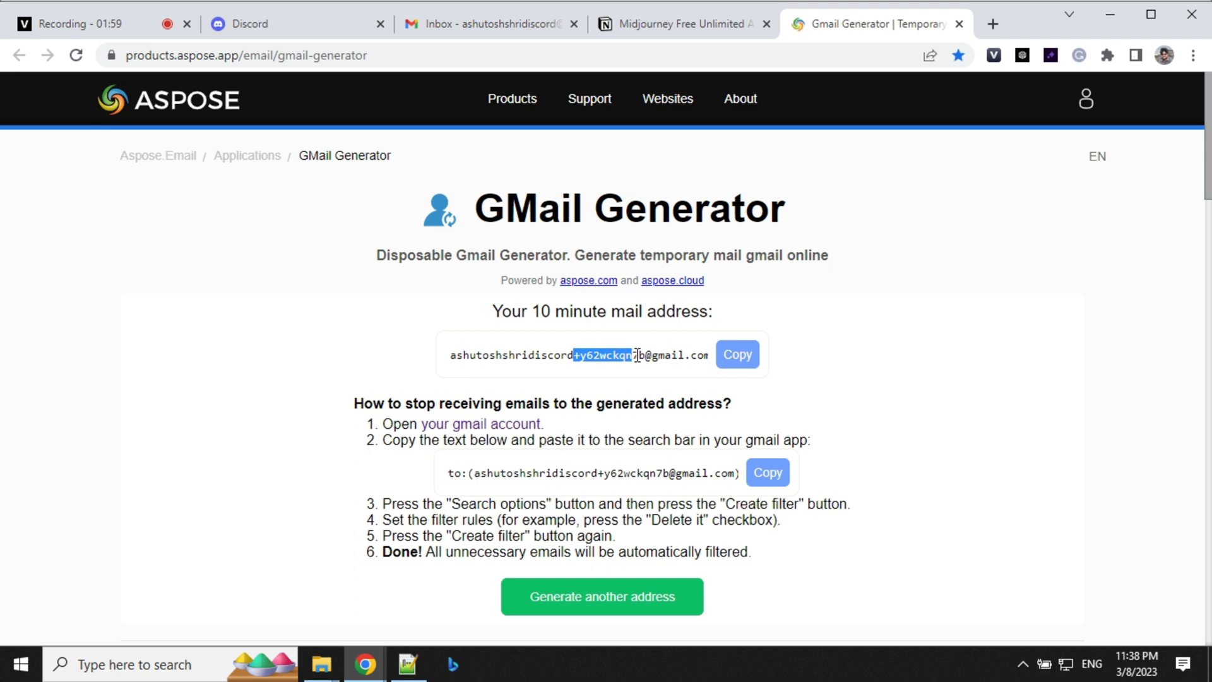
pyautogui.tripleClick(577, 355)
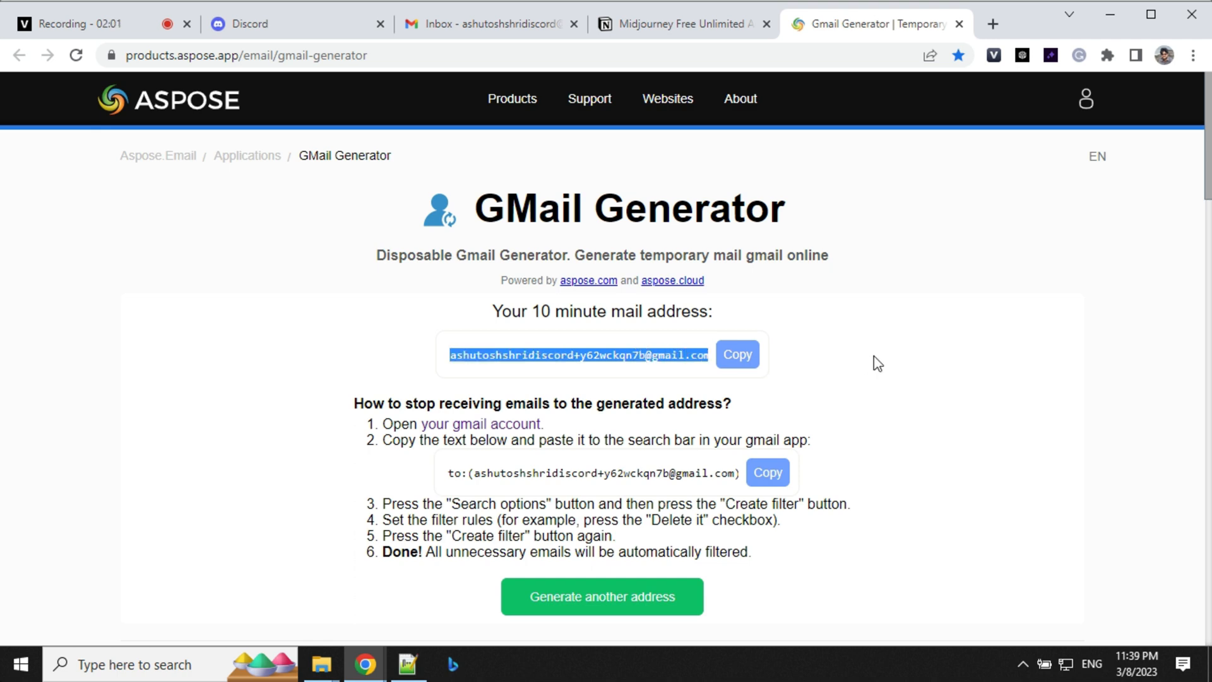
pyautogui.click(684, 24)
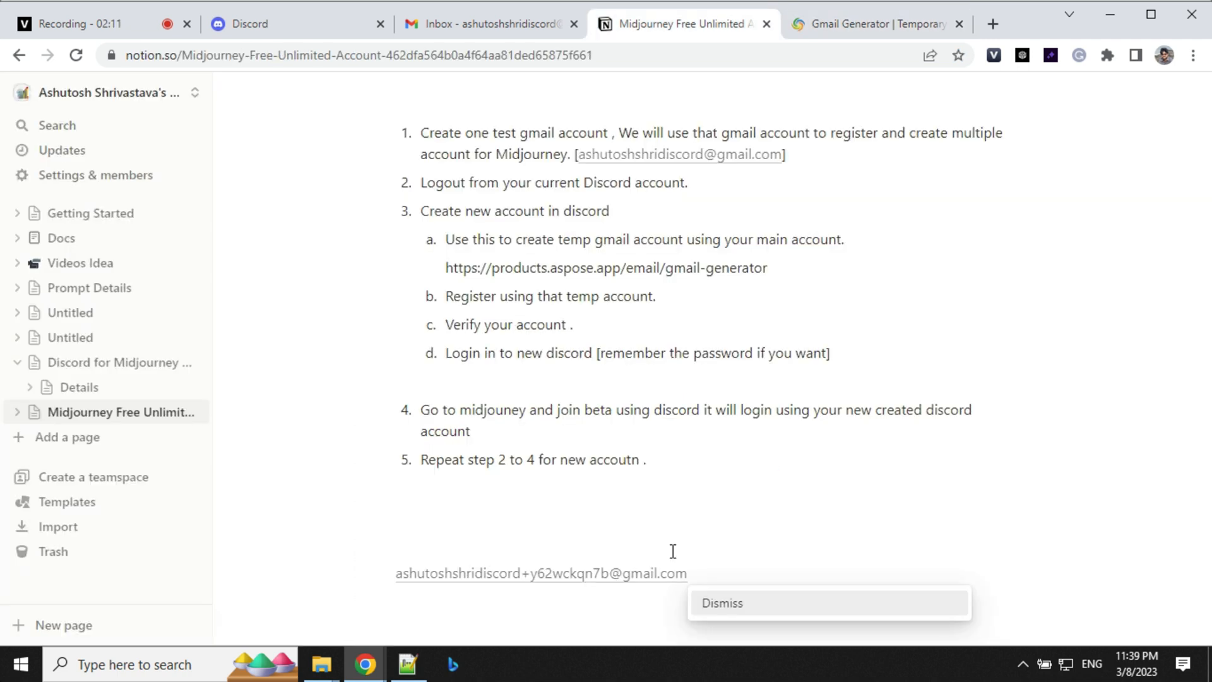
pyautogui.click(721, 604)
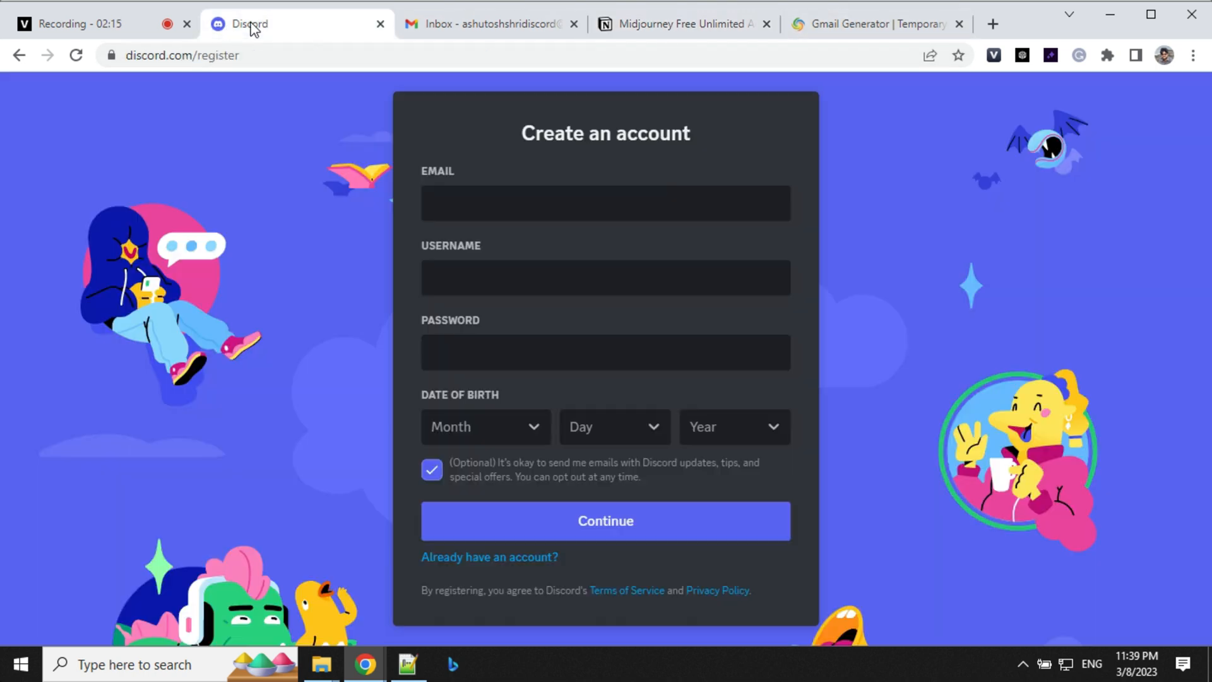
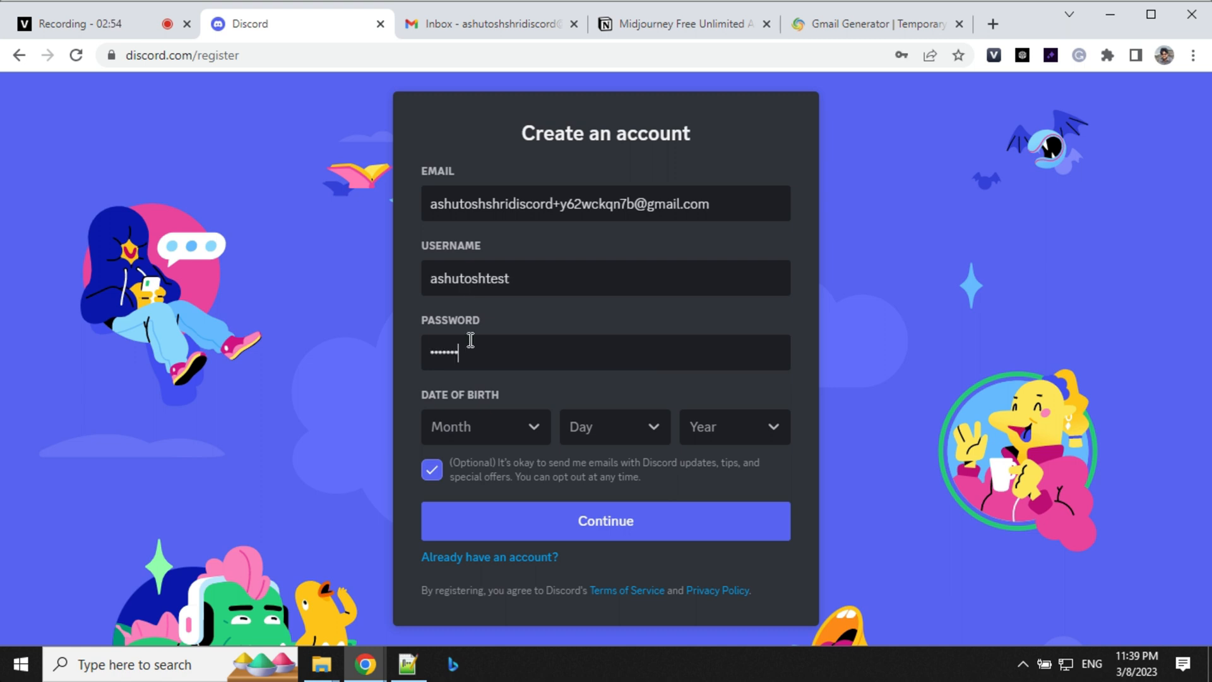
pyautogui.click(483, 425)
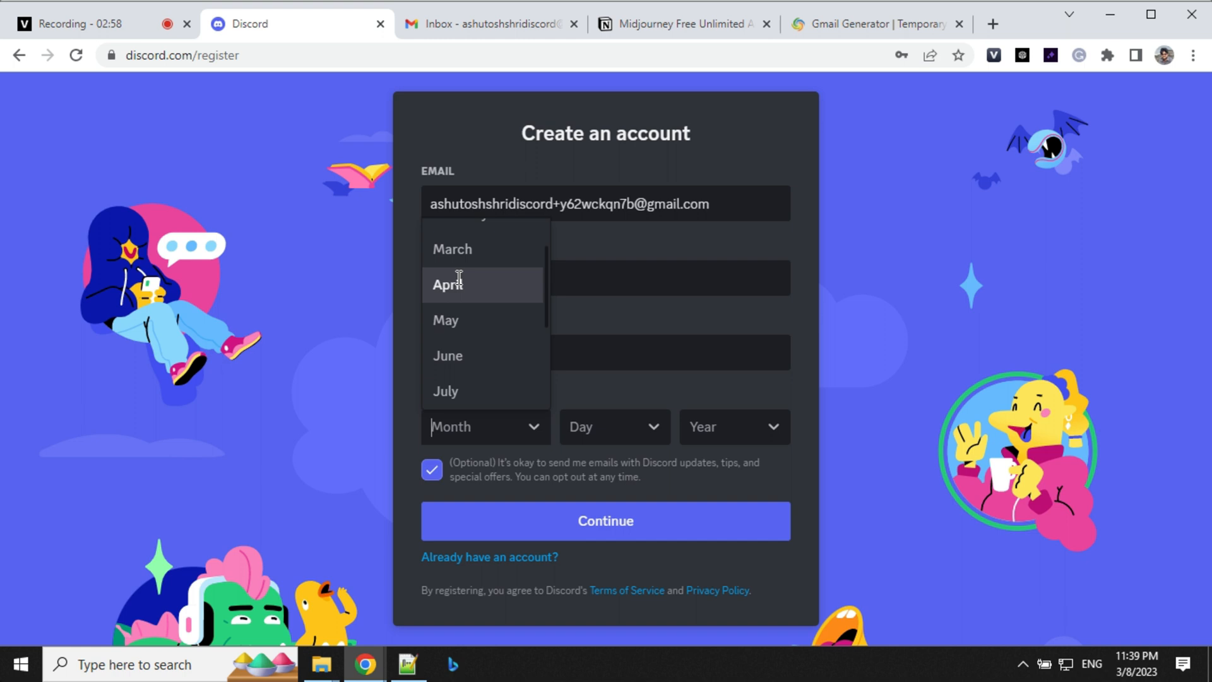
pyautogui.click(732, 427)
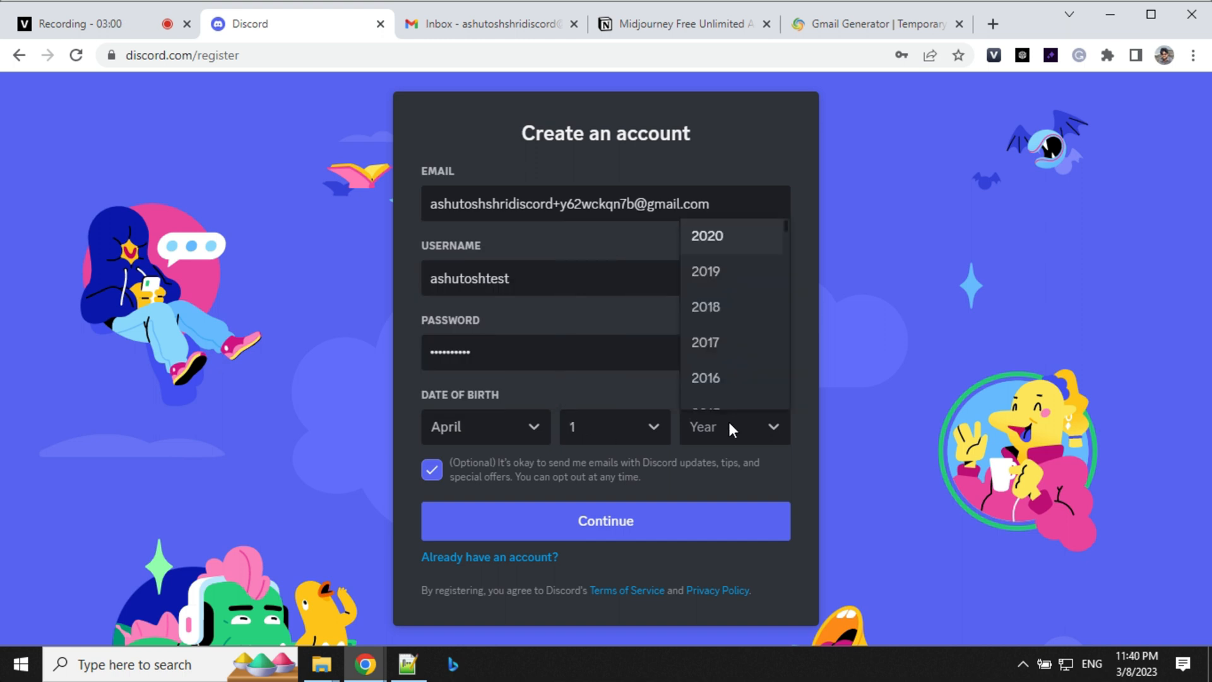
pyautogui.scroll(-3)
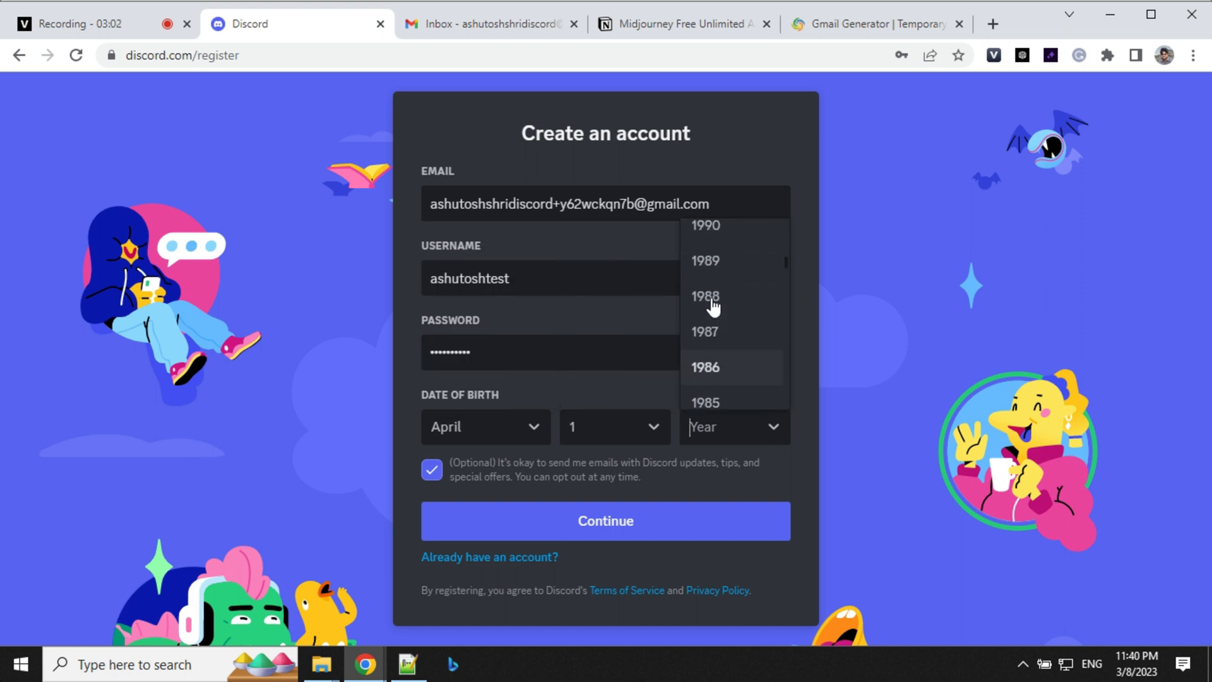
pyautogui.click(704, 260)
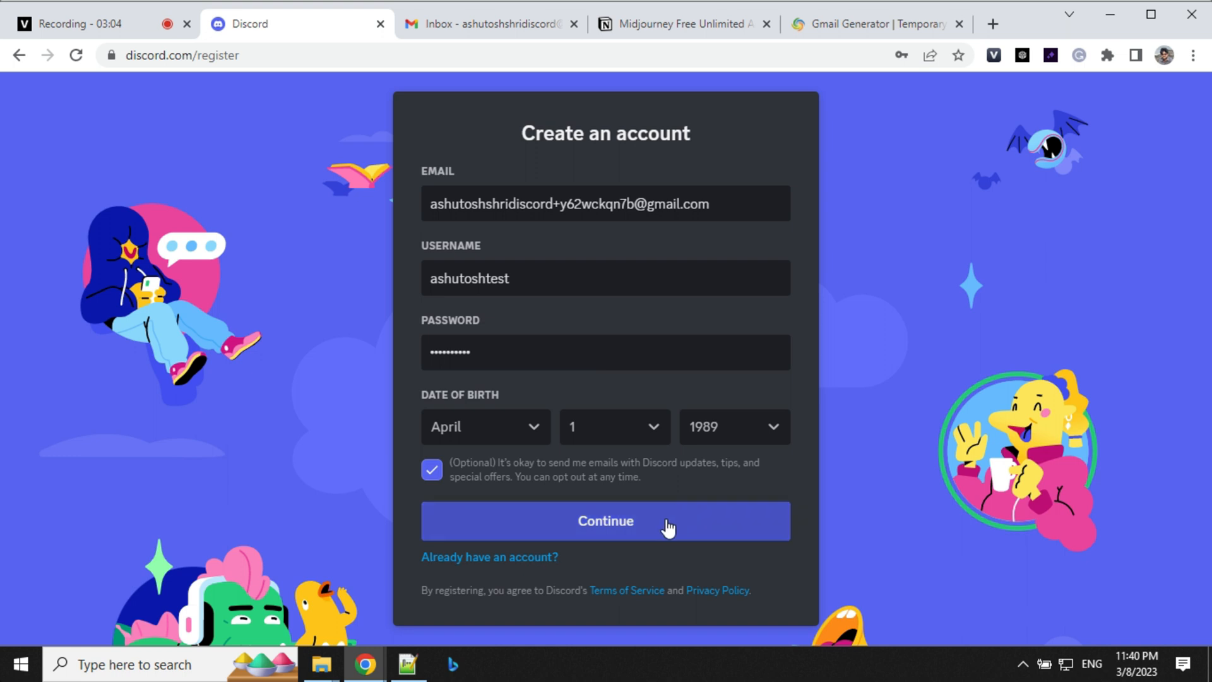
pyautogui.click(605, 521)
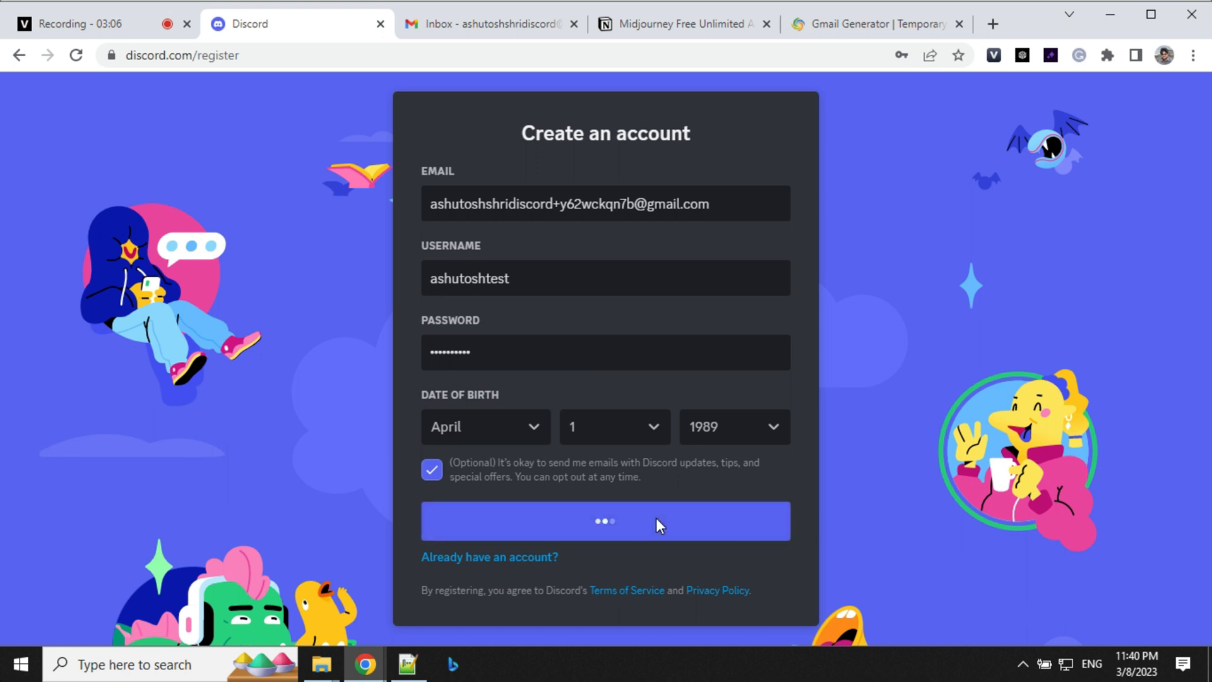
pyautogui.click(605, 520)
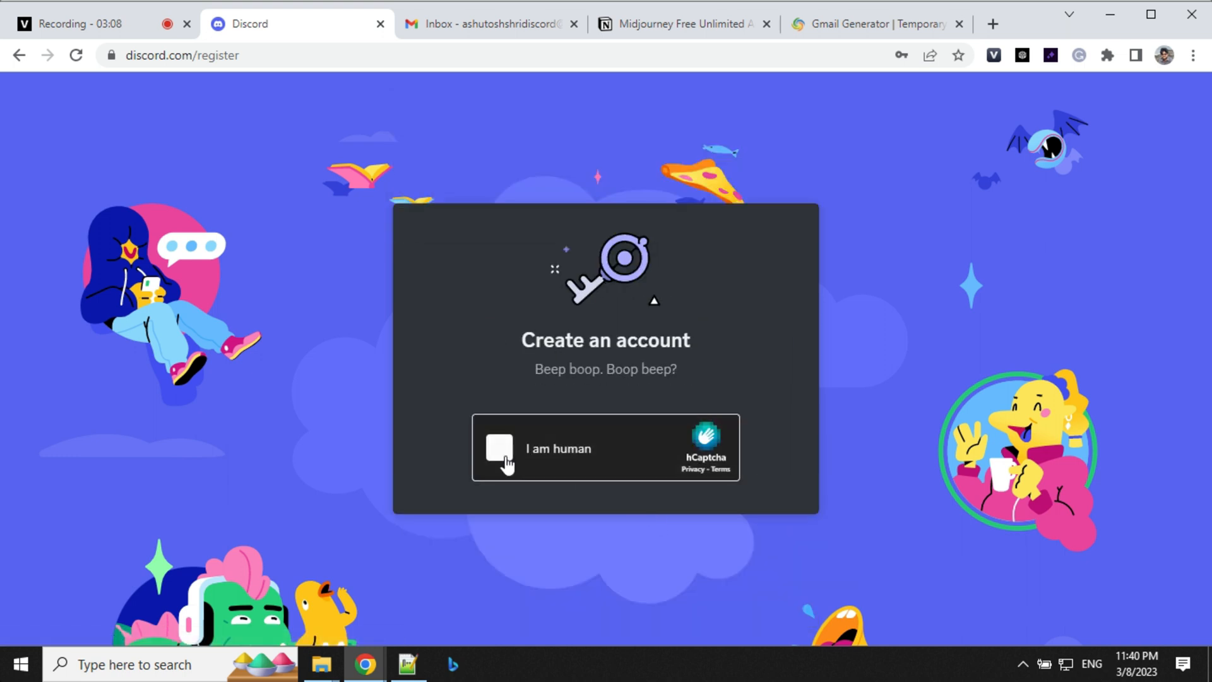
# Pass the hCaptcha bowling-ball challenge, dismiss the first-server prompt and switch to Gmail
pyautogui.click(500, 447)
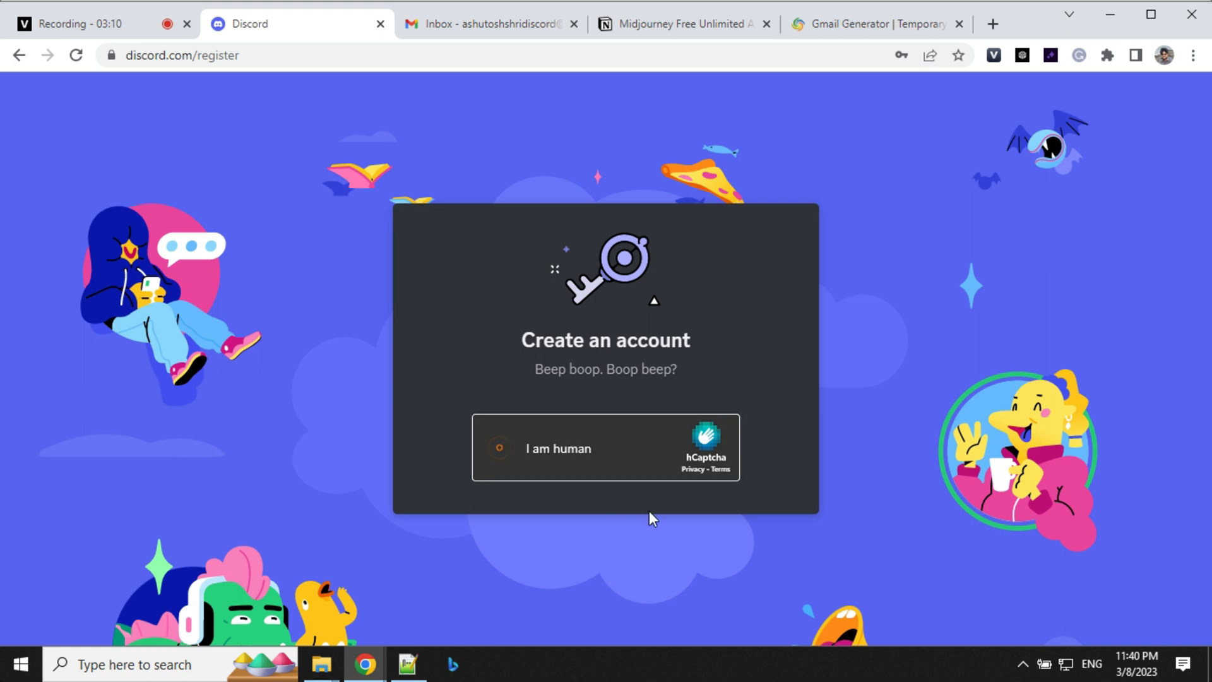
pyautogui.click(499, 448)
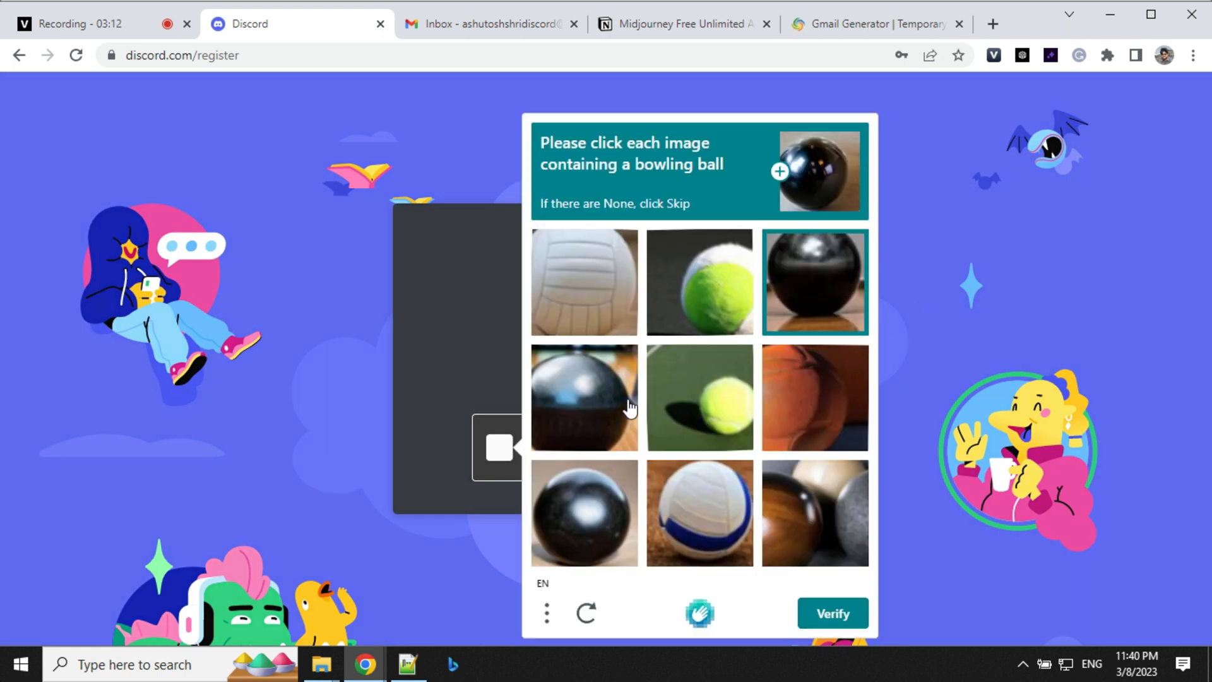
pyautogui.click(832, 613)
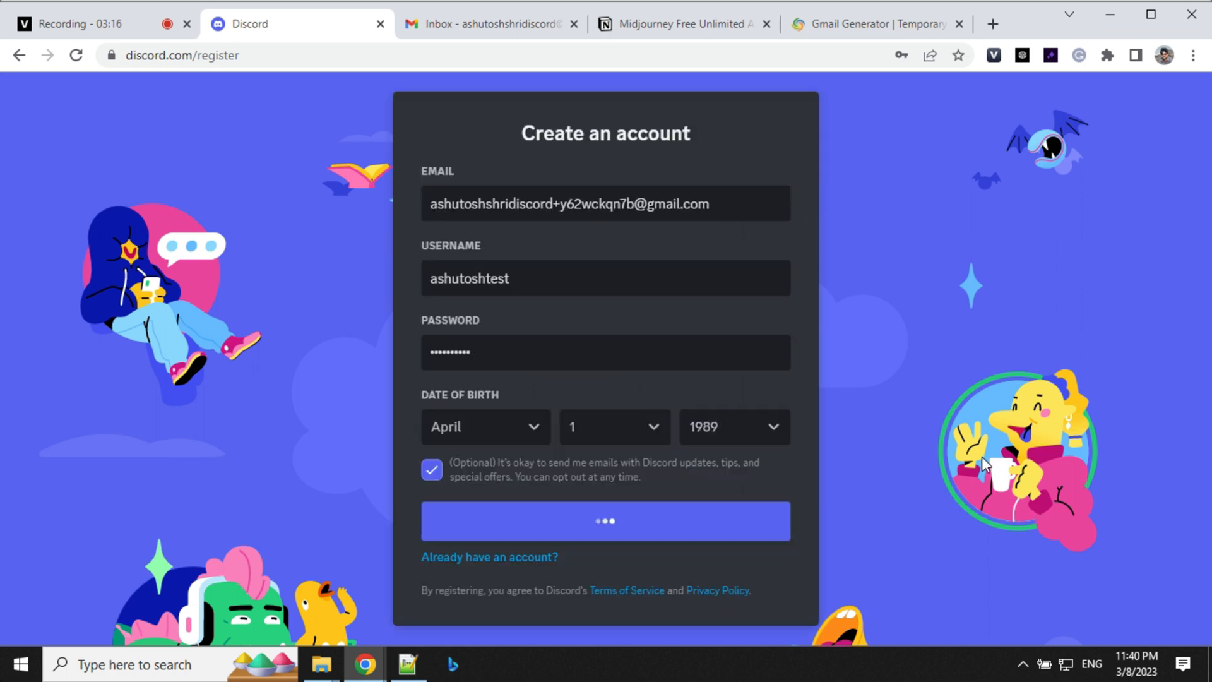
pyautogui.click(605, 520)
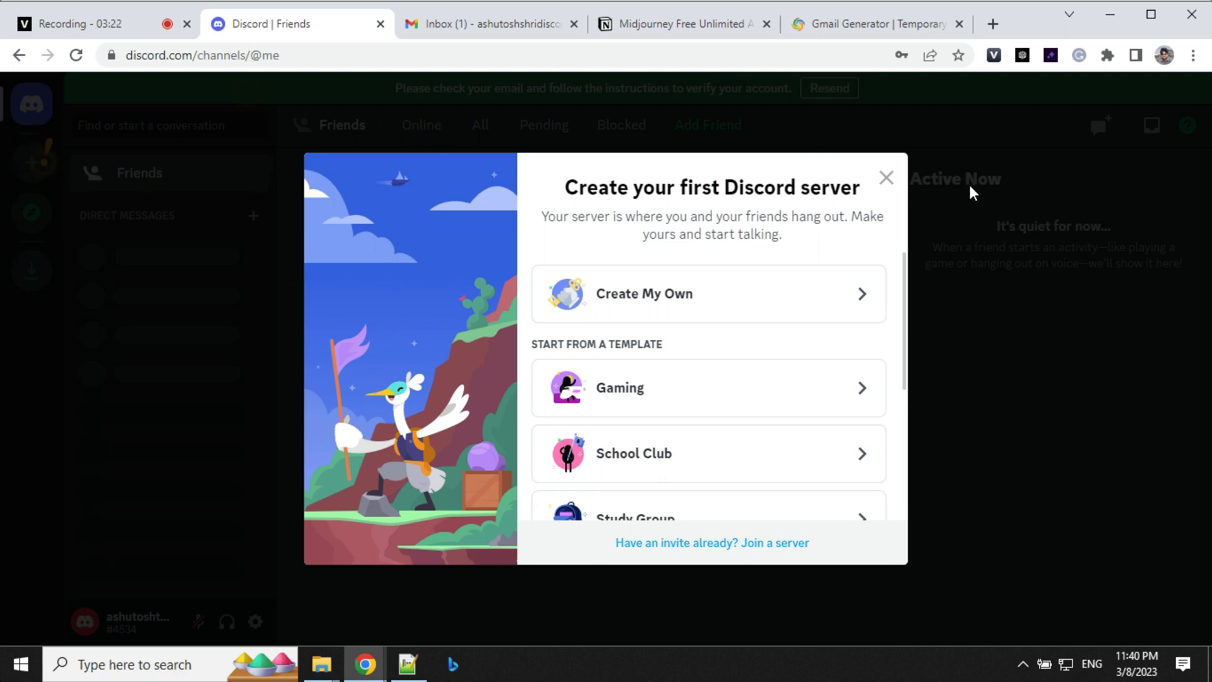
pyautogui.click(887, 177)
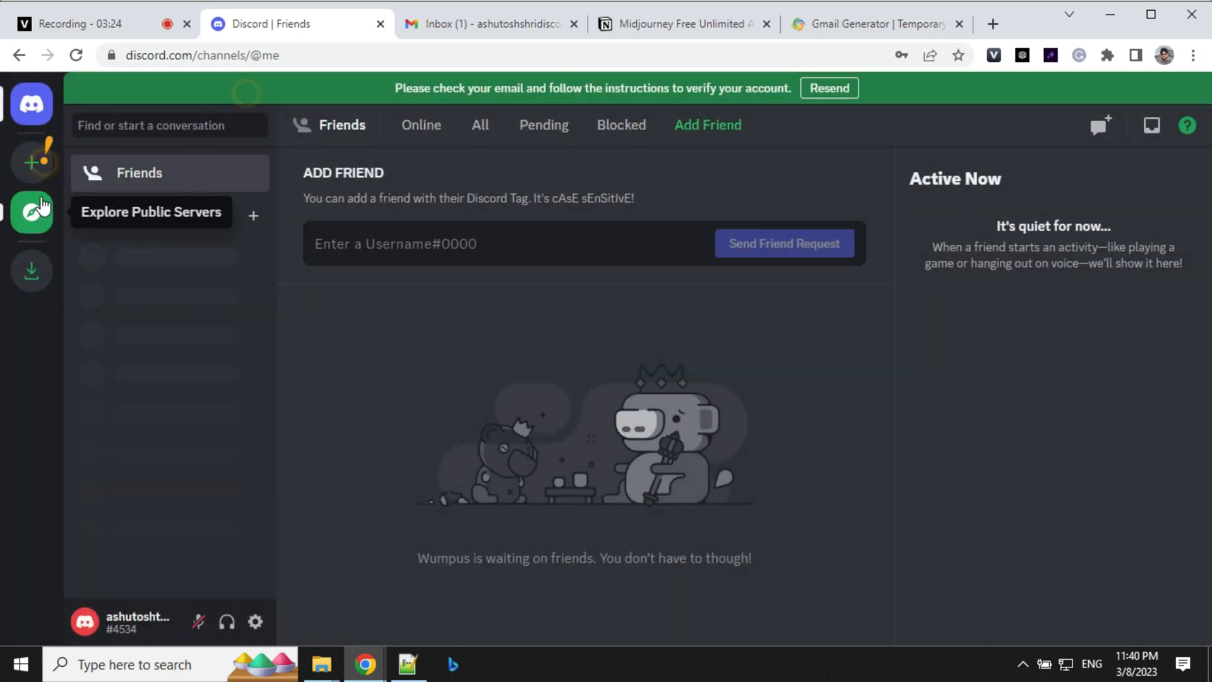
pyautogui.moveTo(525, 31)
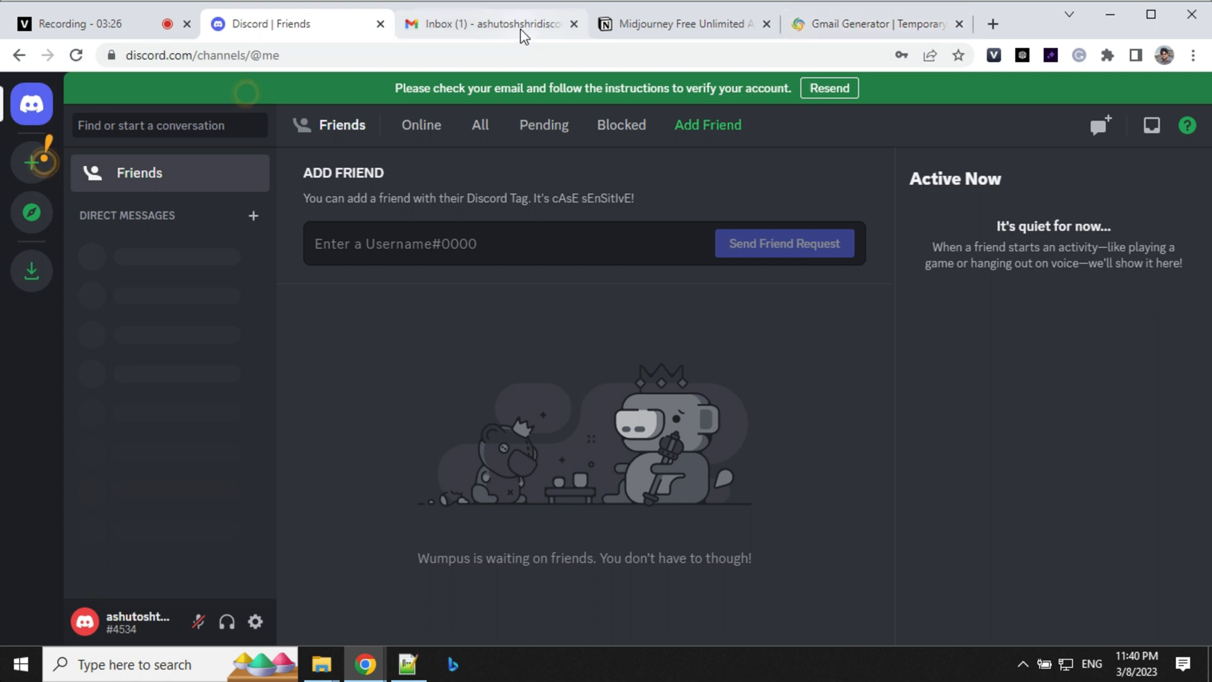
pyautogui.click(487, 23)
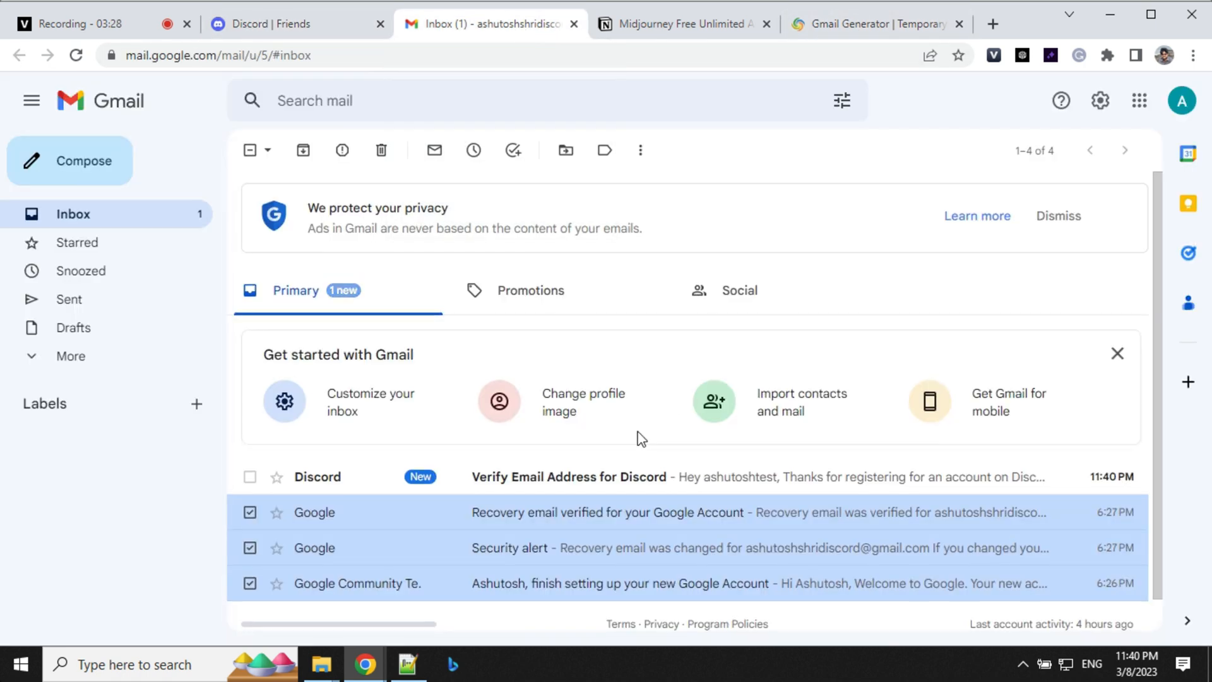
# View the Discord Verify Email message's sender and recipient details showing the alias address
pyautogui.click(568, 476)
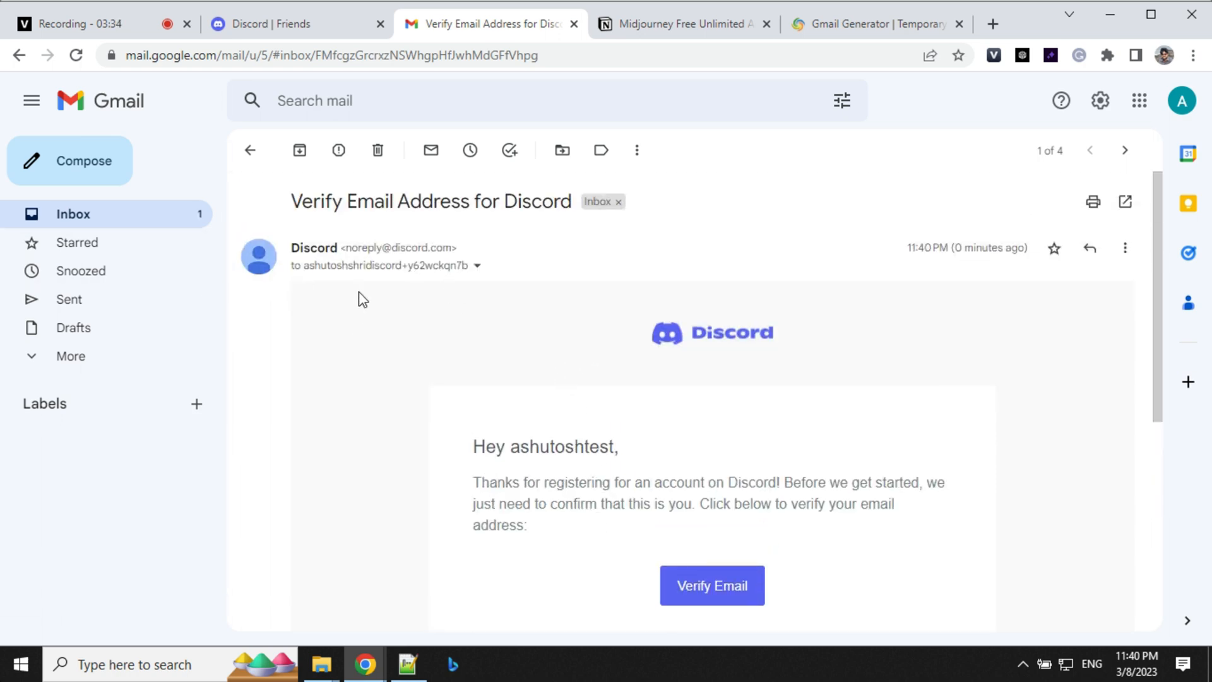
pyautogui.click(477, 265)
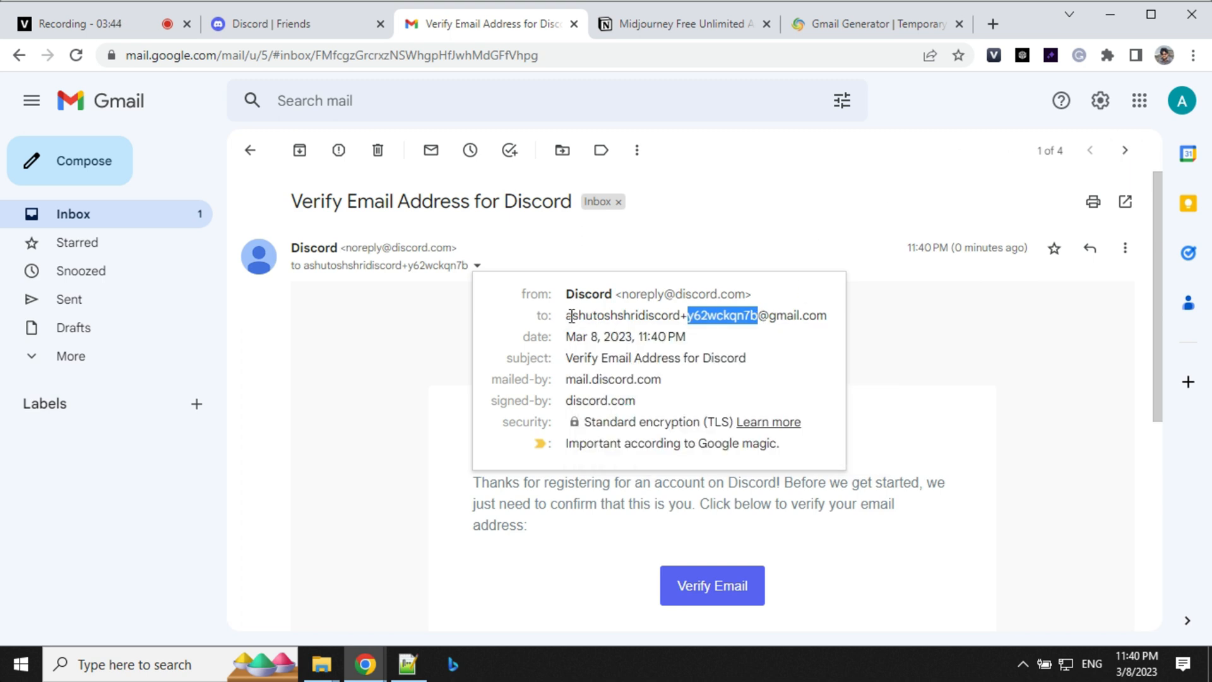
pyautogui.click(694, 316)
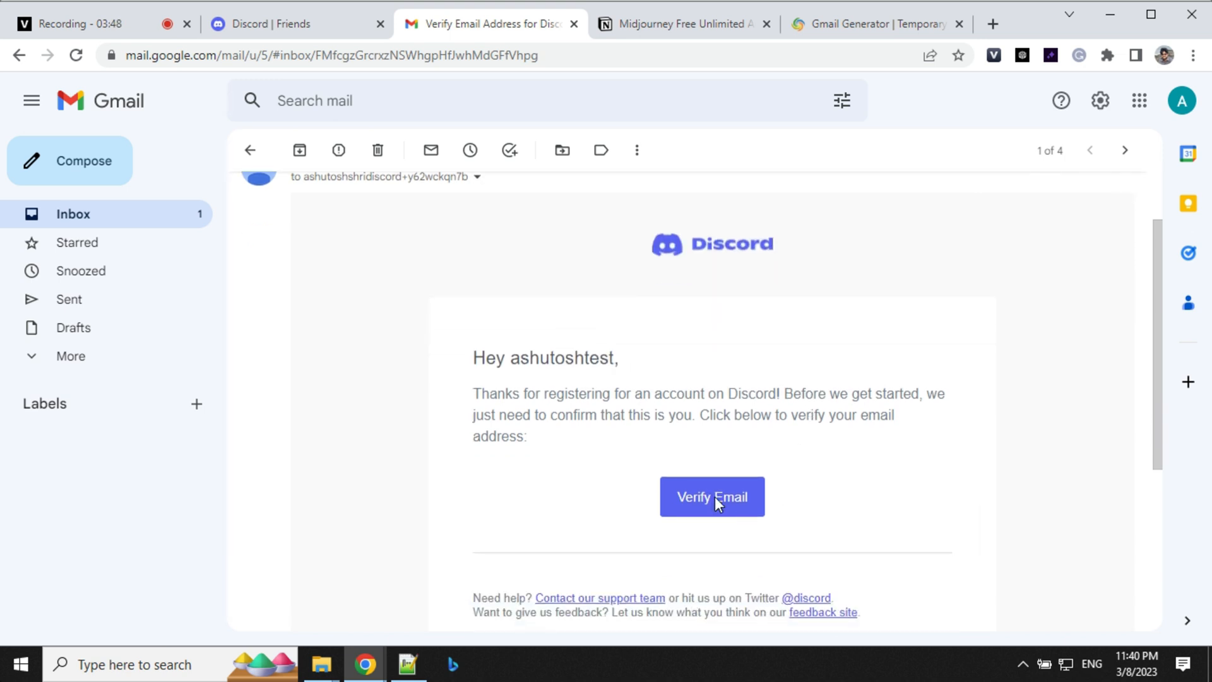
# Verify the email from the message and continue into the new account's Discord home
pyautogui.click(711, 497)
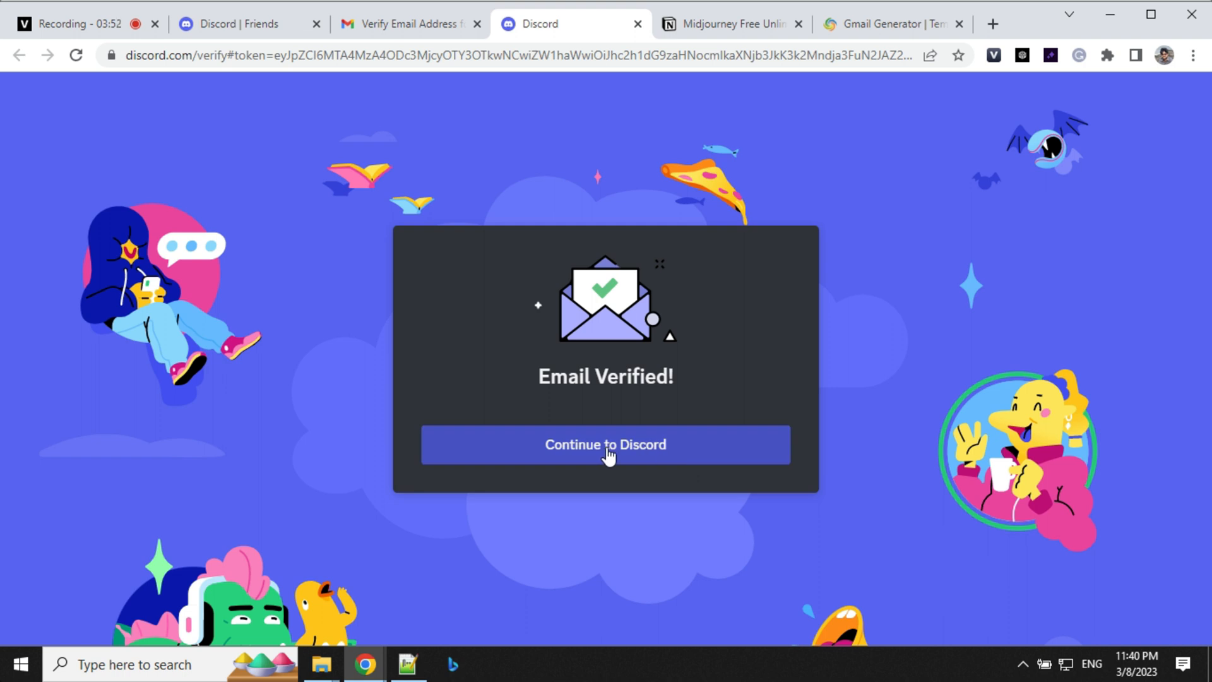
pyautogui.click(605, 444)
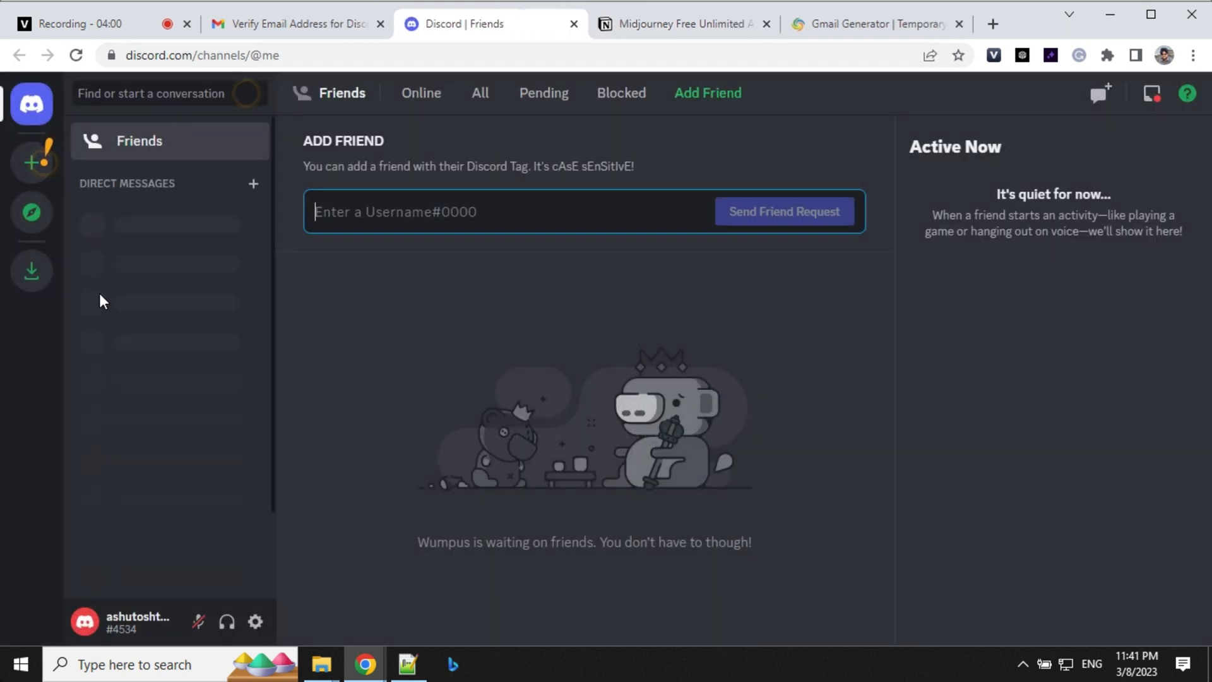
pyautogui.moveTo(546, 43)
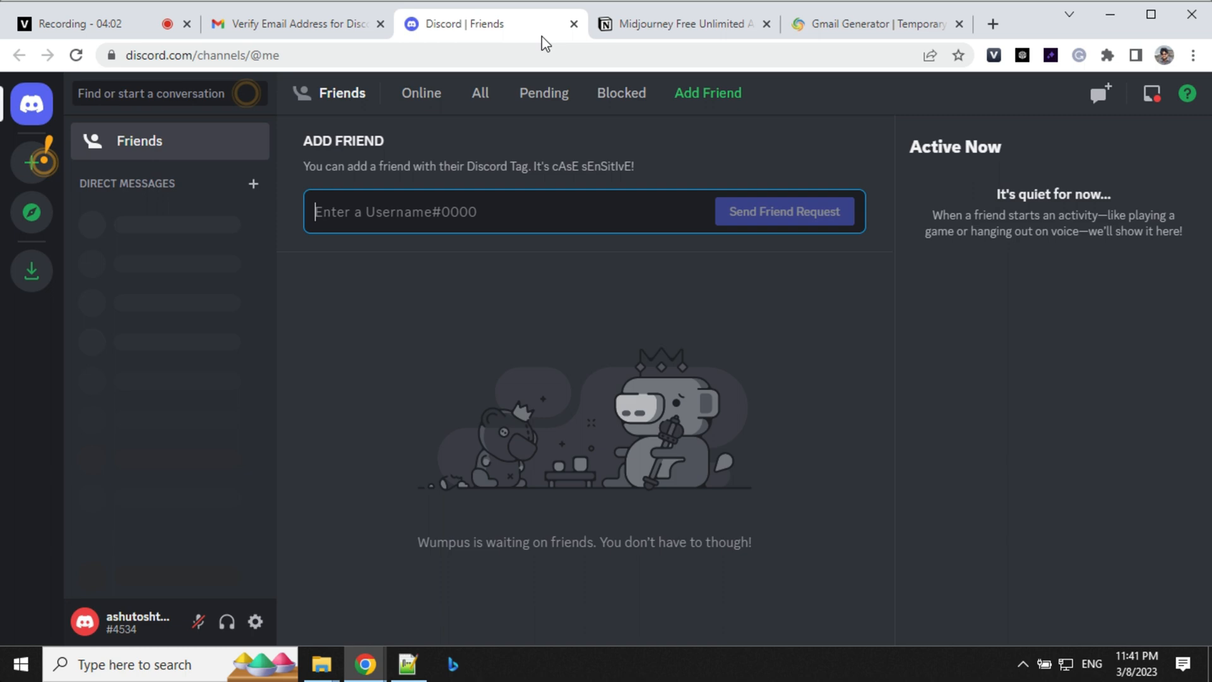
pyautogui.click(993, 24)
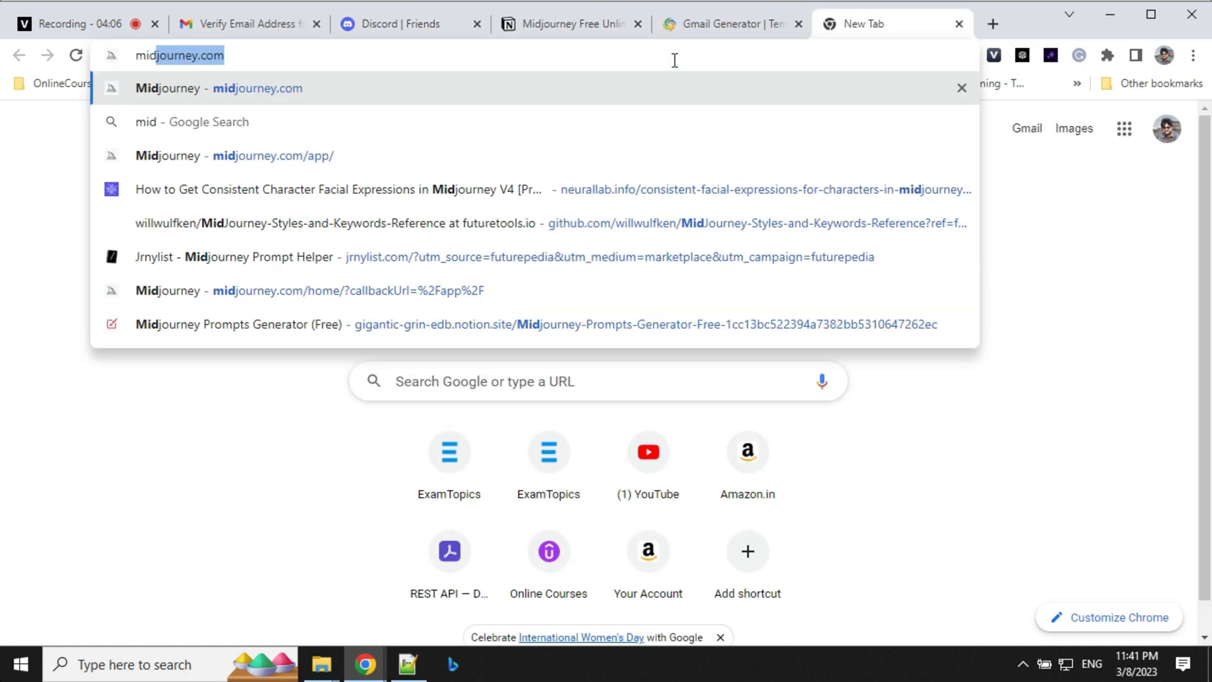
# From midjourney.com's Join the Beta invite, accept the Midjourney server invitation and pass the captcha
pyautogui.press('Return')
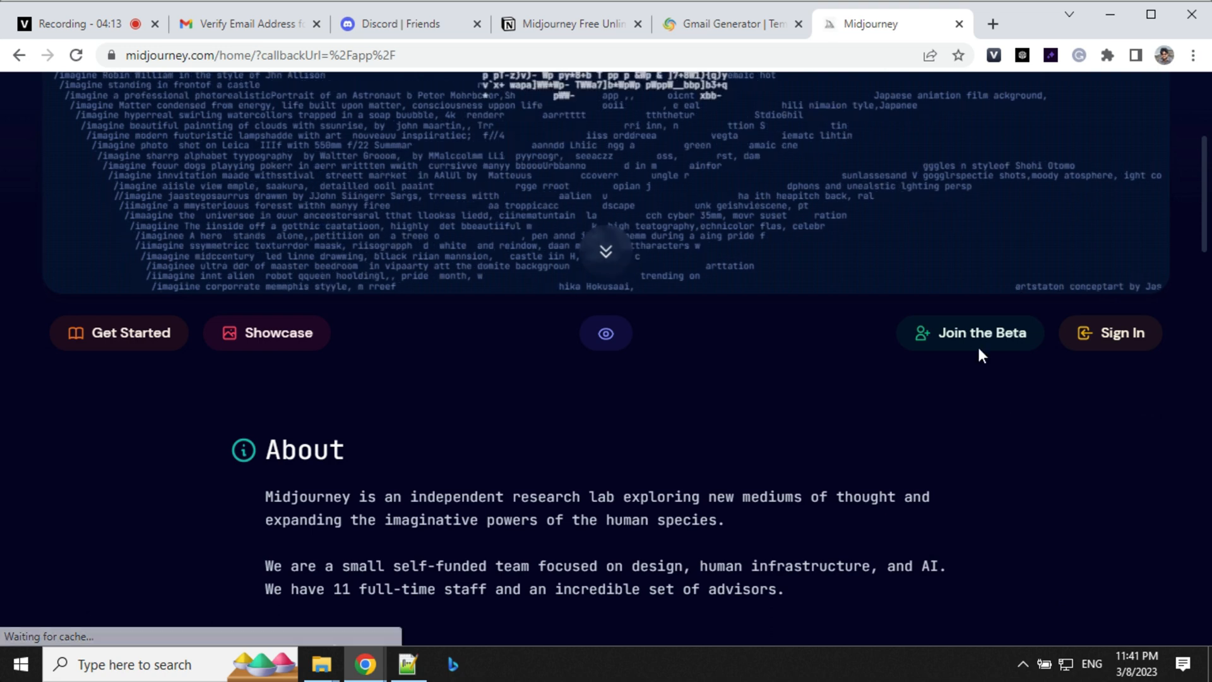
pyautogui.click(981, 332)
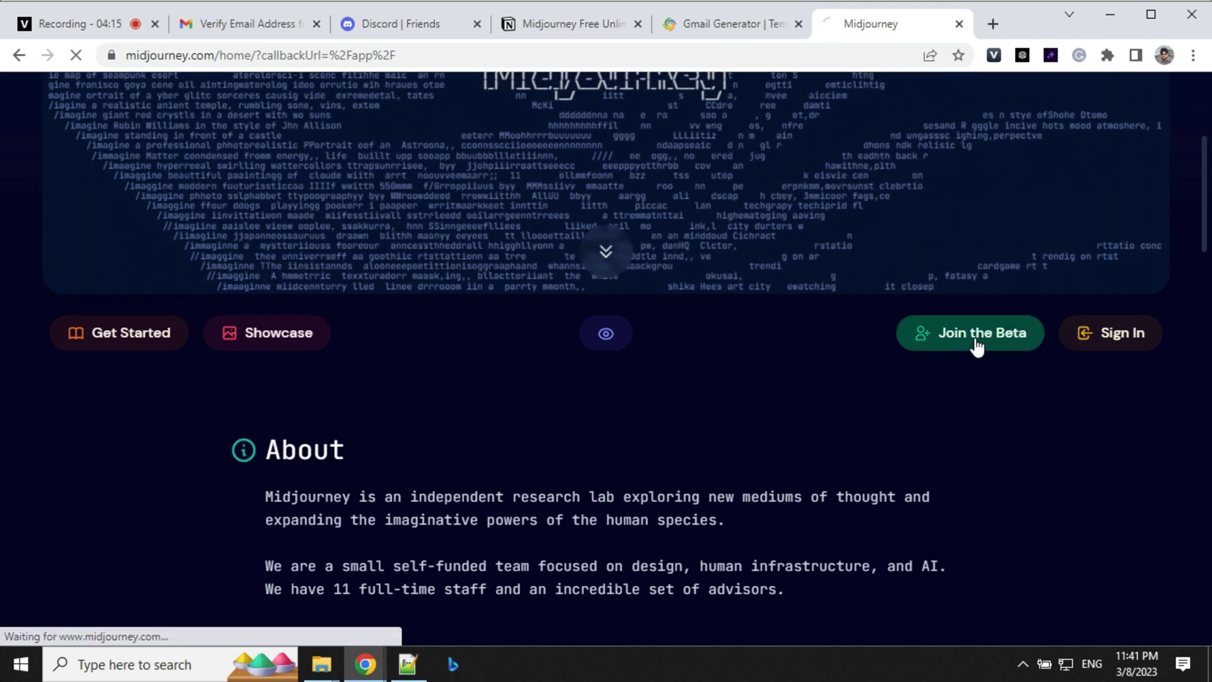
pyautogui.click(970, 333)
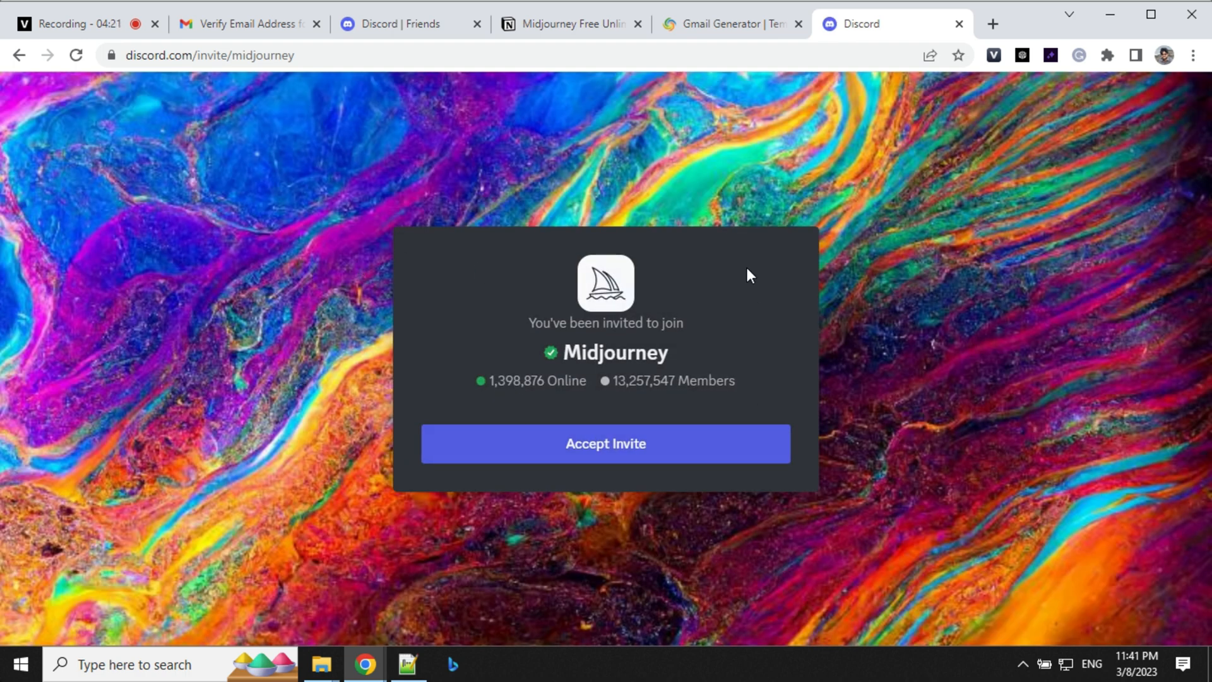
pyautogui.moveTo(409, 23)
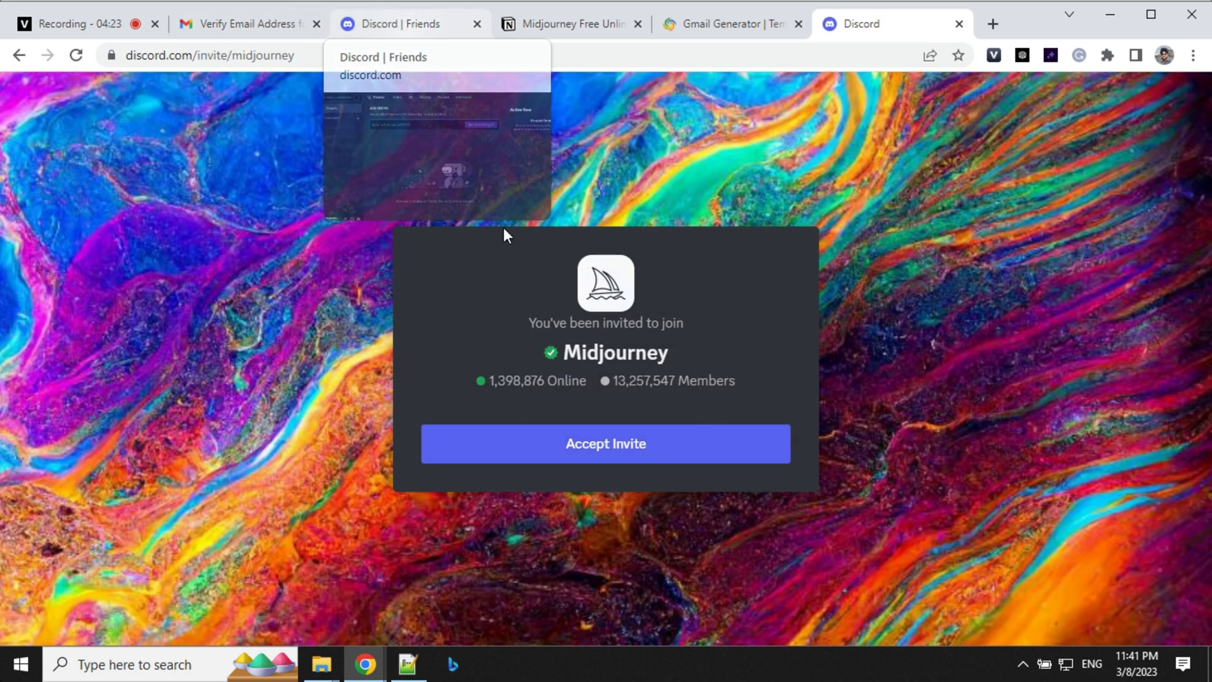
pyautogui.click(605, 443)
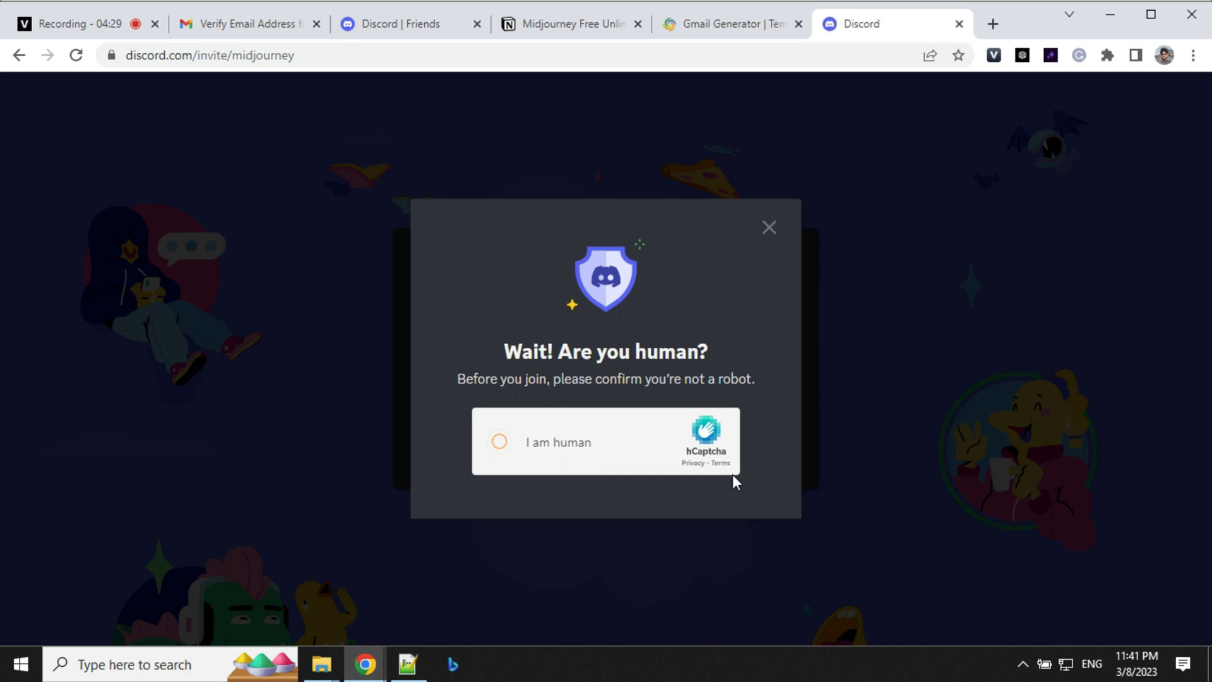
pyautogui.click(500, 442)
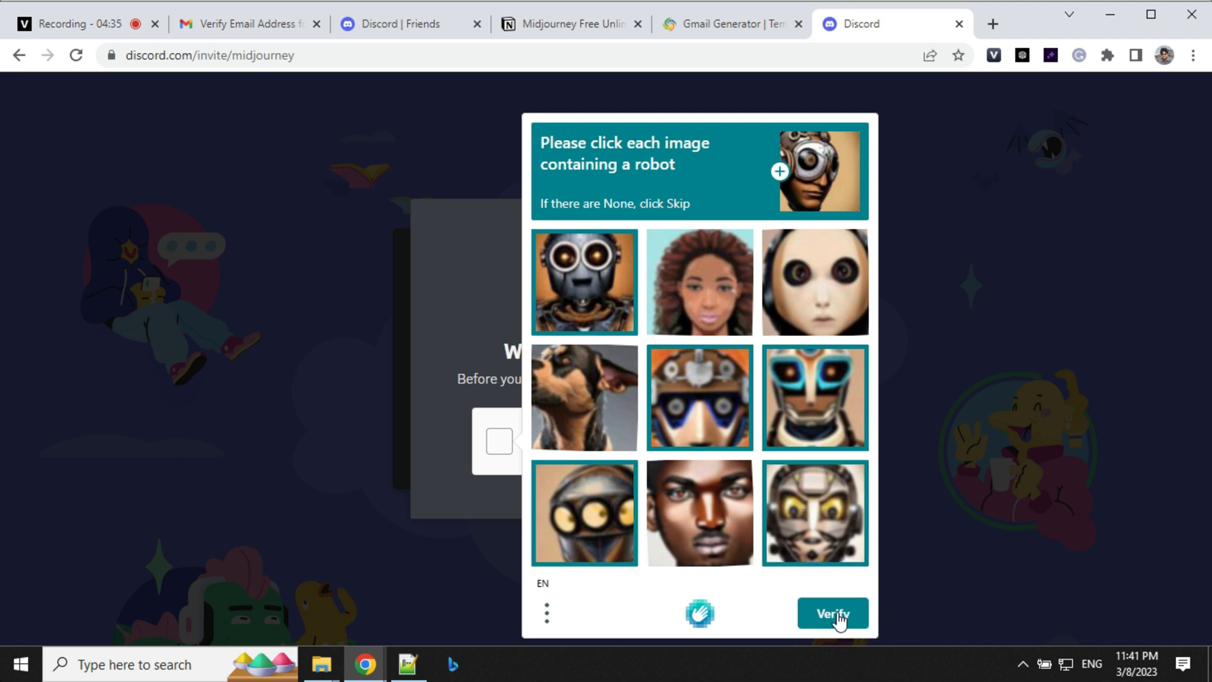
pyautogui.click(832, 613)
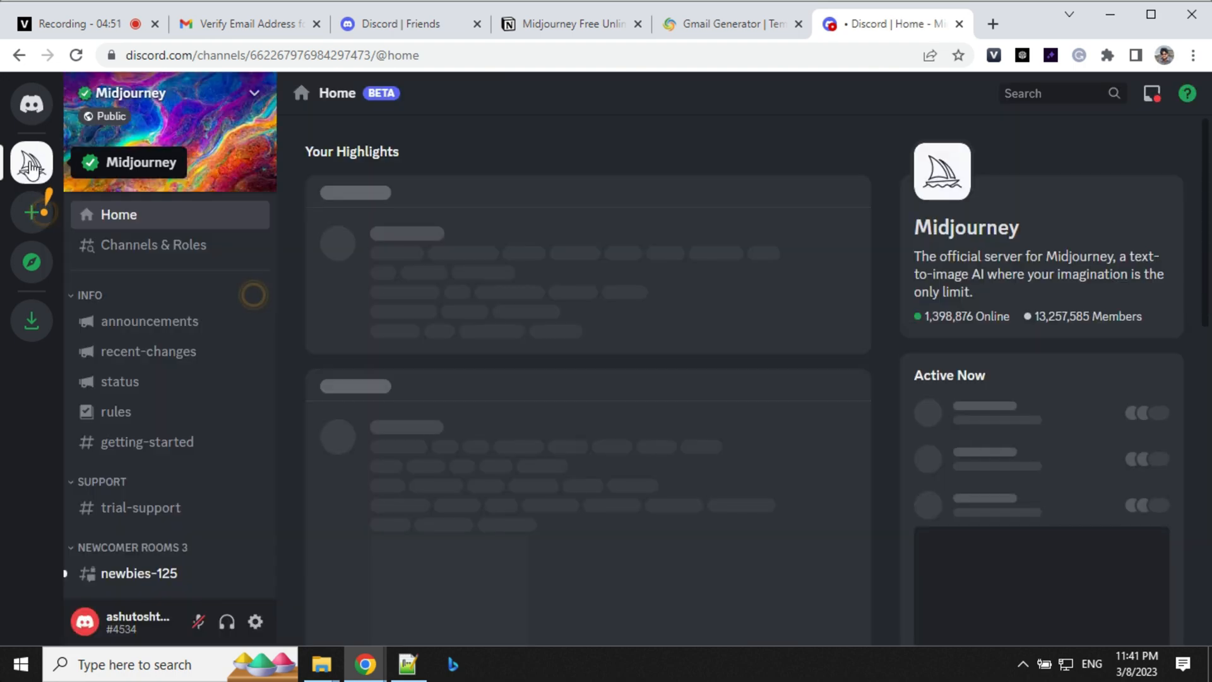
# Run /imagine "potrait of a girl" in #newbies-155 to get four portraits from Midjourney Bot
pyautogui.click(139, 371)
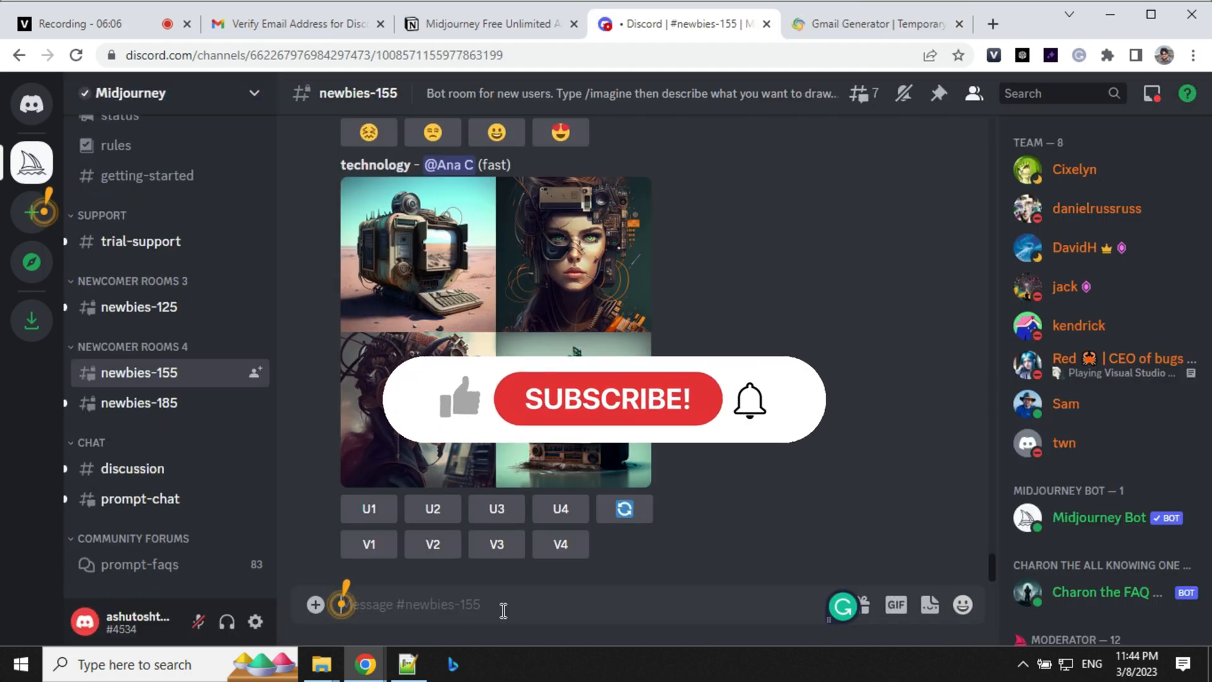
pyautogui.write('/')
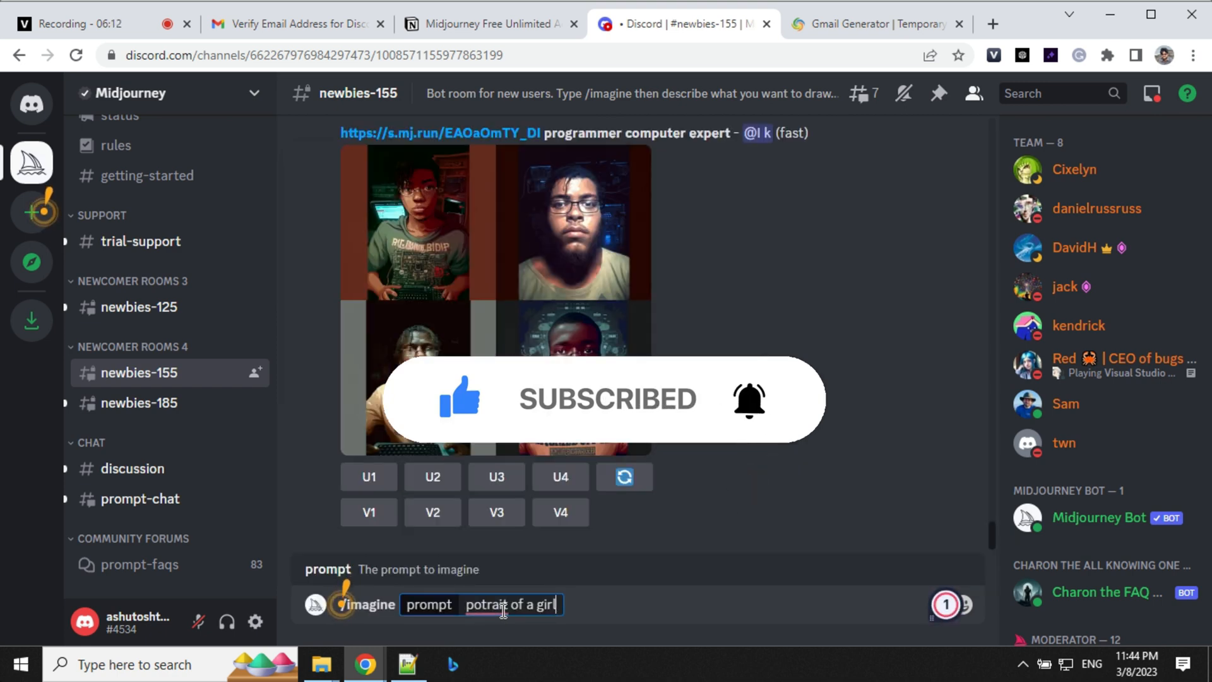
pyautogui.press('Return')
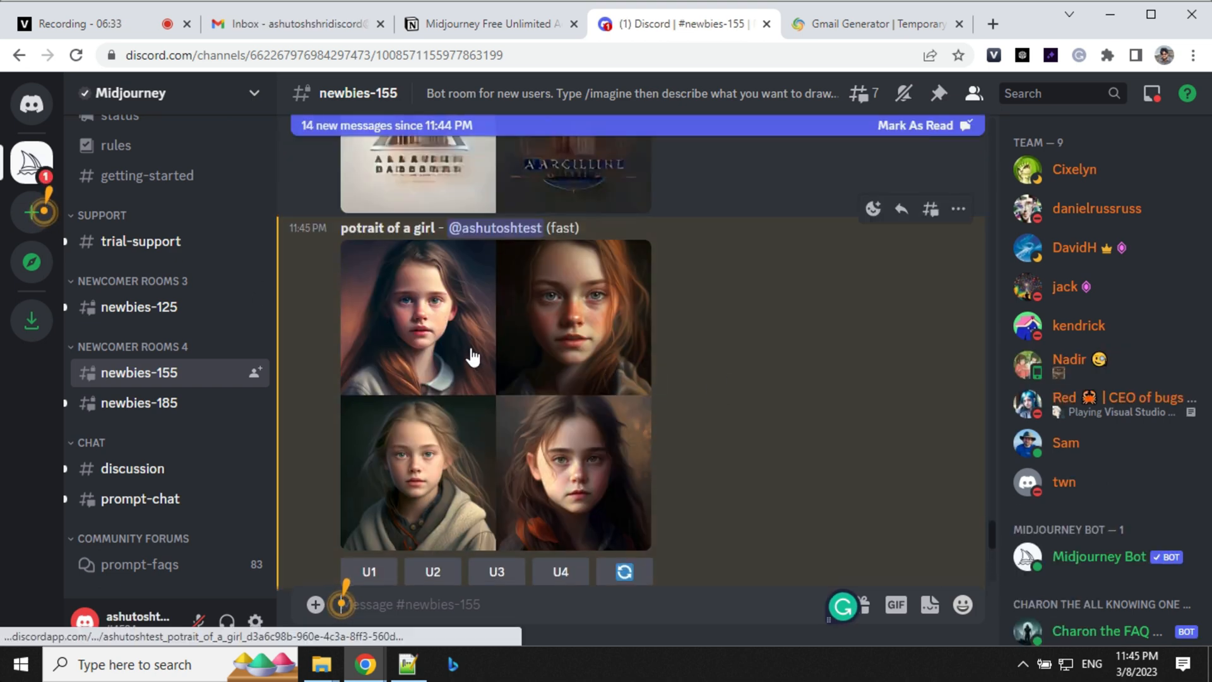
pyautogui.moveTo(719, 387)
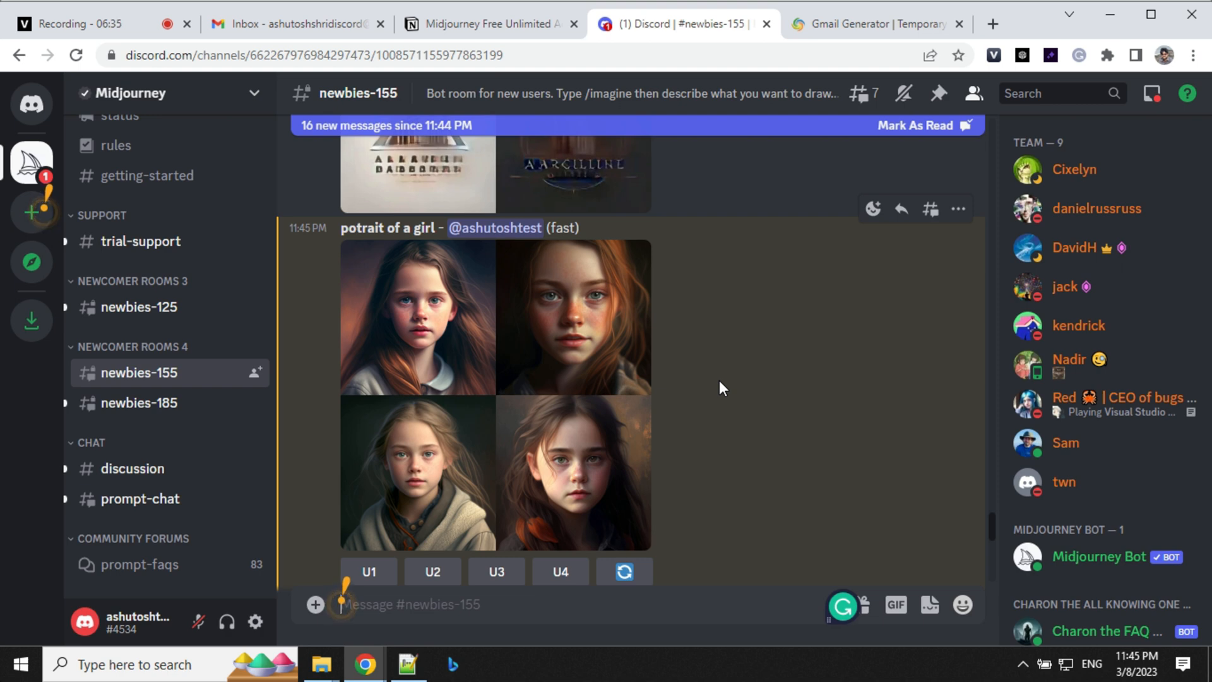
pyautogui.moveTo(255, 621)
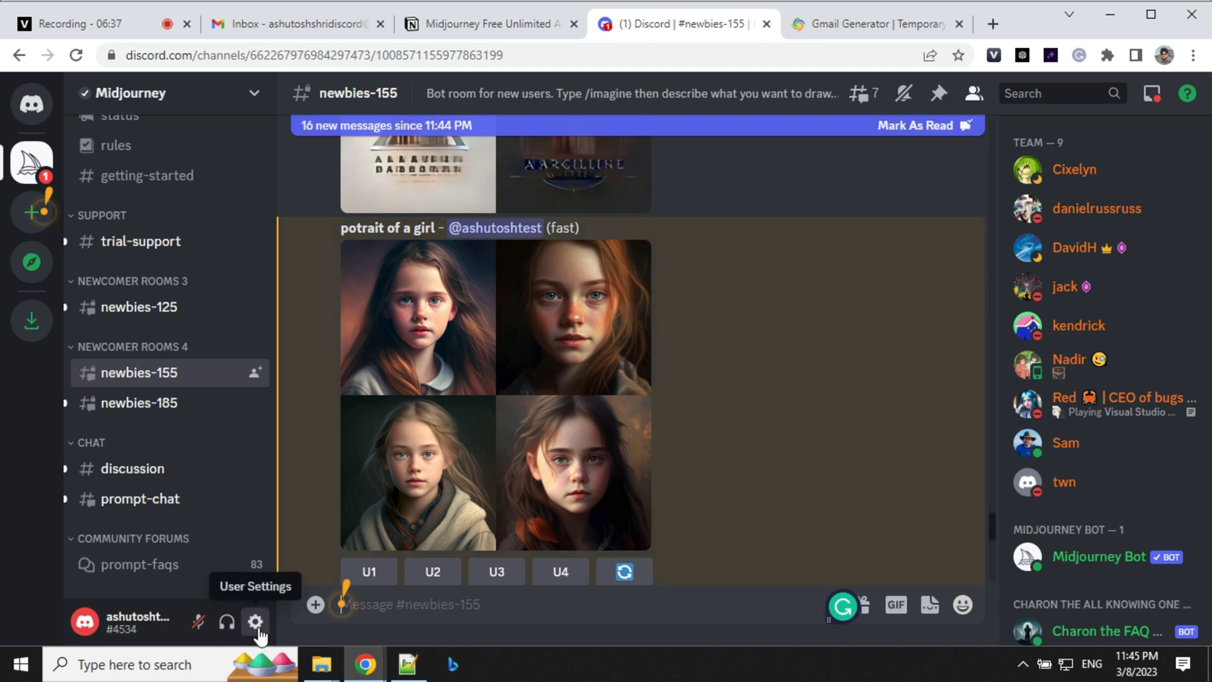
# Log out of the ashutoshtest account through User Settings
pyautogui.click(255, 622)
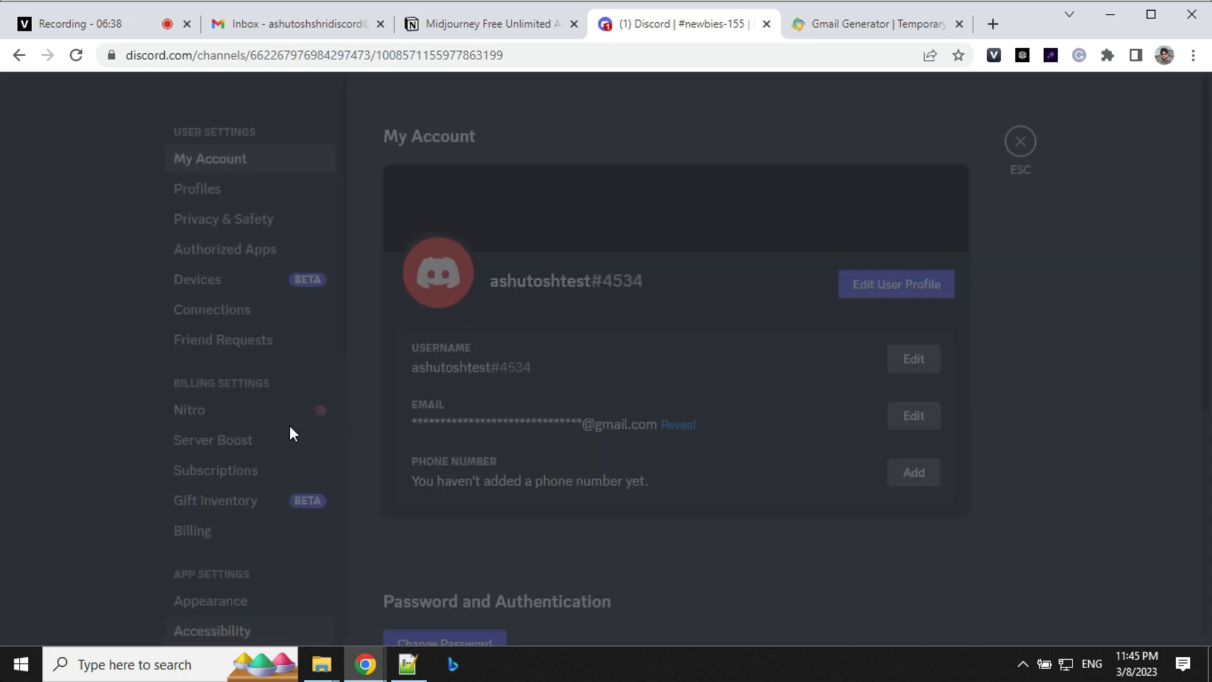
pyautogui.scroll(-3)
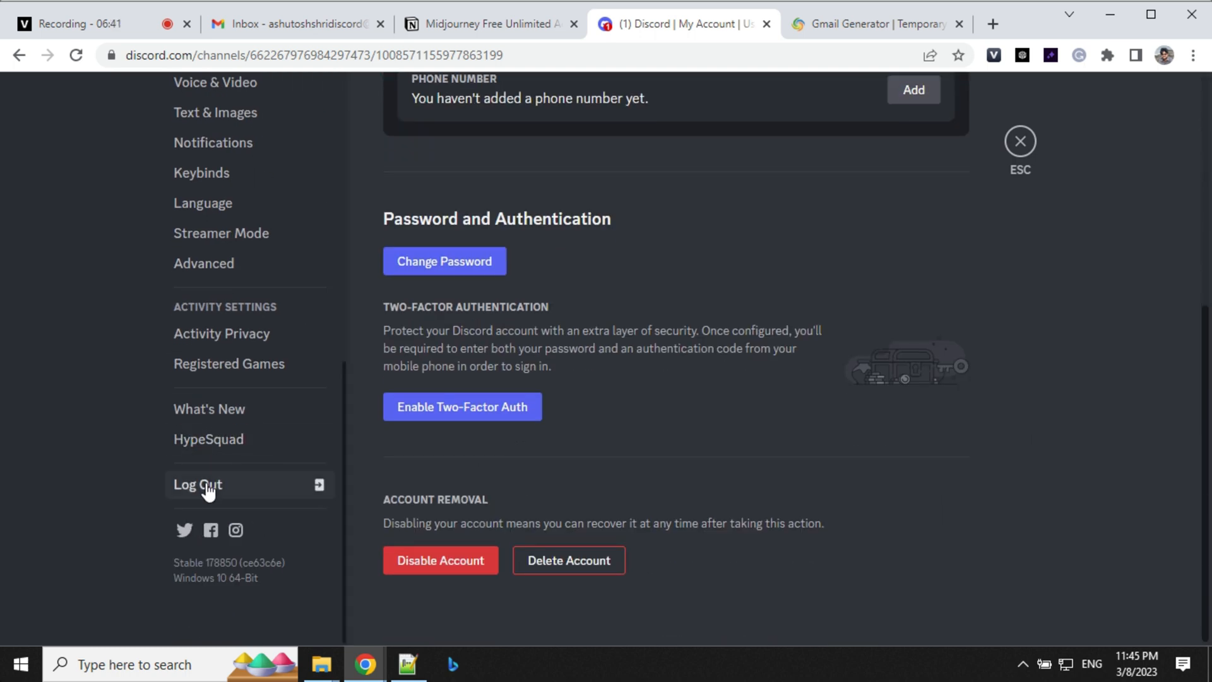
pyautogui.click(197, 483)
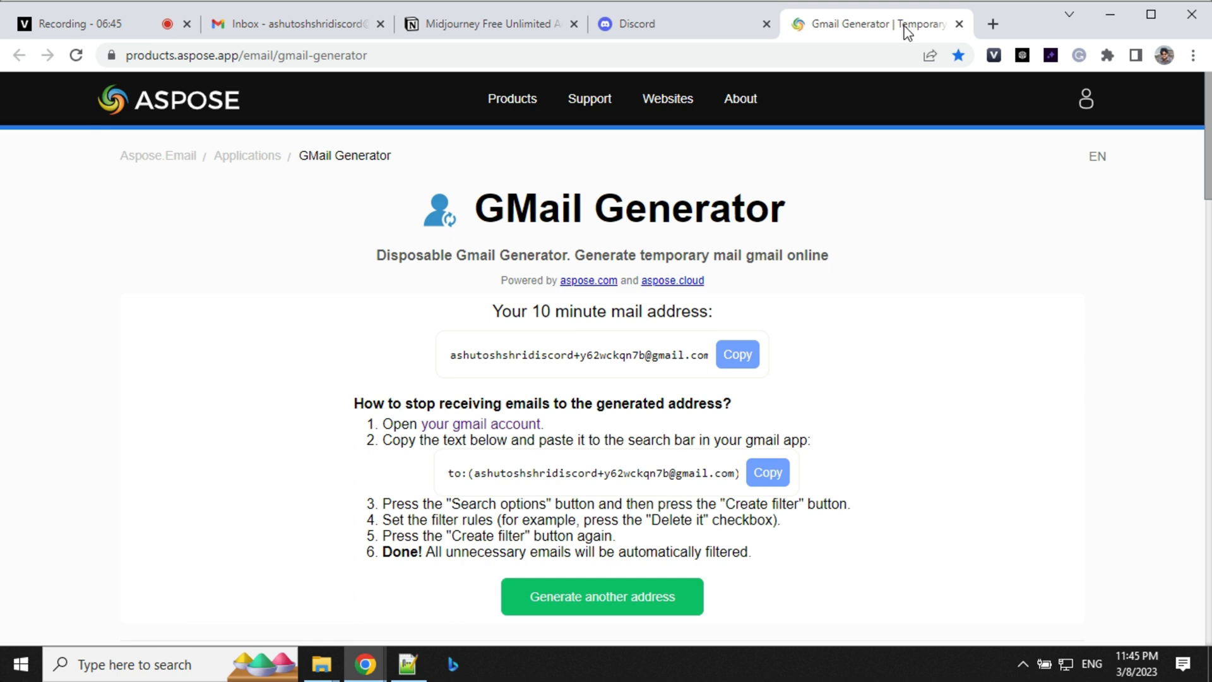
pyautogui.moveTo(36, 62)
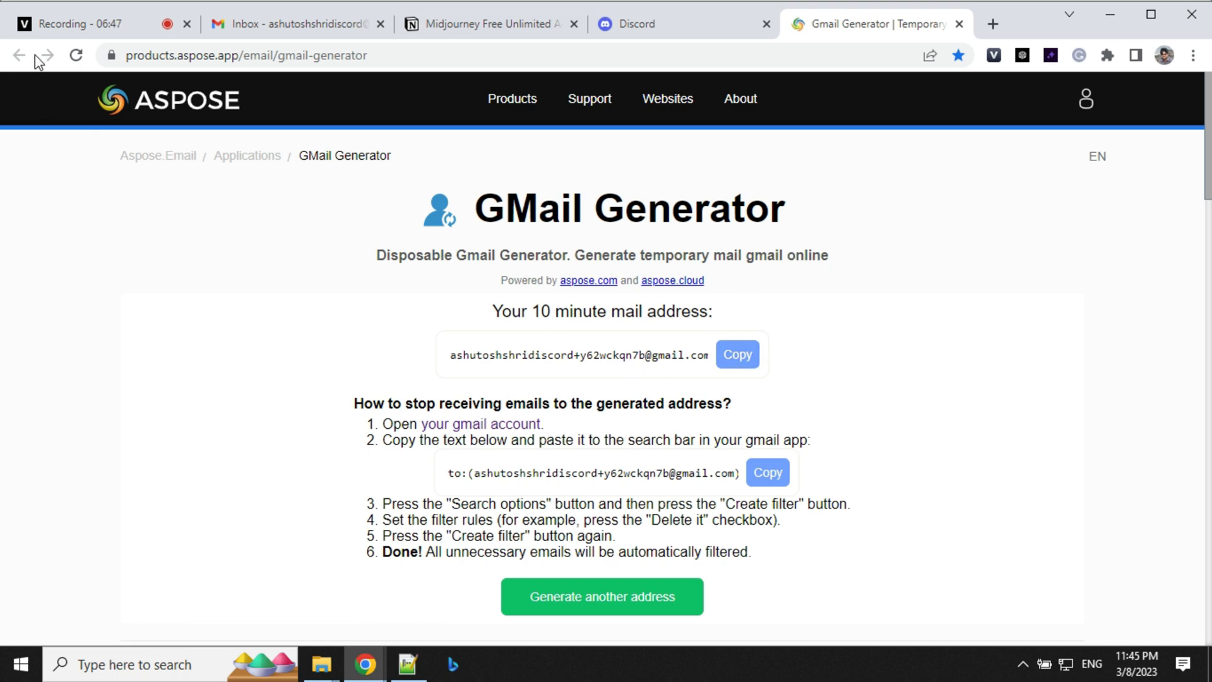
pyautogui.click(75, 54)
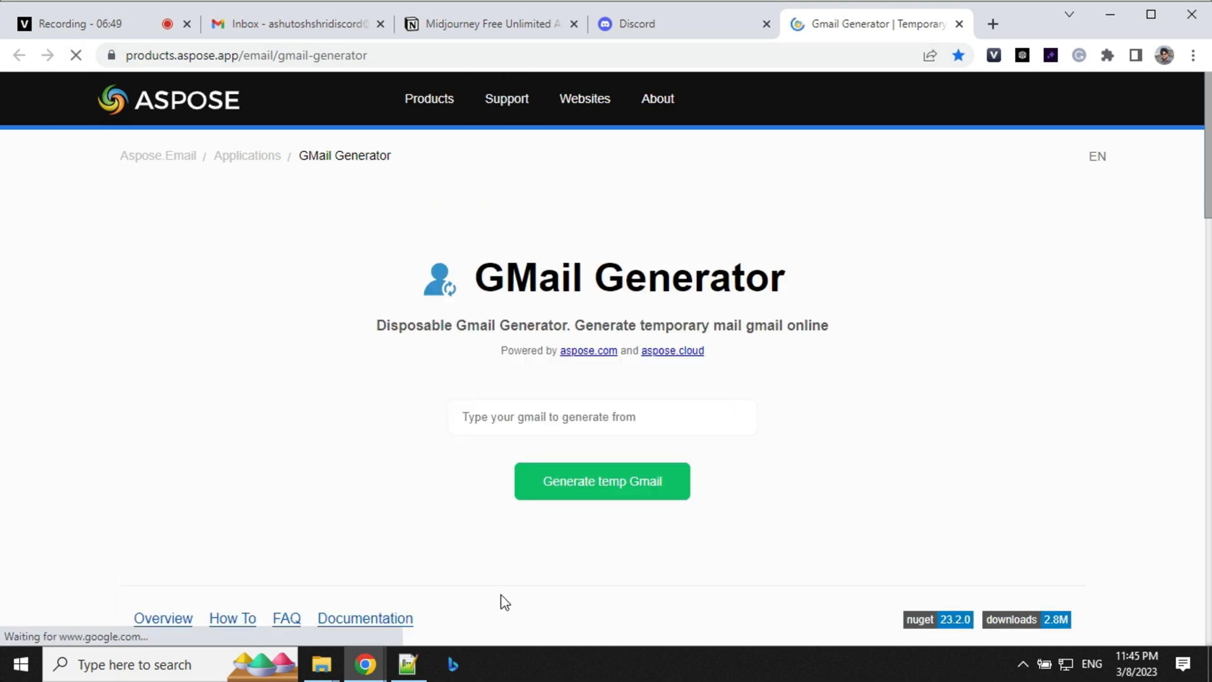
pyautogui.click(490, 24)
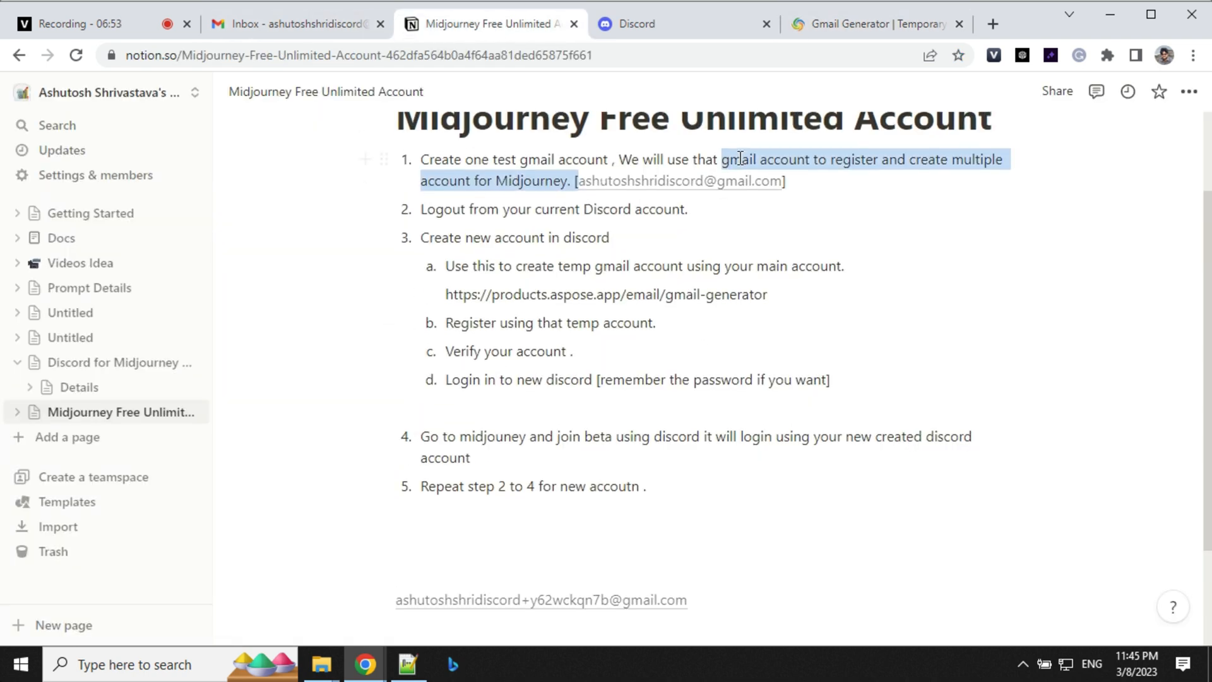
pyautogui.click(870, 24)
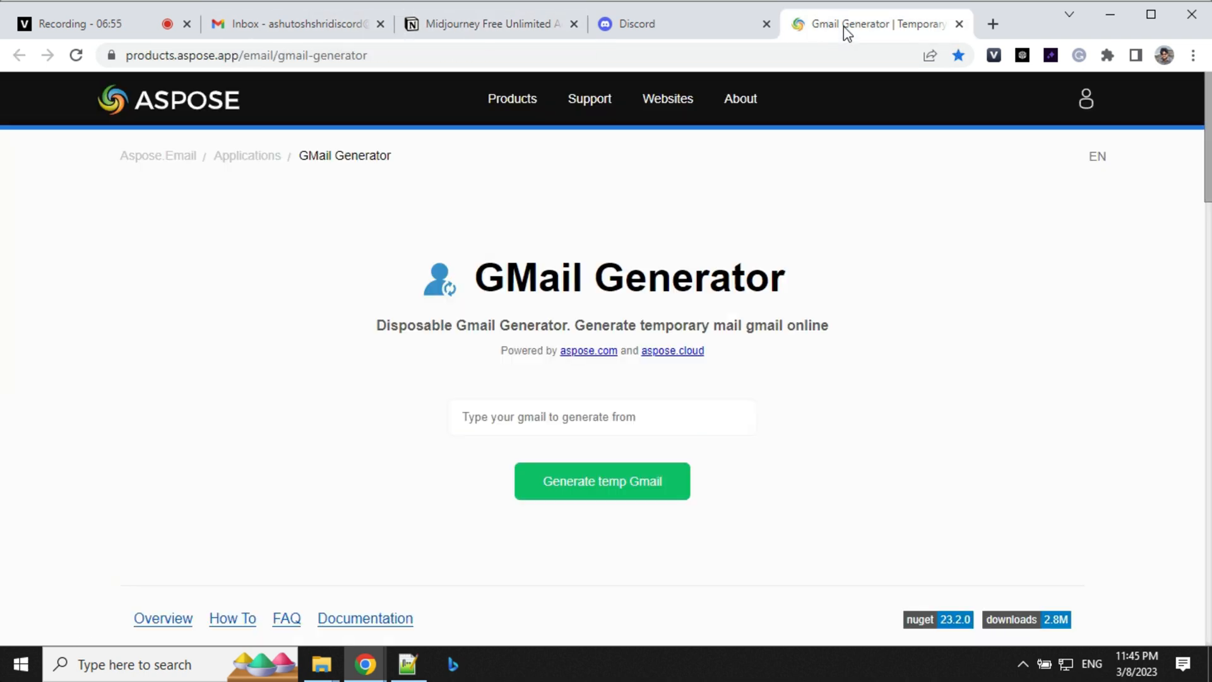
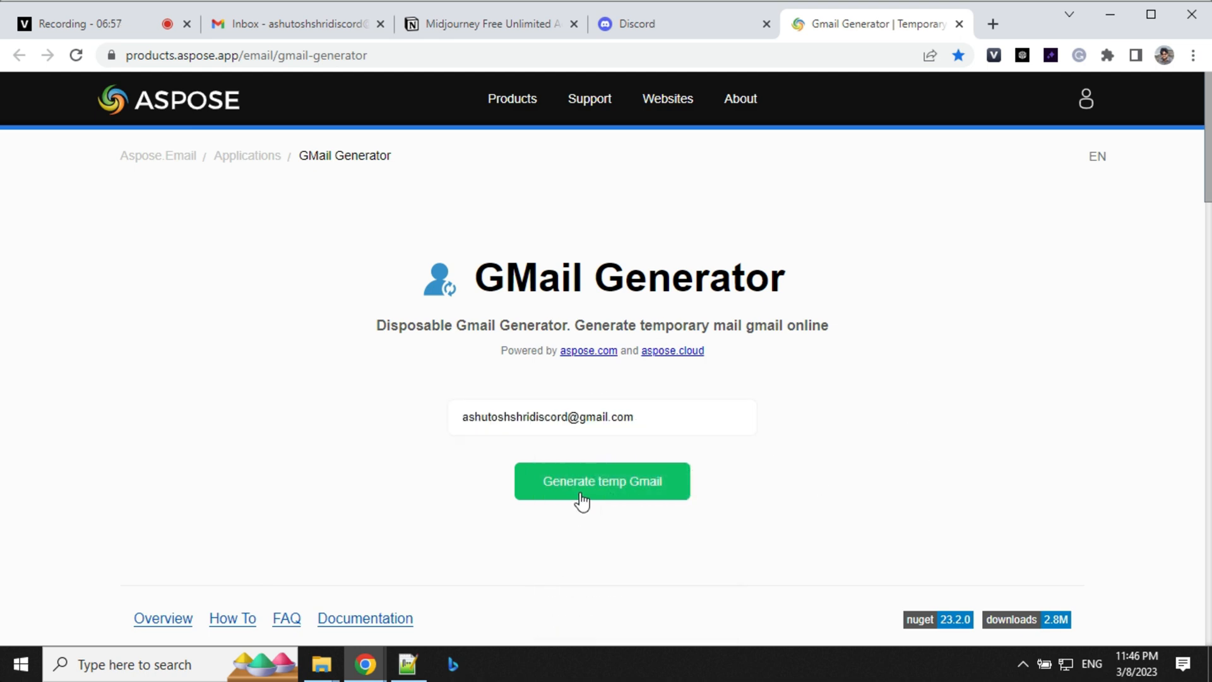
pyautogui.click(601, 480)
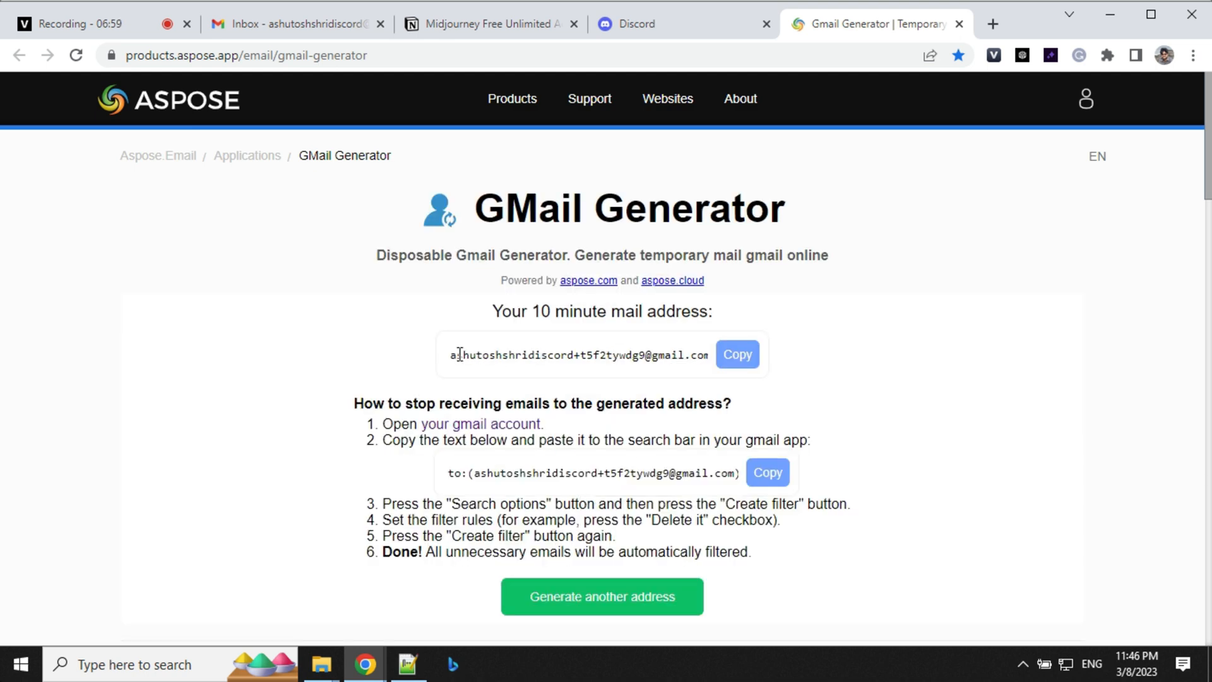
pyautogui.tripleClick(578, 355)
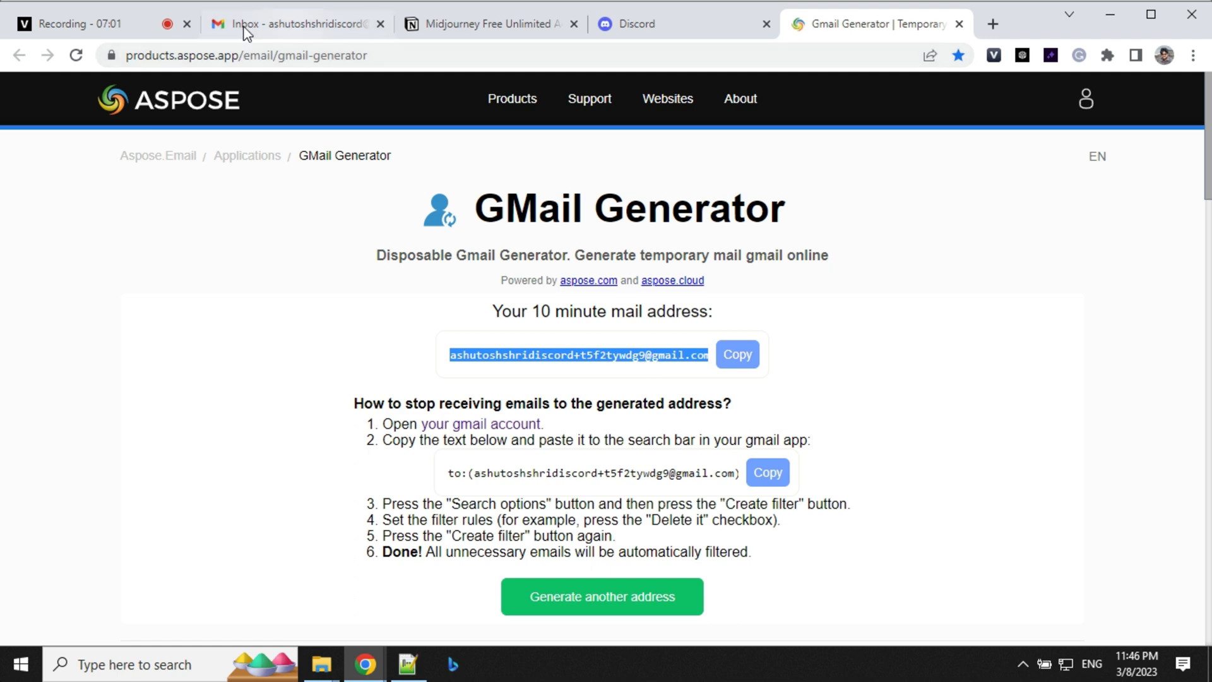
pyautogui.click(638, 24)
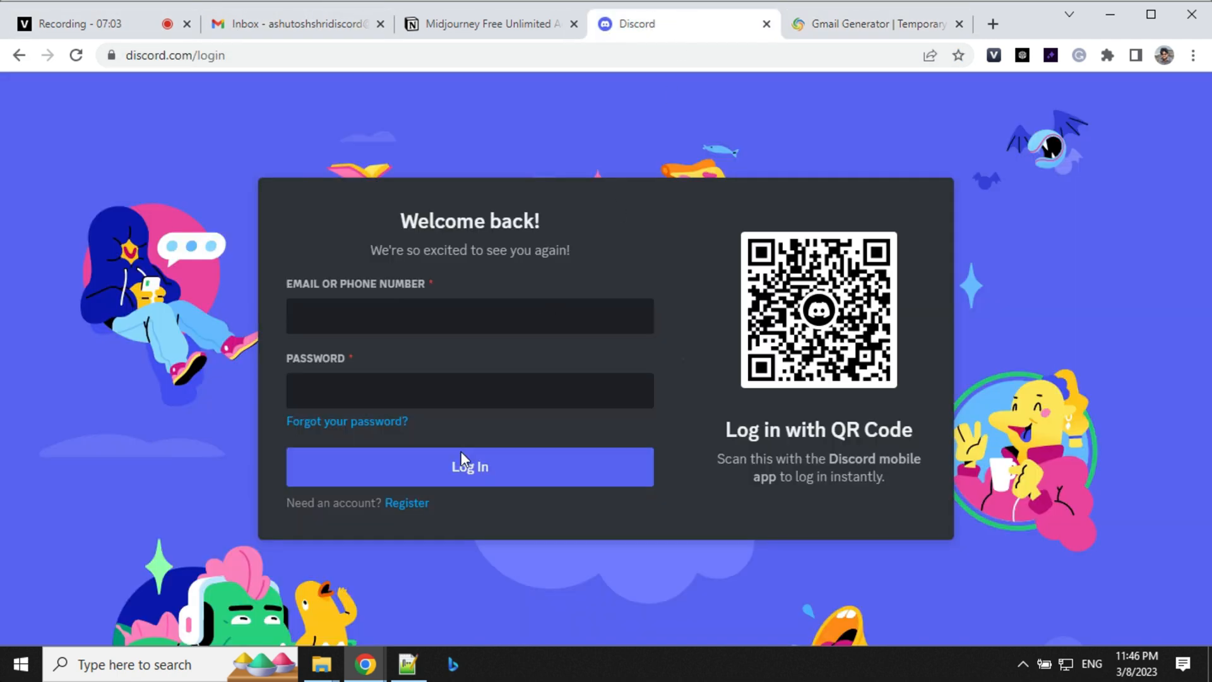
pyautogui.click(406, 503)
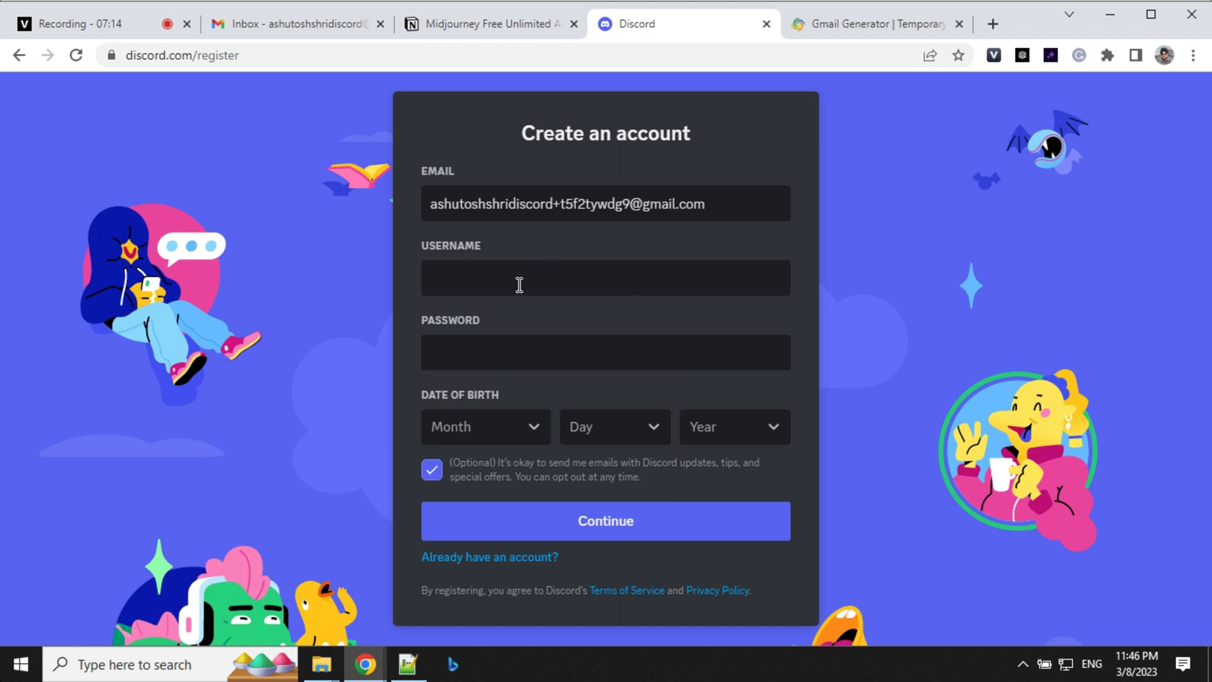
pyautogui.write('ashutoshtest2')
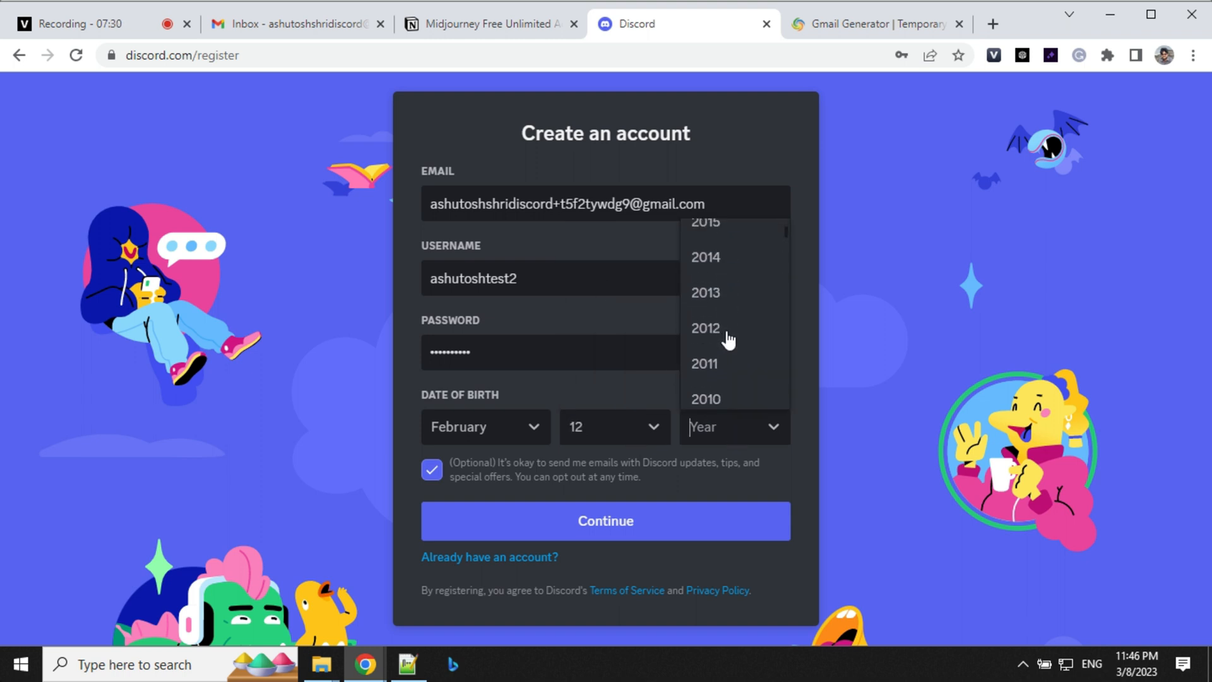
pyautogui.scroll(-3)
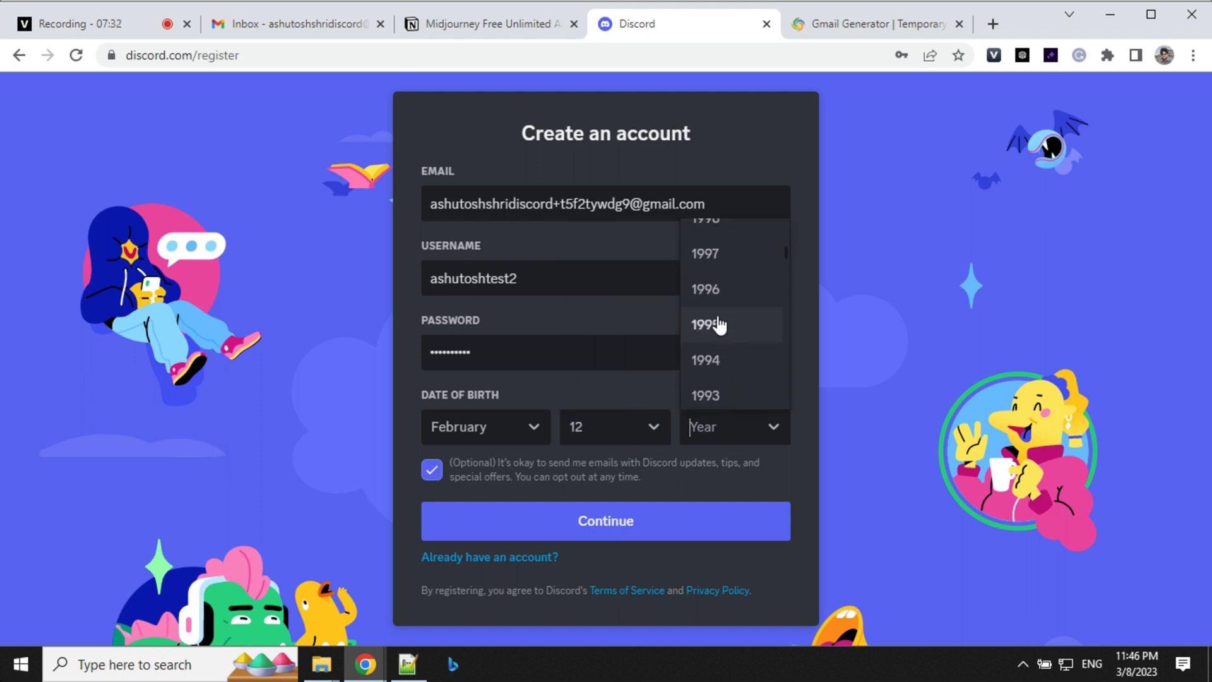
pyautogui.click(704, 395)
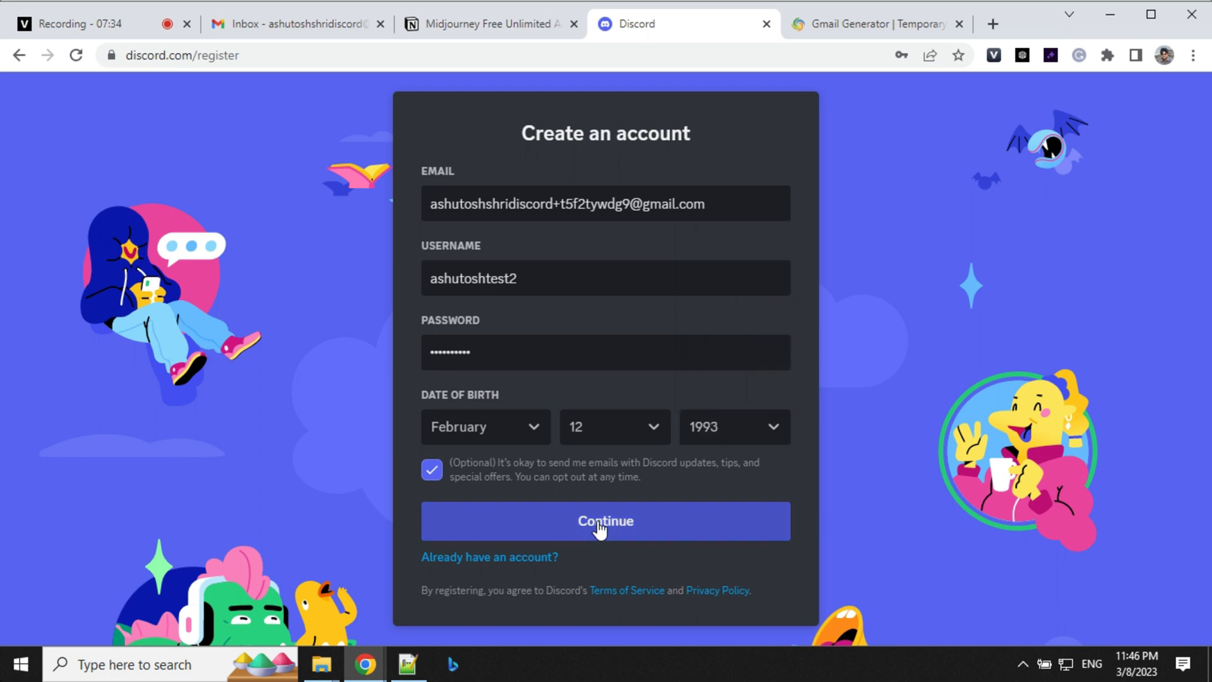
pyautogui.click(605, 520)
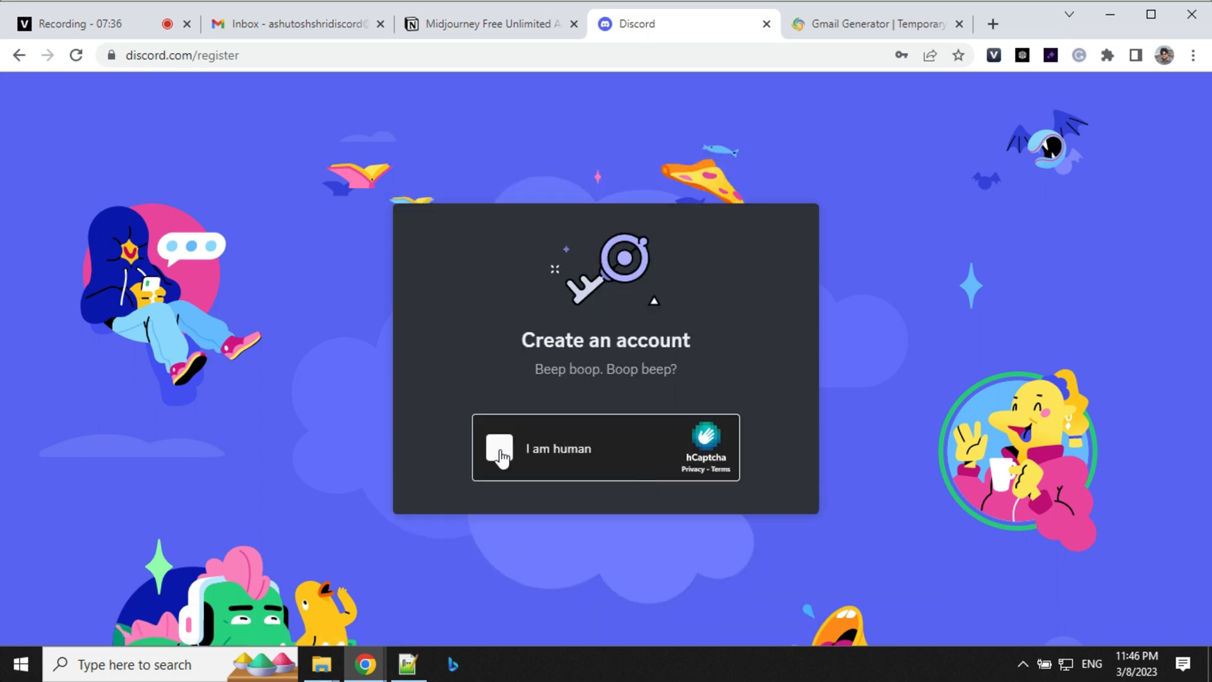
# Pass the hCaptcha check, dismiss the first-server prompt and switch to the Gmail inbox
pyautogui.click(498, 448)
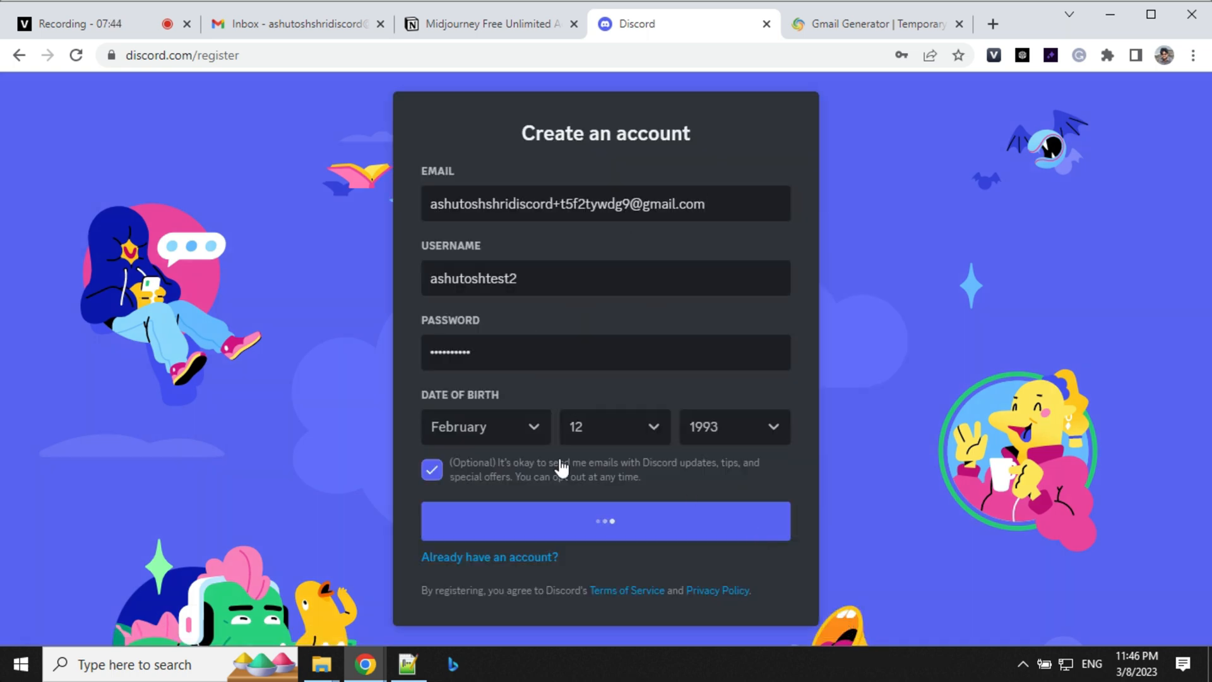
pyautogui.click(605, 520)
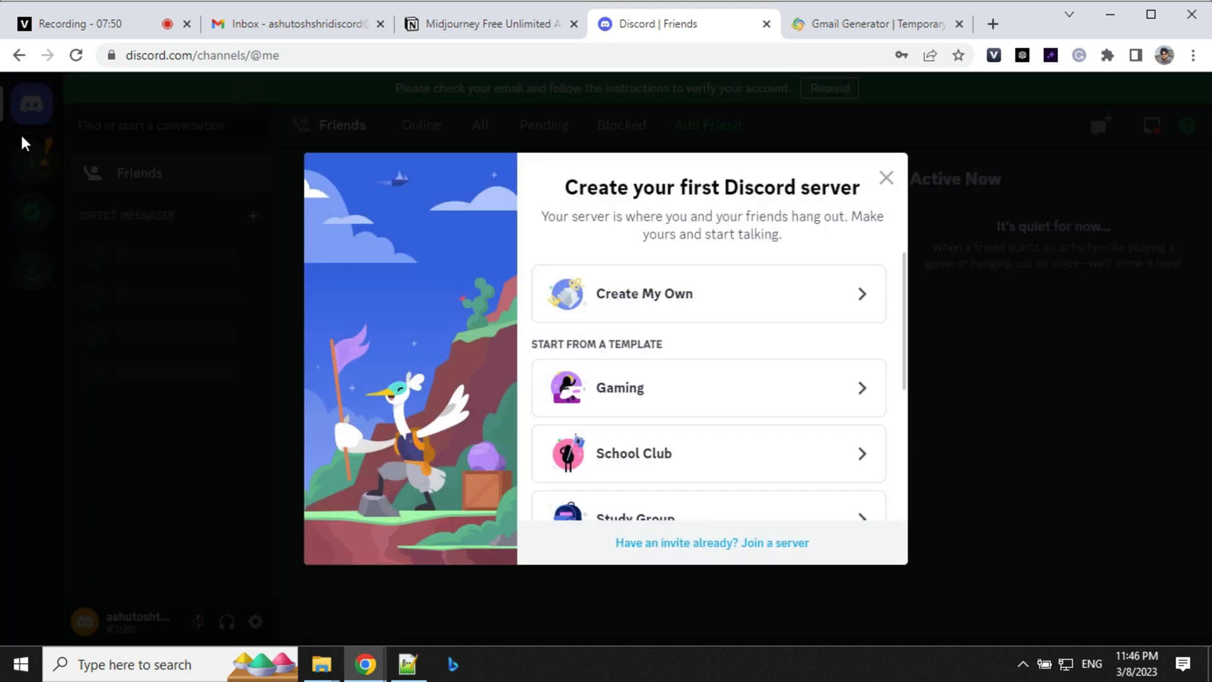
pyautogui.click(887, 177)
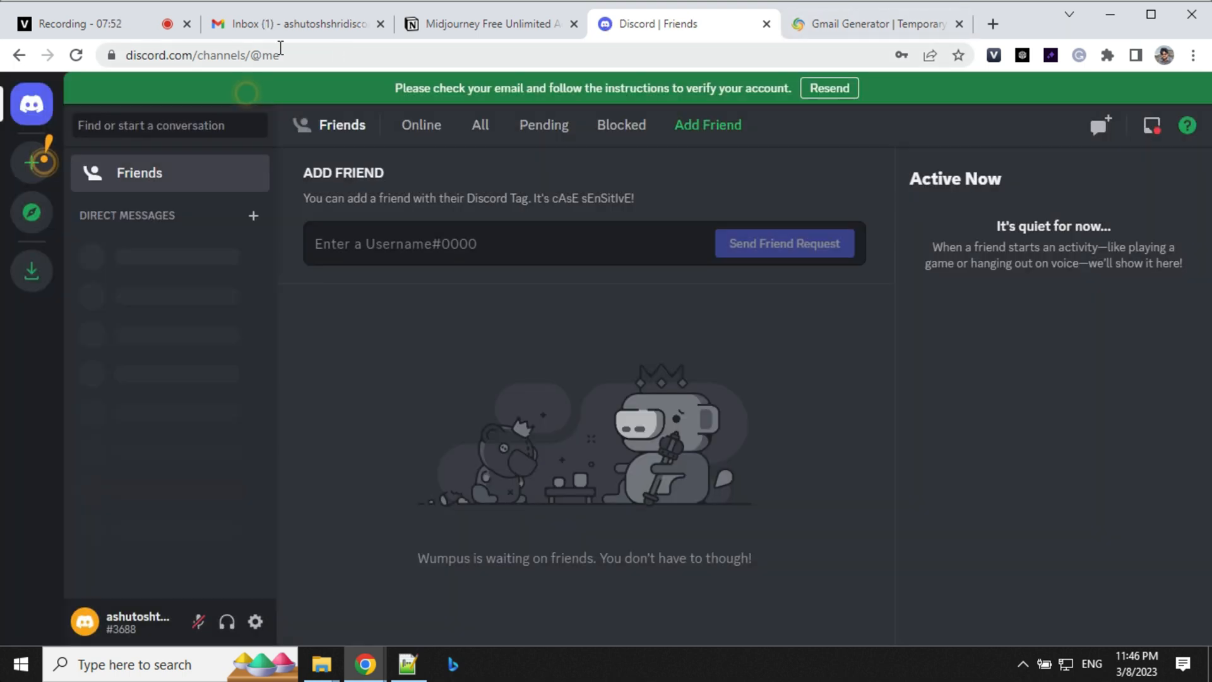
pyautogui.click(295, 23)
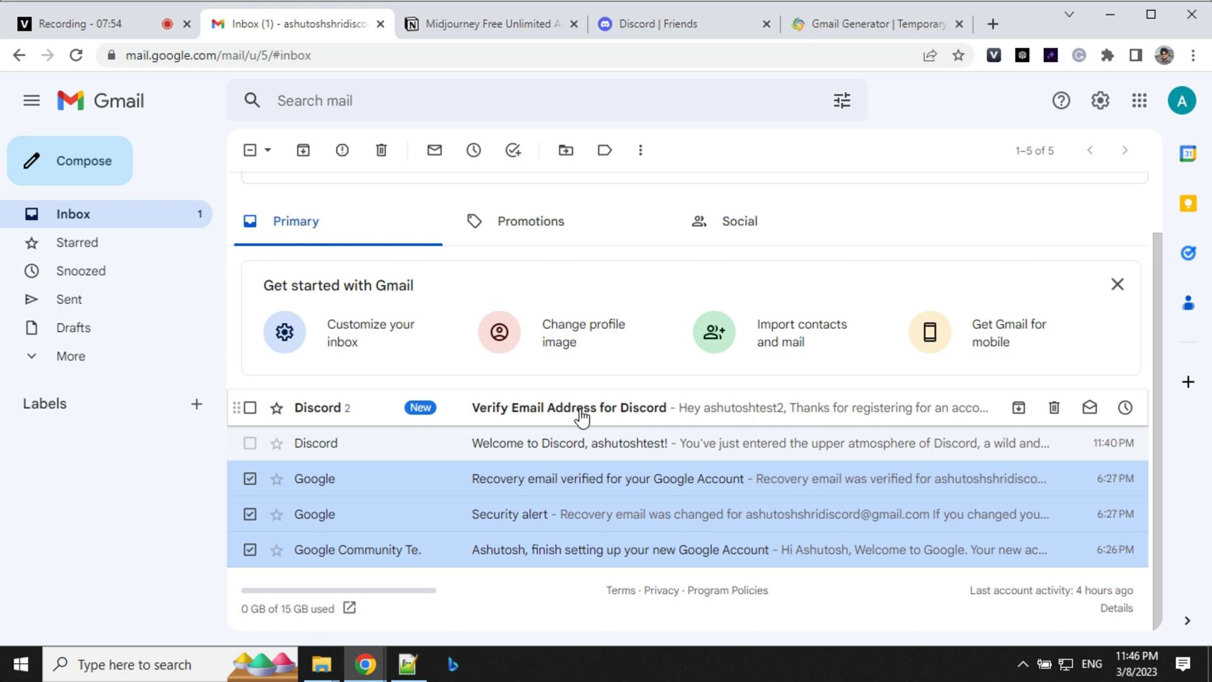
# Verify ashutoshtest2's address from Discord's verification email and continue back into Discord
pyautogui.click(570, 408)
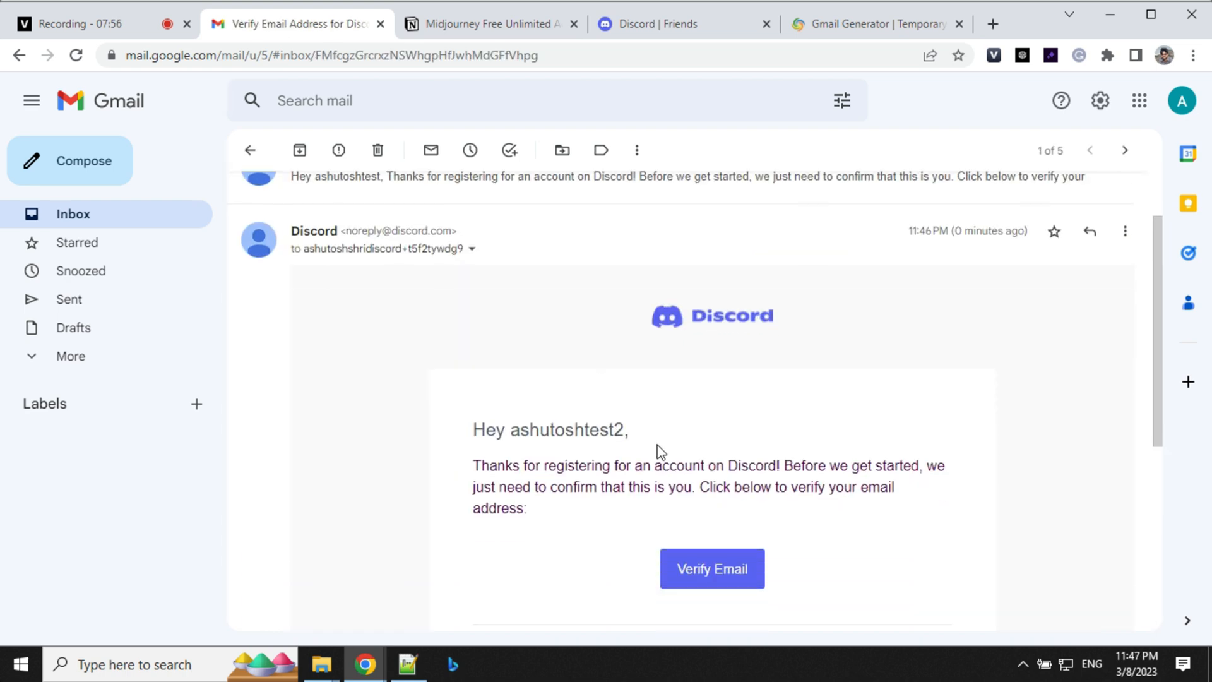
pyautogui.click(711, 568)
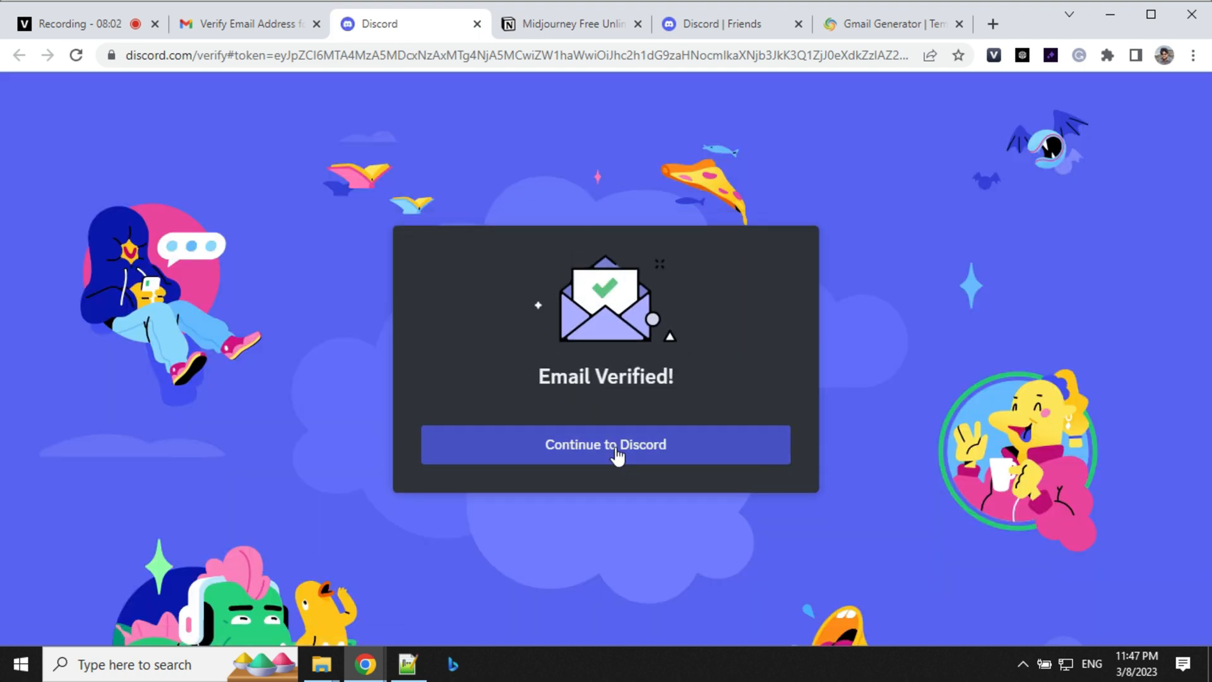
pyautogui.click(605, 445)
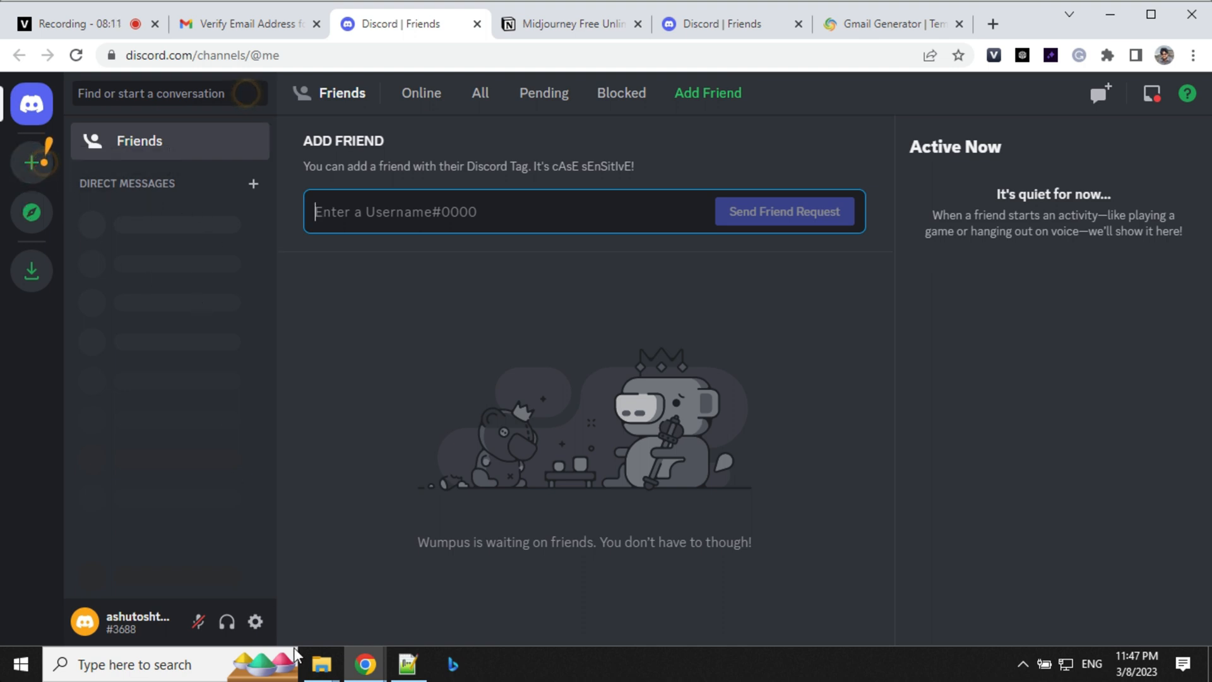
pyautogui.moveTo(406, 663)
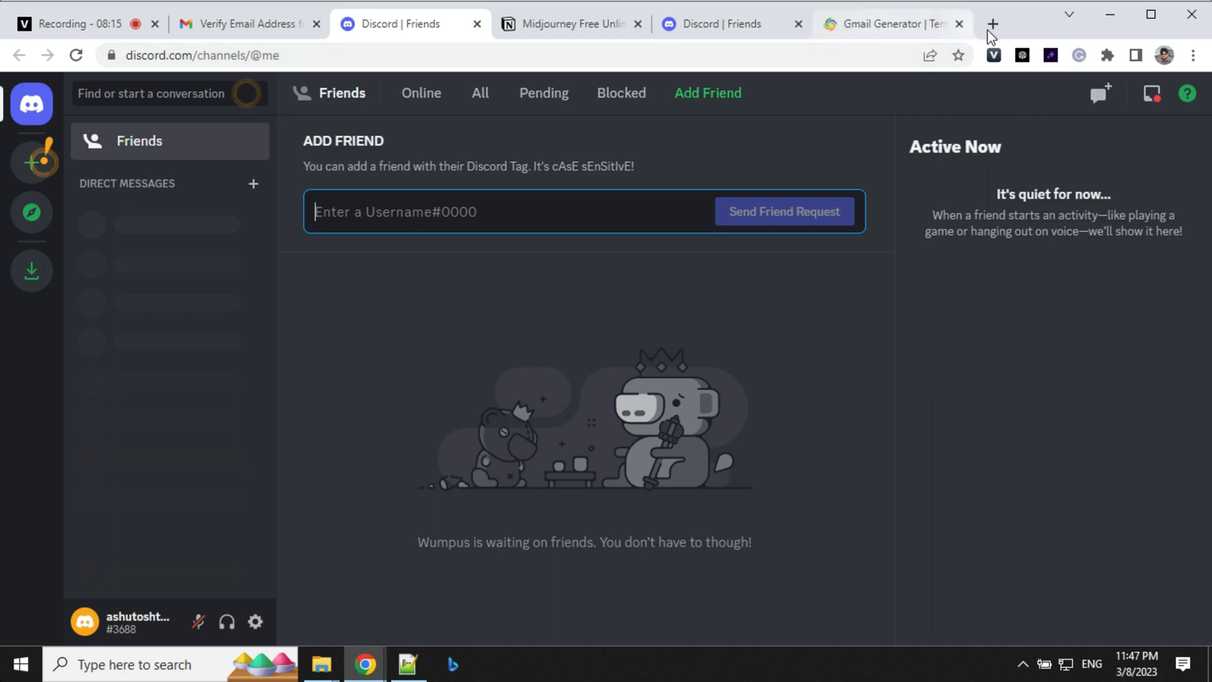
# Join the Midjourney beta from midjourney.com, passing the hCaptcha, and land on the server home
pyautogui.click(993, 24)
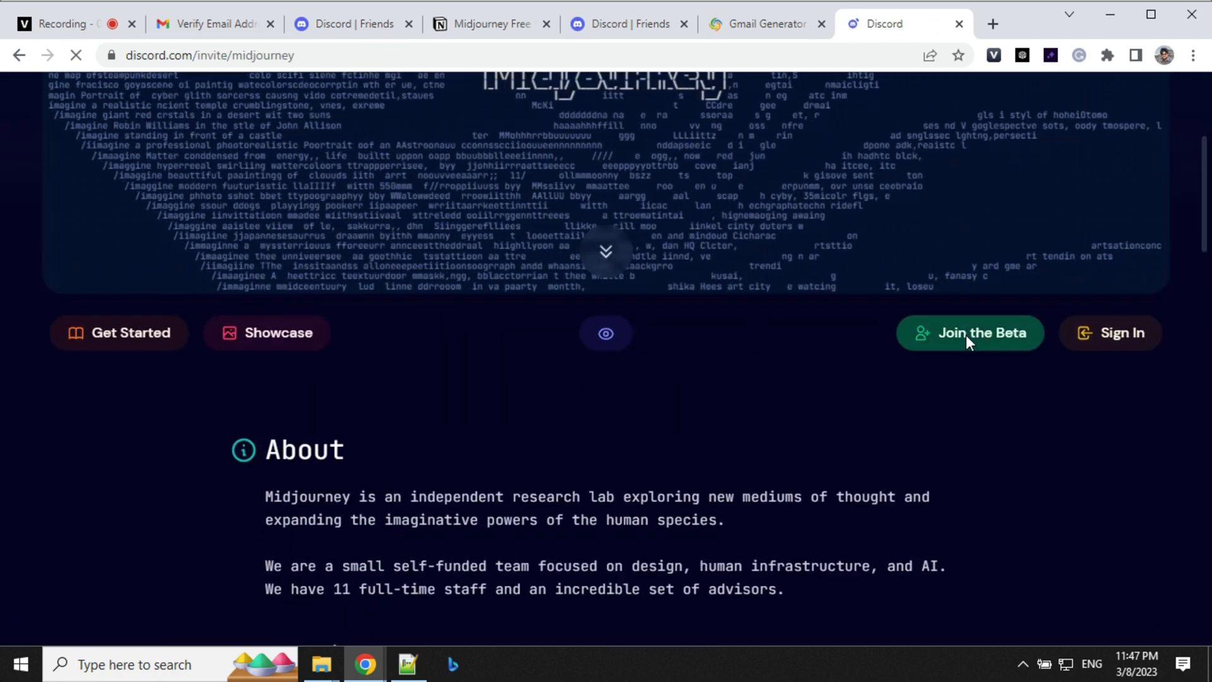
pyautogui.click(970, 332)
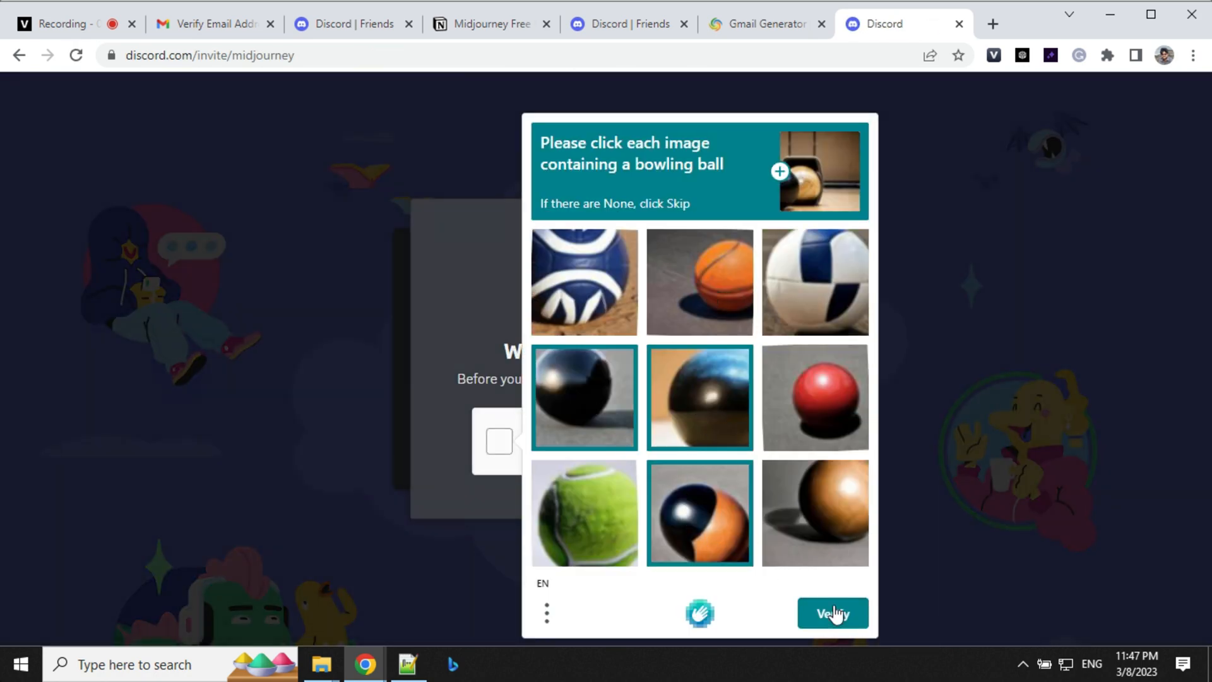
pyautogui.click(832, 614)
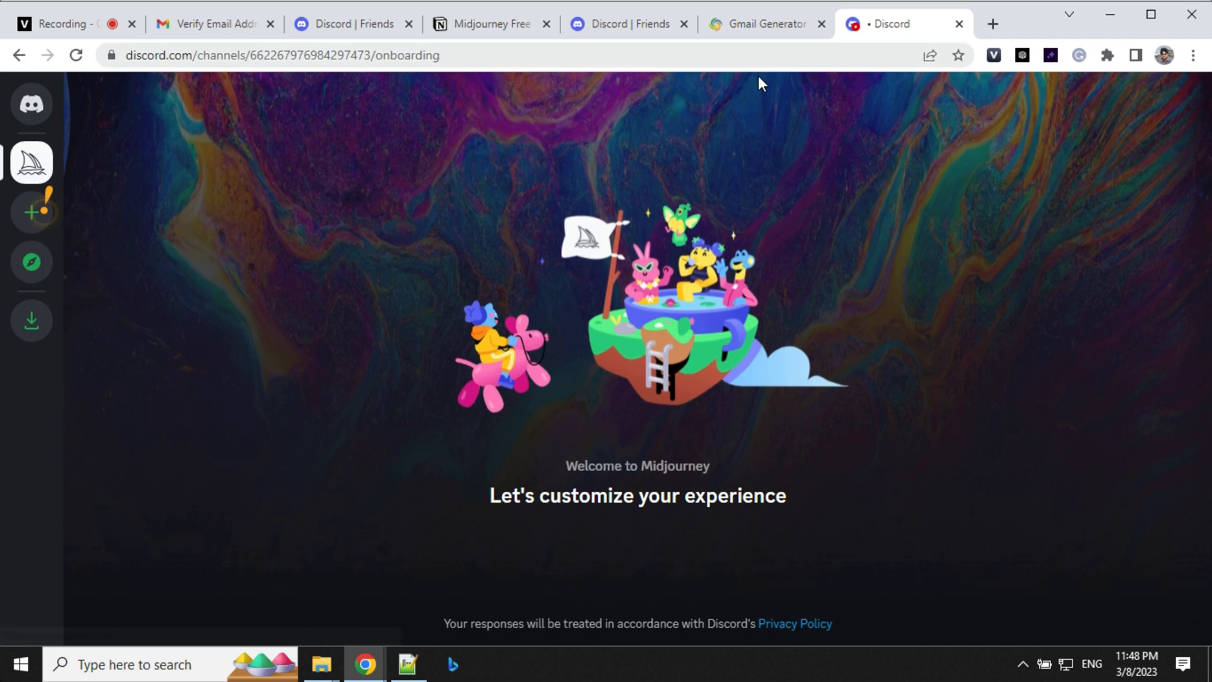
pyautogui.click(31, 105)
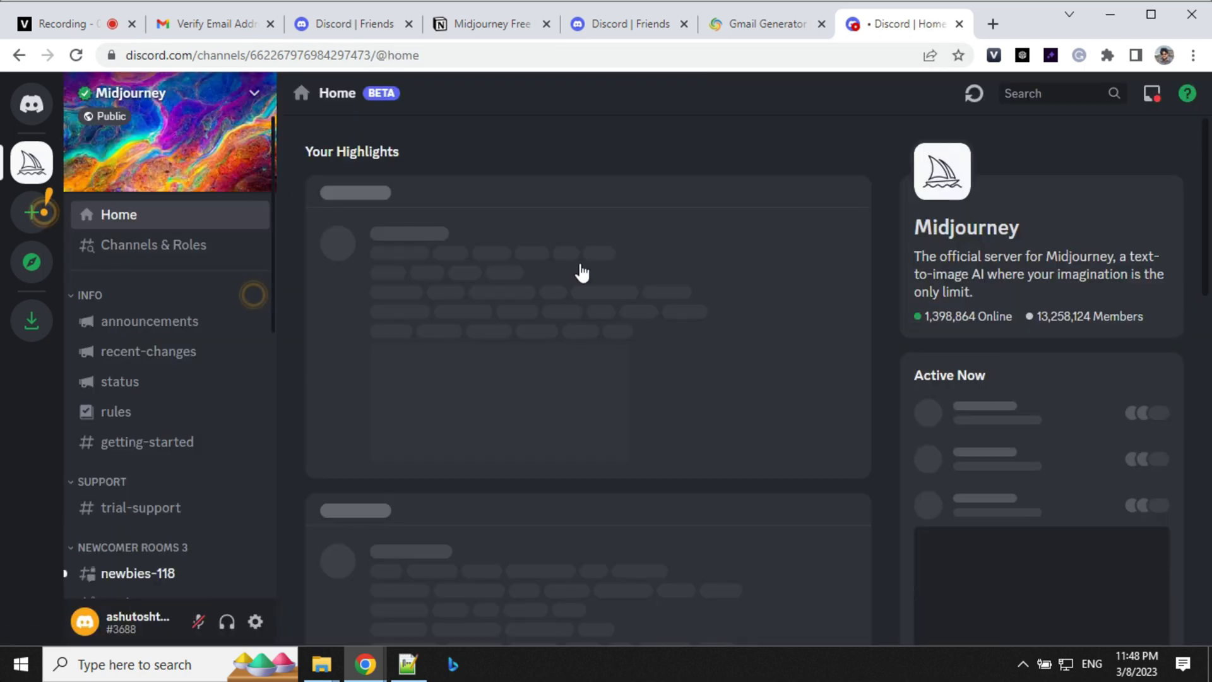